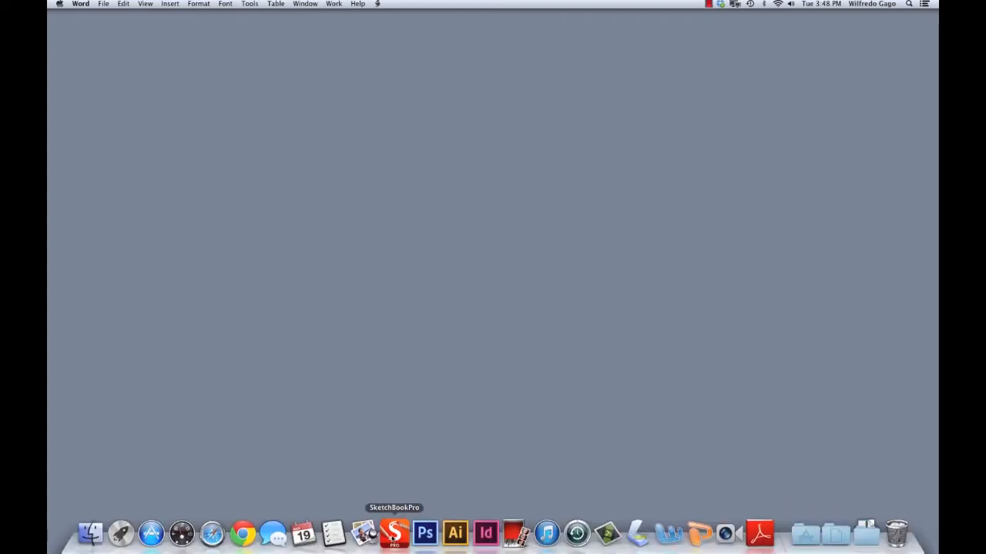
- Launch SketchBook Pro from the Dock to get a blank untitled canvas
{"action": "left_click", "coordinate": [394, 533]}
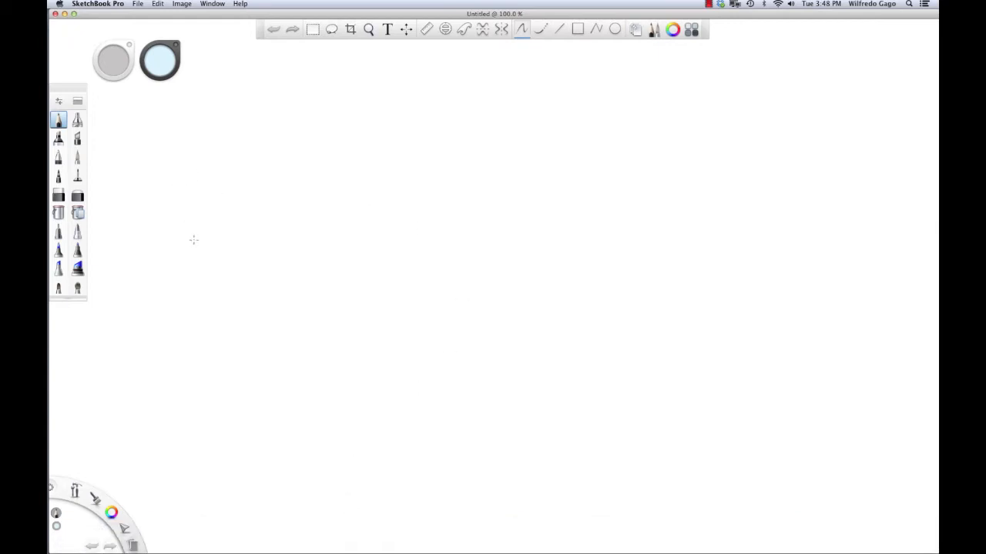
{"action": "mouse_move", "coordinate": [265, 160]}
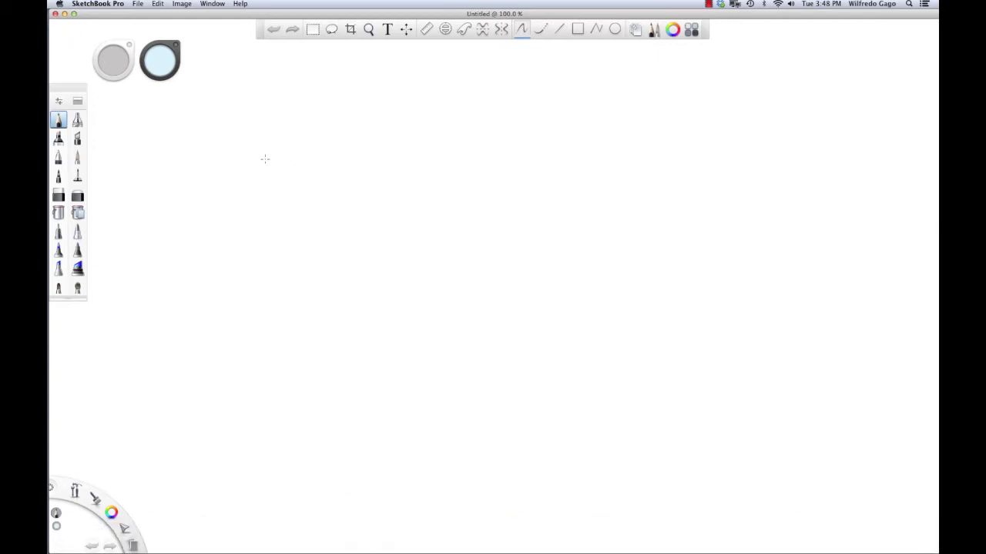
{"action": "mouse_move", "coordinate": [371, 208]}
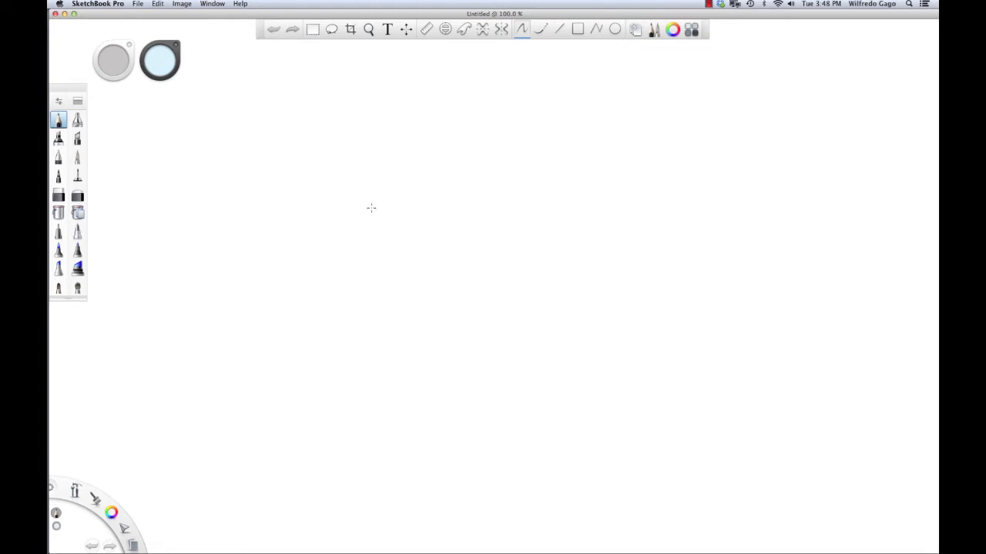
{"action": "mouse_move", "coordinate": [494, 214]}
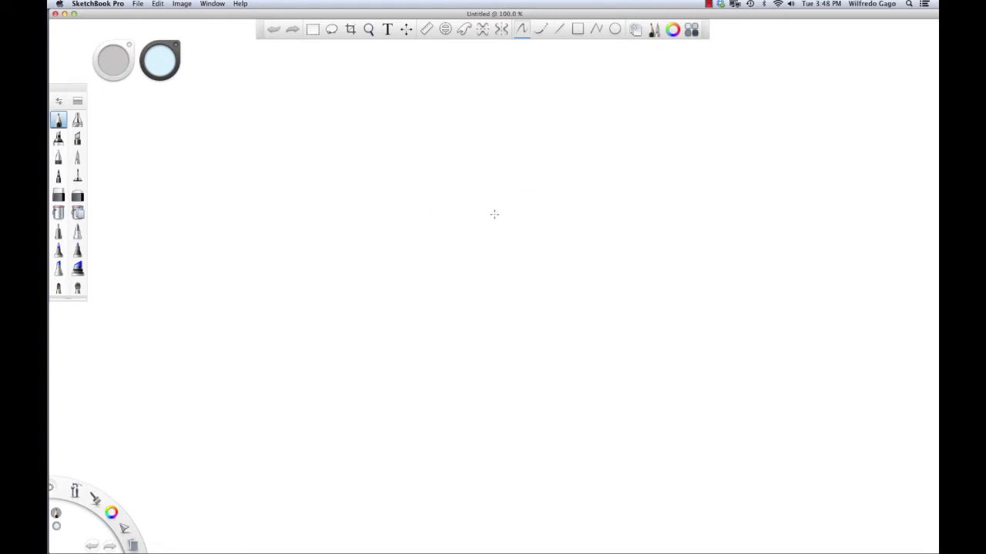
{"action": "mouse_move", "coordinate": [429, 262]}
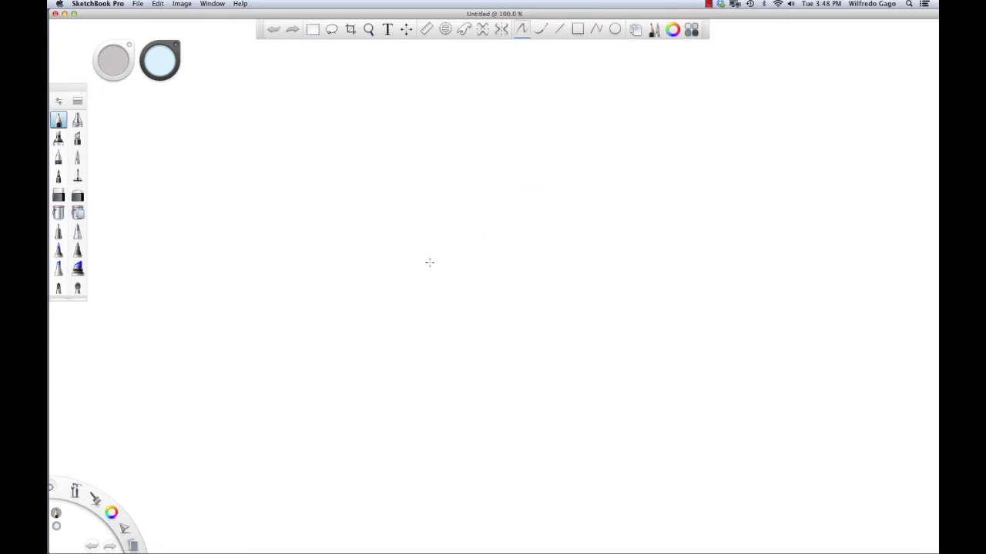
{"action": "mouse_move", "coordinate": [314, 313]}
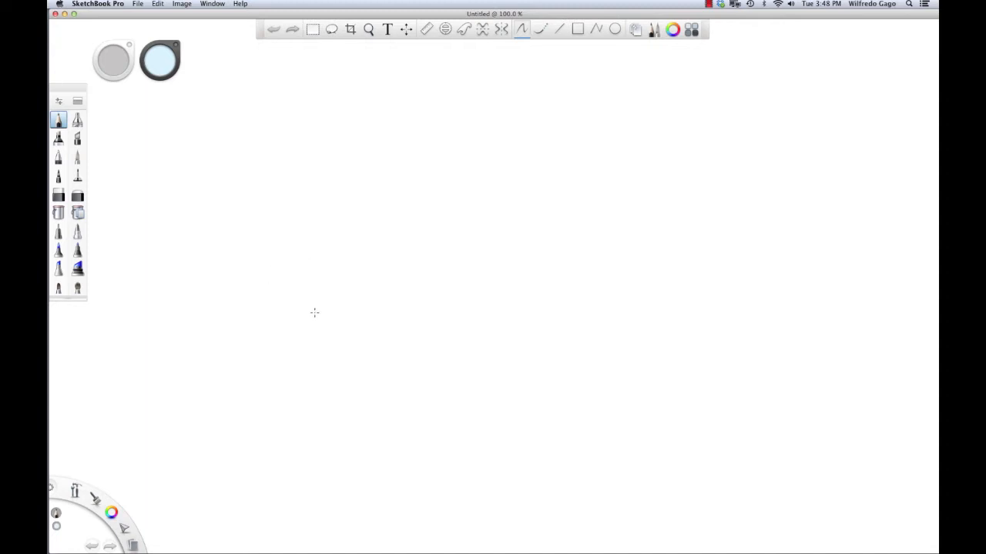
- Create a new landscape canvas and select the Airbrush
{"action": "left_click", "coordinate": [368, 30]}
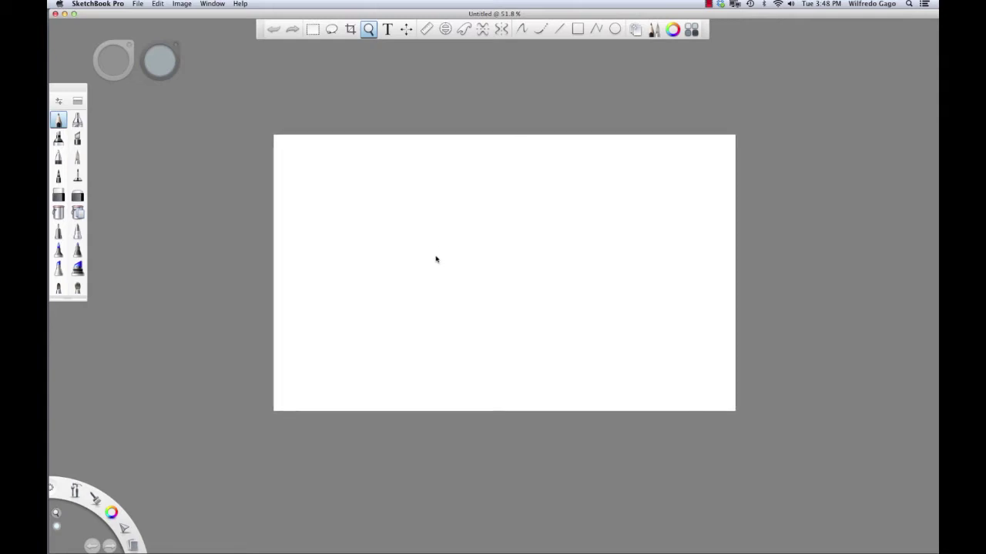
{"action": "left_click", "coordinate": [522, 29]}
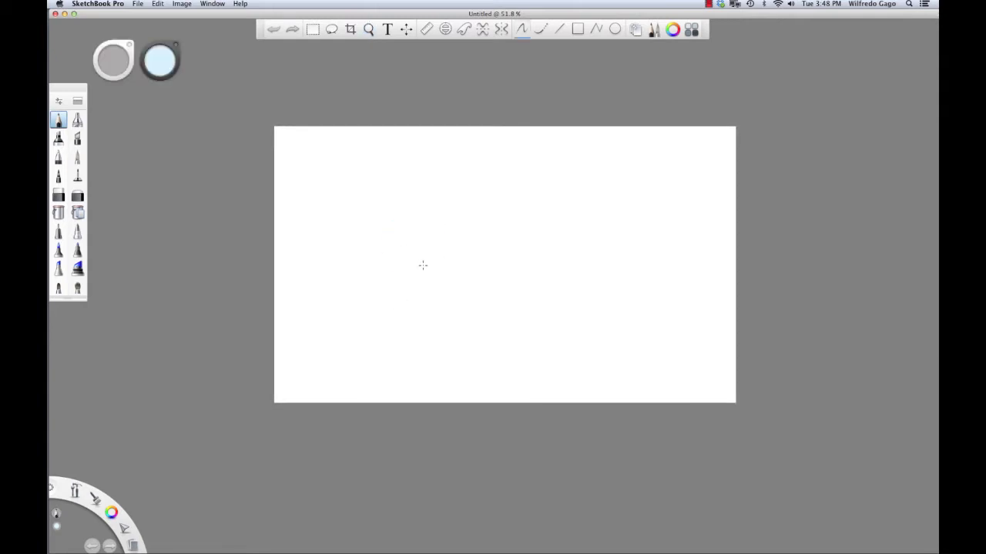
{"action": "mouse_move", "coordinate": [470, 252]}
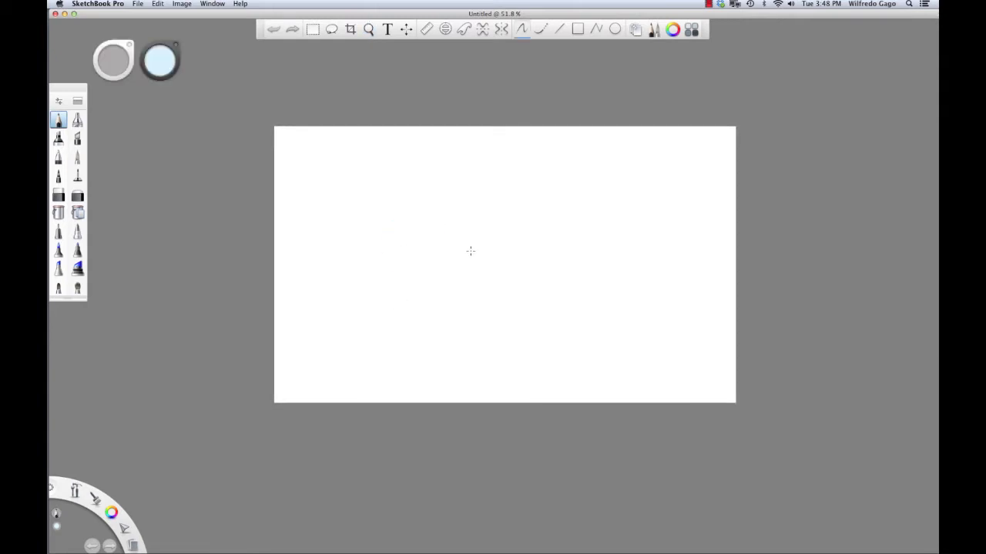
{"action": "left_click", "coordinate": [368, 30]}
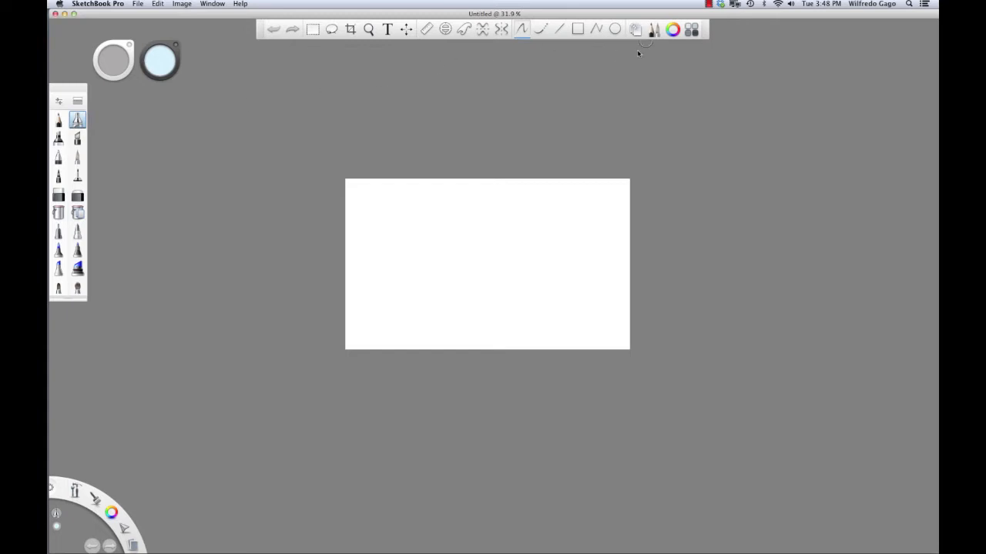
{"action": "mouse_move", "coordinate": [81, 124]}
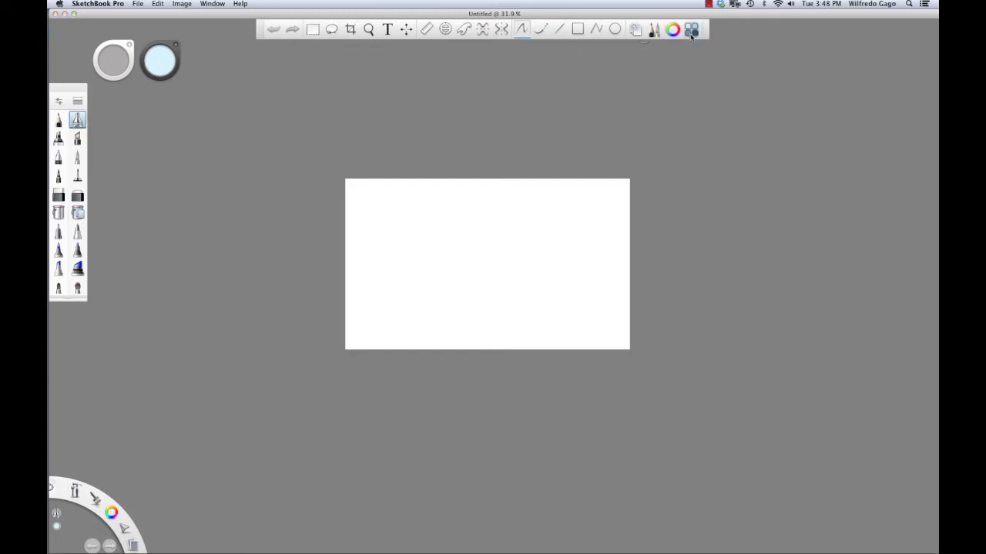
- Open the Copic Library and Colors window and position them toward the top right
{"action": "left_click", "coordinate": [691, 29]}
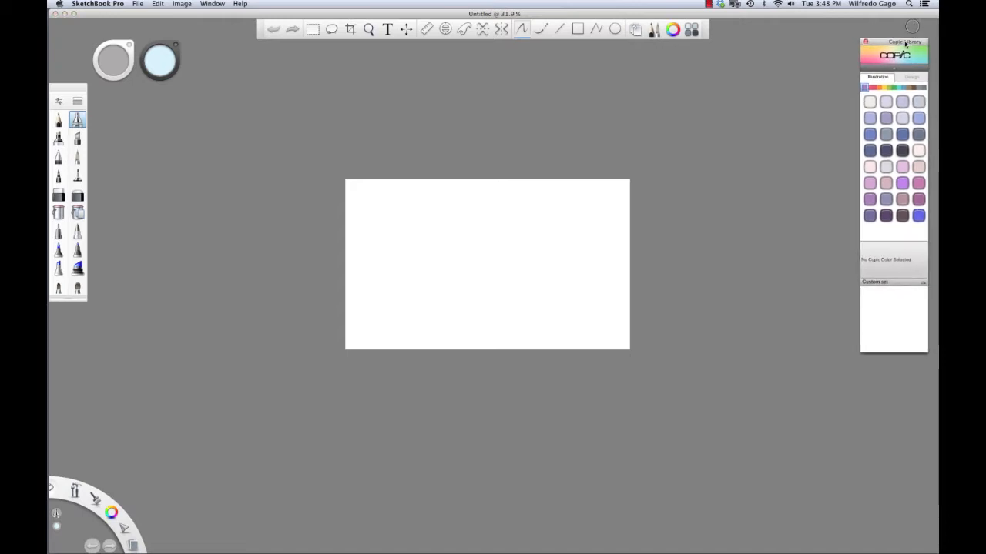
{"action": "left_click_drag", "start_coordinate": [903, 42], "coordinate": [903, 225]}
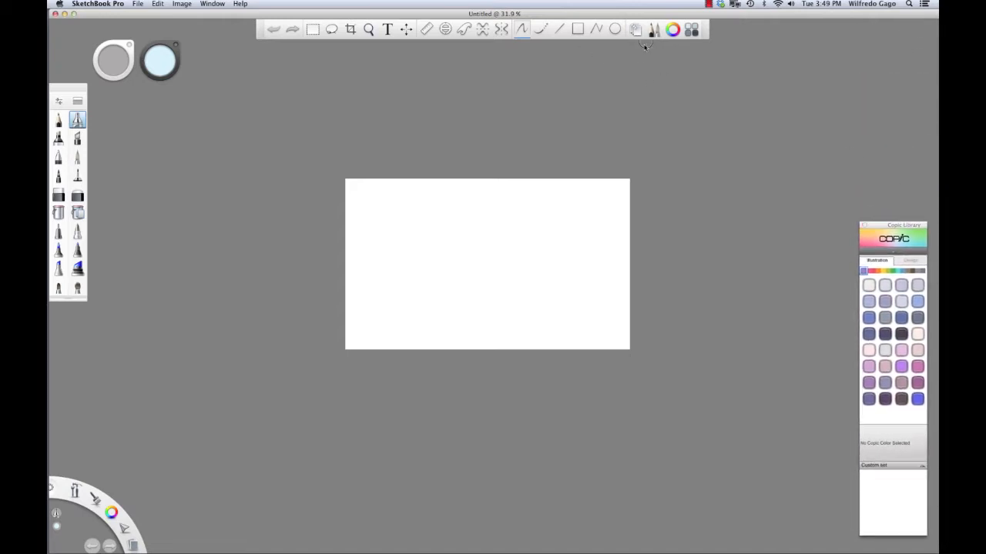
{"action": "left_click", "coordinate": [672, 29]}
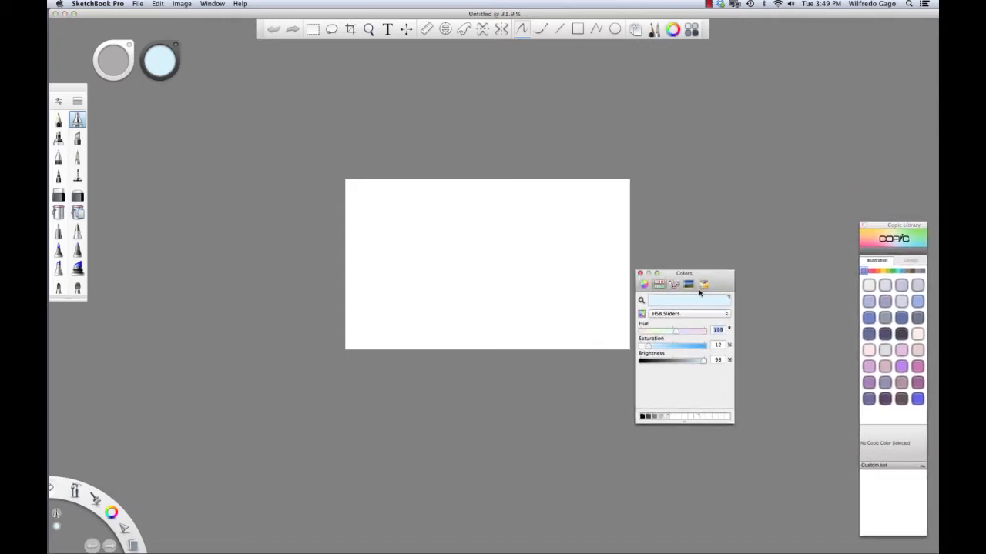
{"action": "left_click_drag", "start_coordinate": [684, 273], "coordinate": [787, 54]}
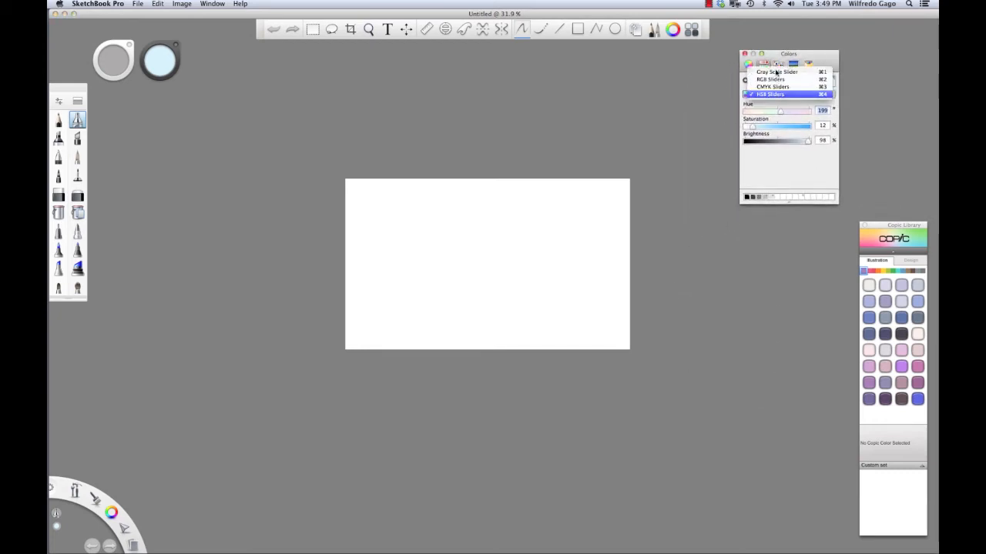
- Use HSB Sliders, show the Copic blue family, and bring up the Layers list
{"action": "left_click", "coordinate": [768, 94]}
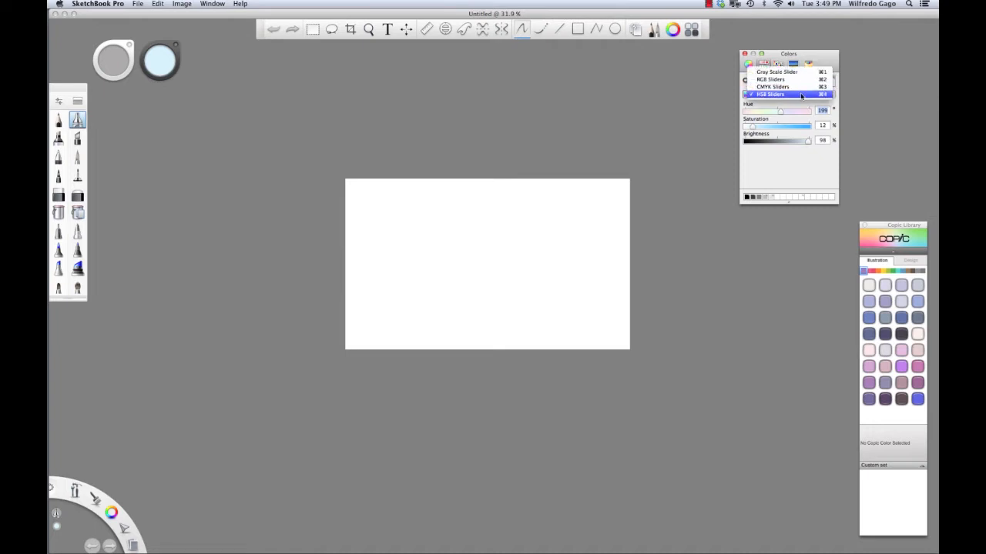
{"action": "left_click", "coordinate": [770, 94]}
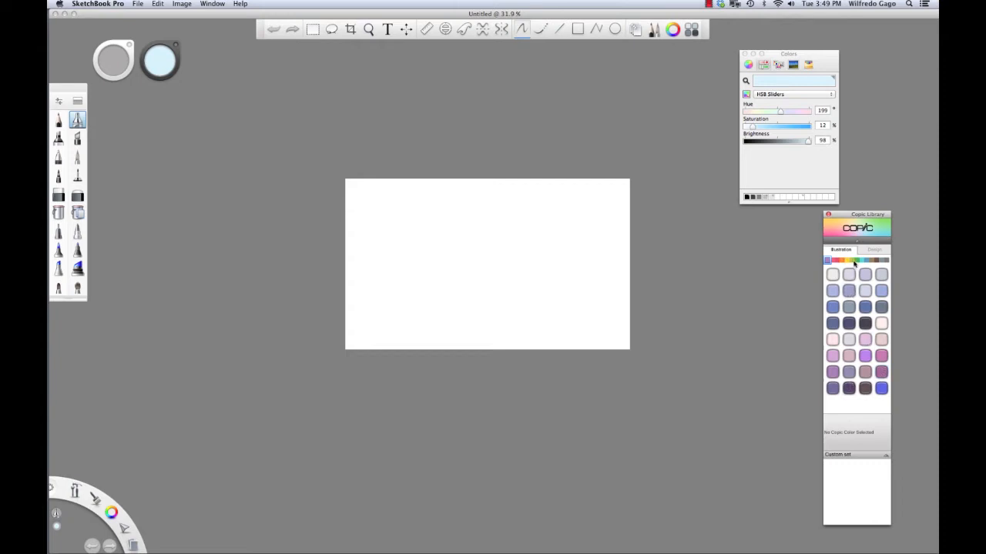
{"action": "left_click", "coordinate": [850, 259]}
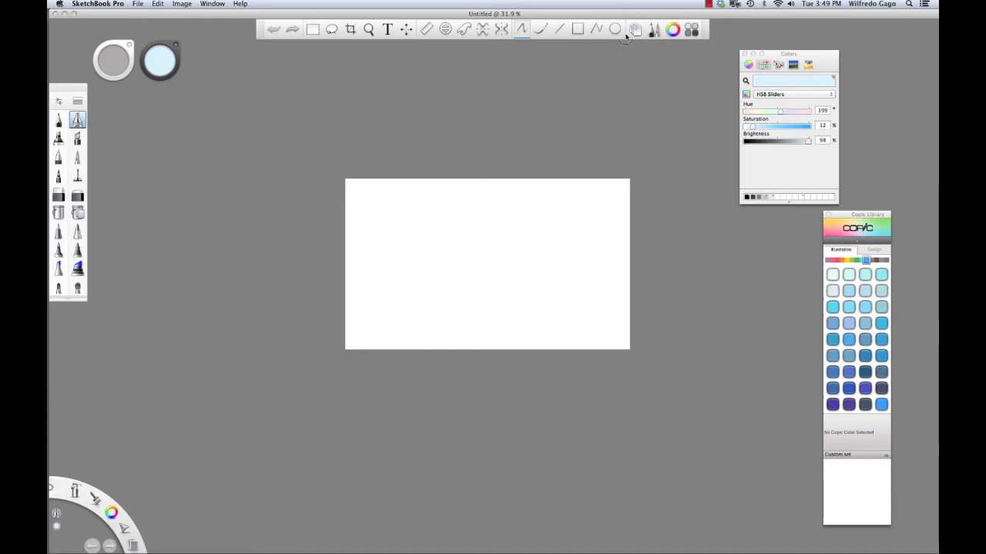
{"action": "left_click", "coordinate": [635, 30]}
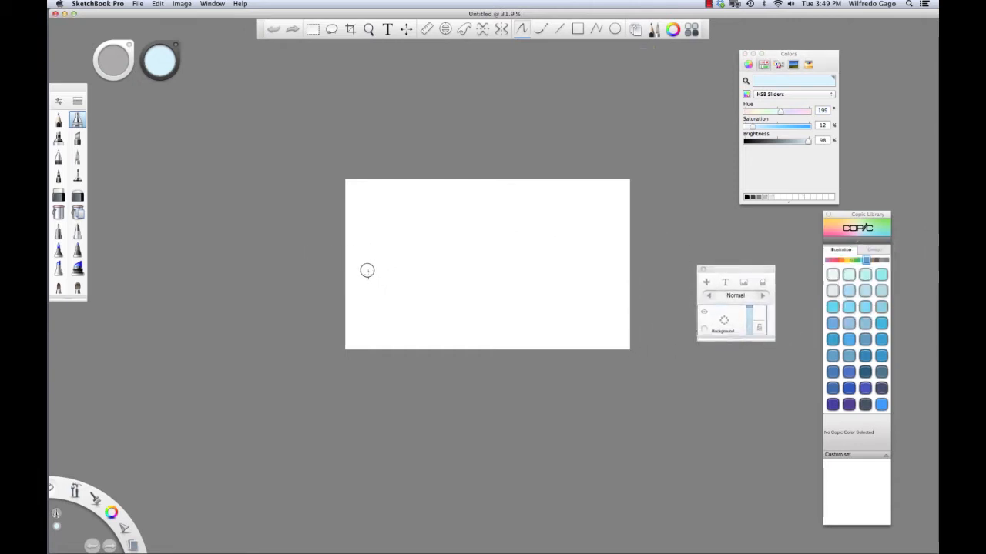
- Open the Layers panel and set the airbrush to size 91.8 with 52% flow
{"action": "left_click", "coordinate": [635, 29]}
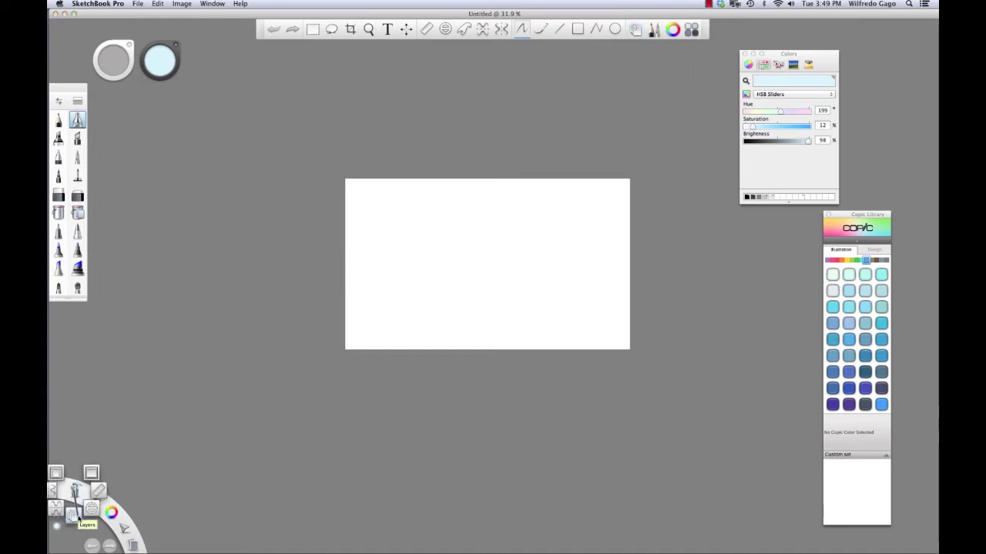
{"action": "left_click", "coordinate": [87, 524]}
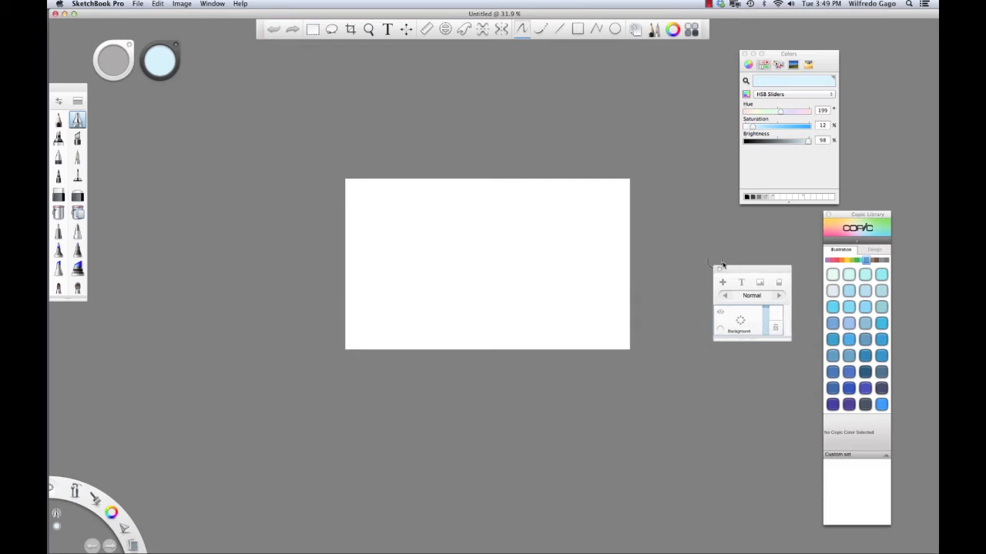
{"action": "mouse_move", "coordinate": [356, 198]}
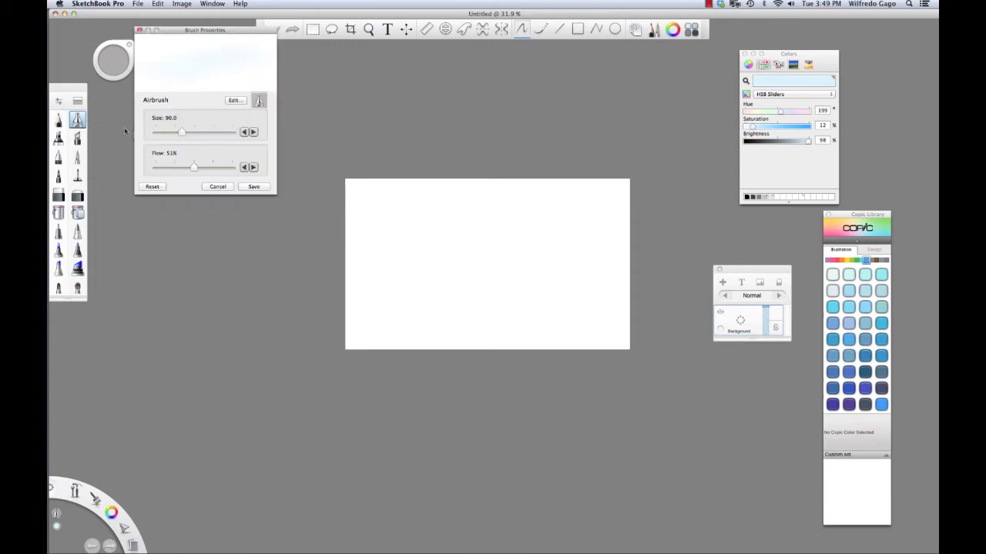
{"action": "left_click_drag", "start_coordinate": [181, 131], "coordinate": [194, 132]}
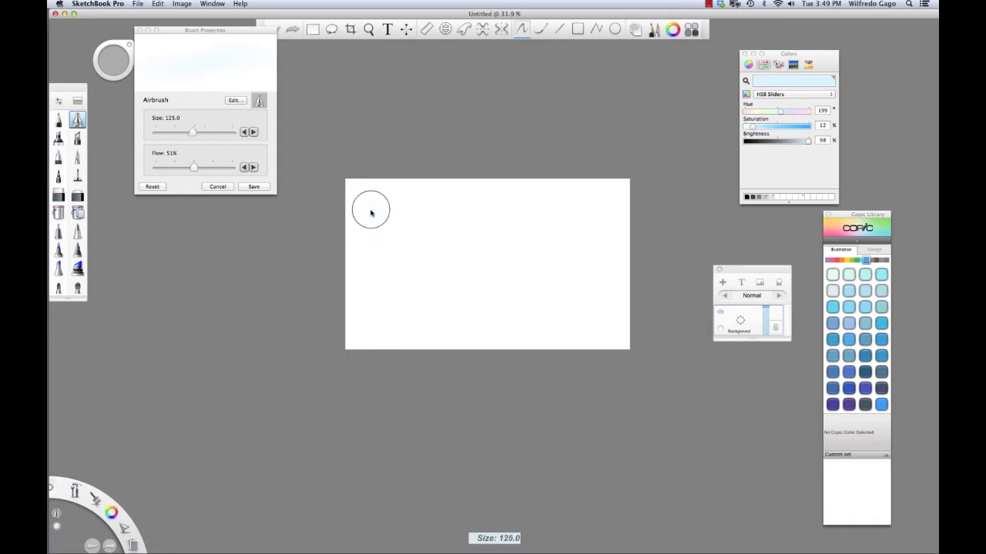
{"action": "left_click_drag", "start_coordinate": [193, 131], "coordinate": [177, 132]}
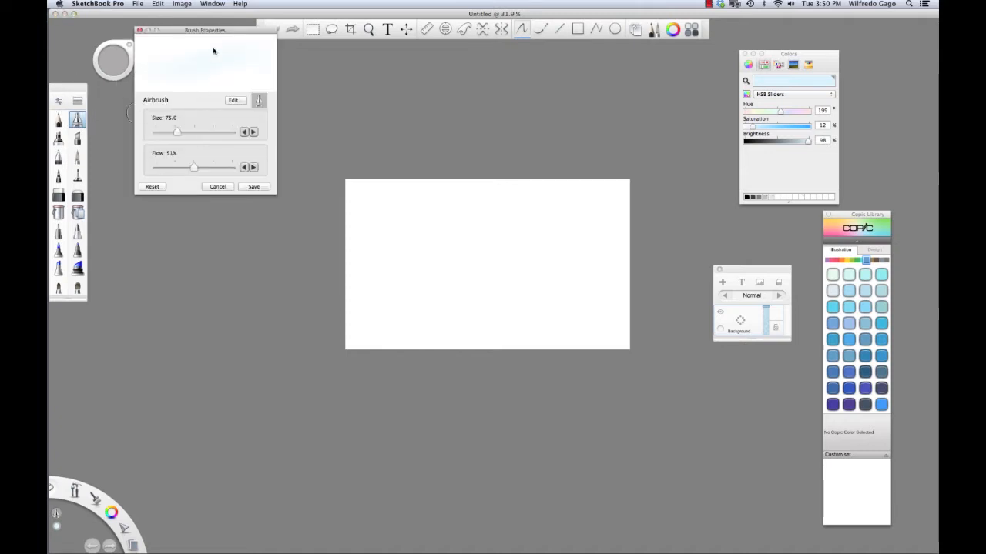
{"action": "left_click_drag", "start_coordinate": [177, 131], "coordinate": [189, 191]}
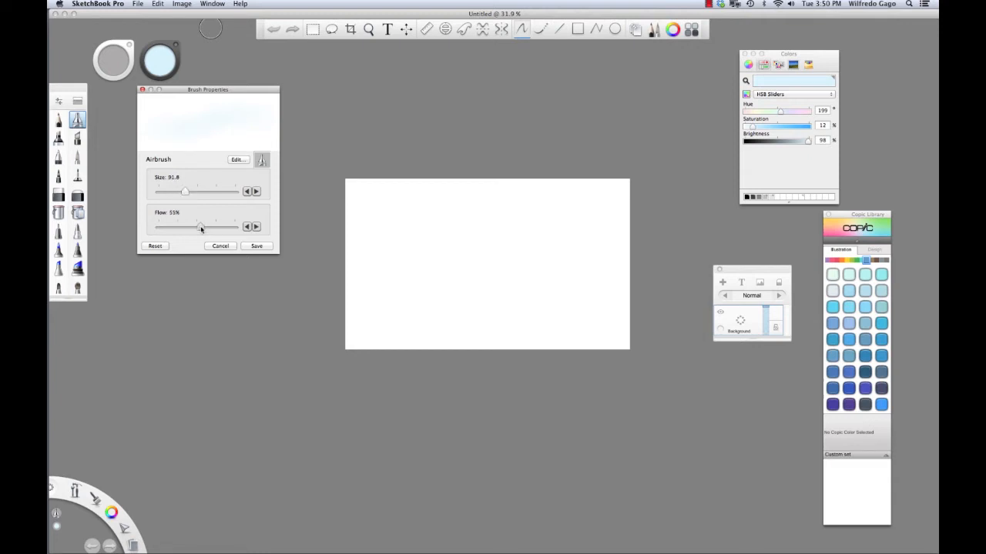
{"action": "left_click_drag", "start_coordinate": [184, 225], "coordinate": [199, 226]}
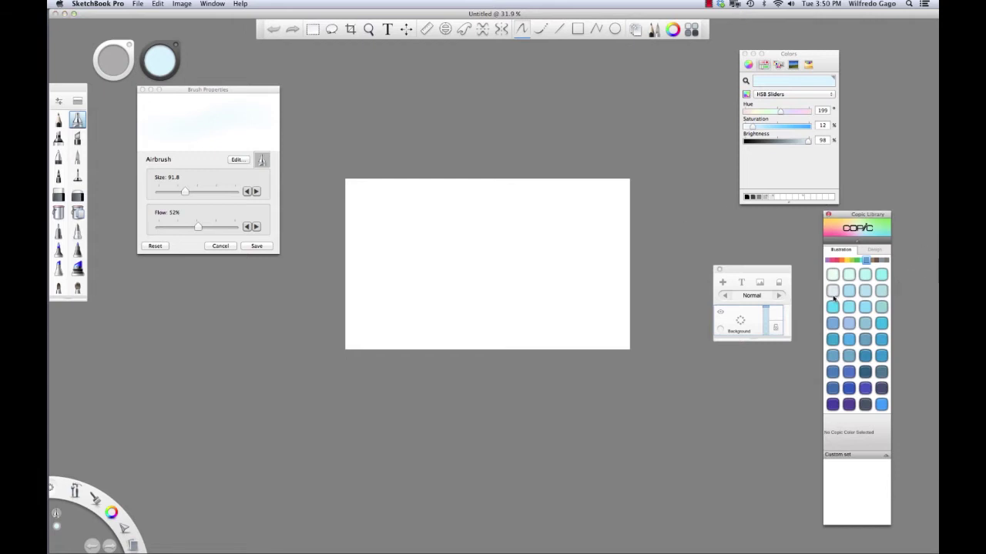
- Pick Copic Sky blue and airbrush soft cloud strokes across the upper canvas
{"action": "left_click", "coordinate": [881, 290]}
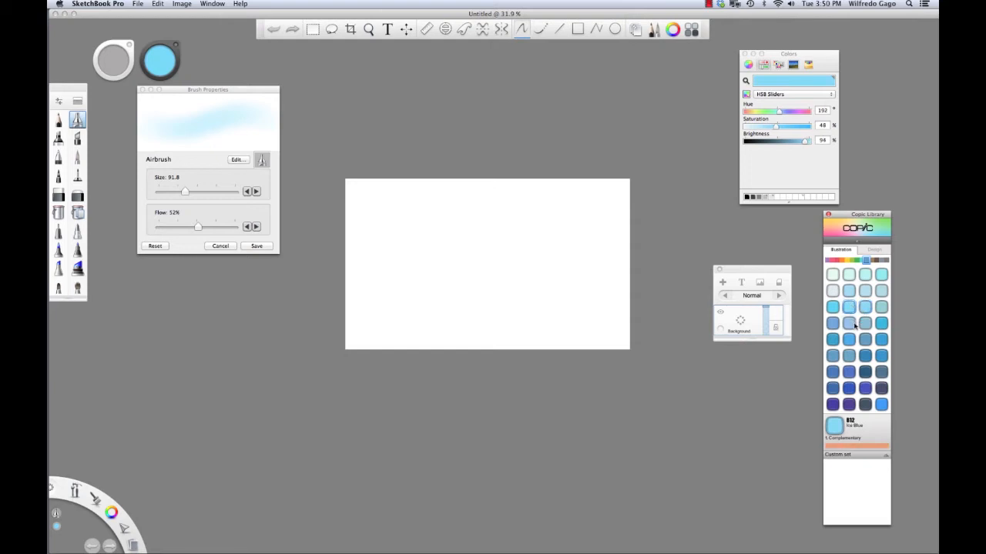
{"action": "left_click", "coordinate": [848, 339]}
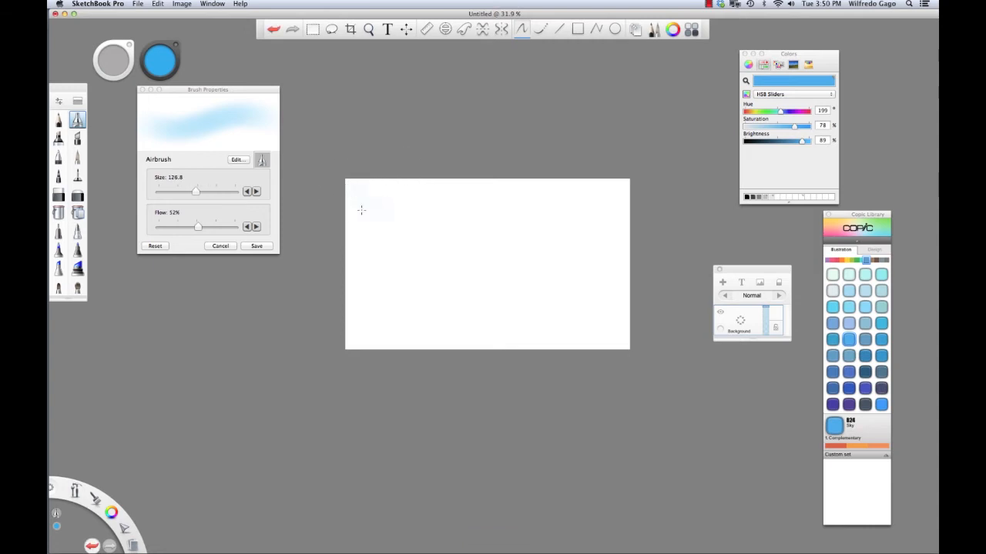
{"action": "left_click_drag", "start_coordinate": [360, 212], "coordinate": [410, 224]}
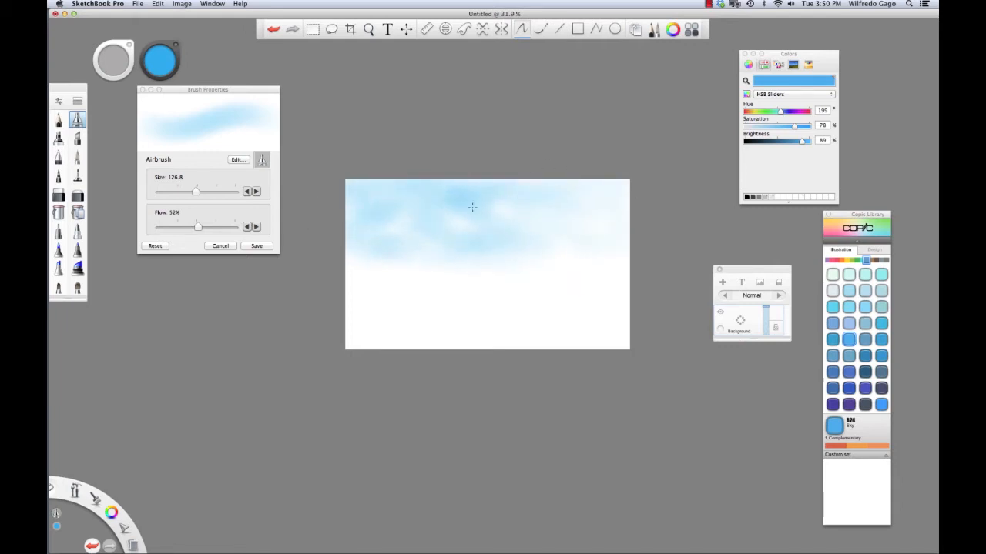
{"action": "left_click_drag", "start_coordinate": [472, 207], "coordinate": [512, 254]}
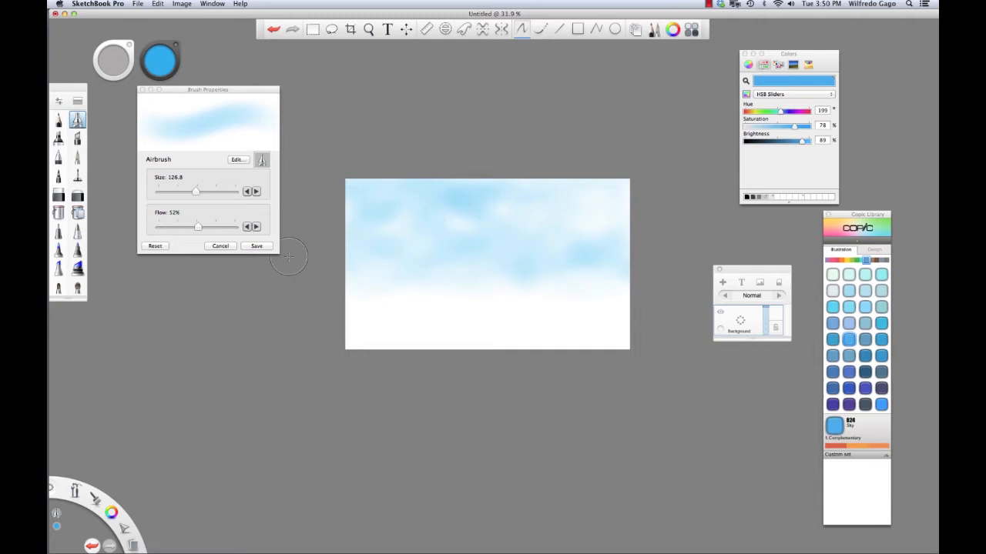
{"action": "mouse_move", "coordinate": [365, 184]}
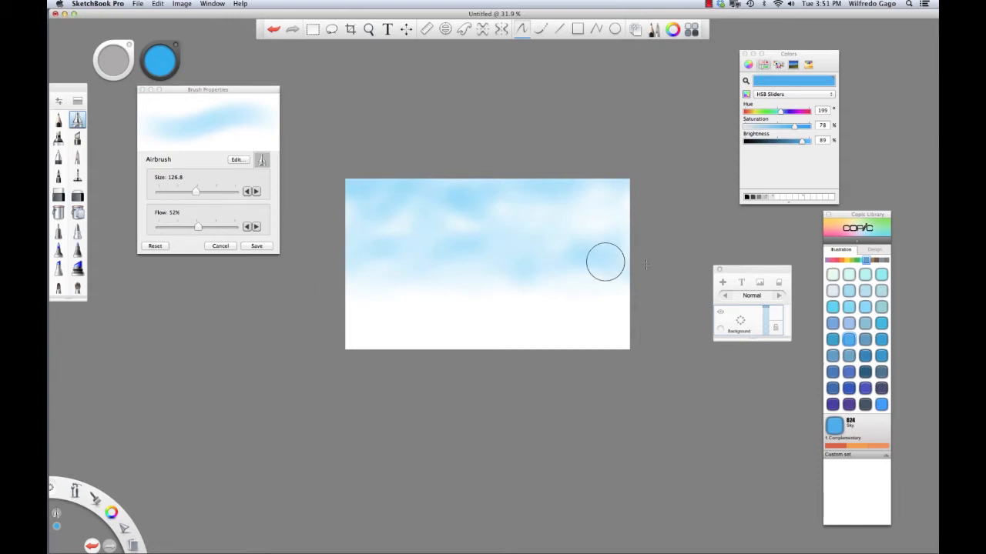
{"action": "mouse_move", "coordinate": [364, 281]}
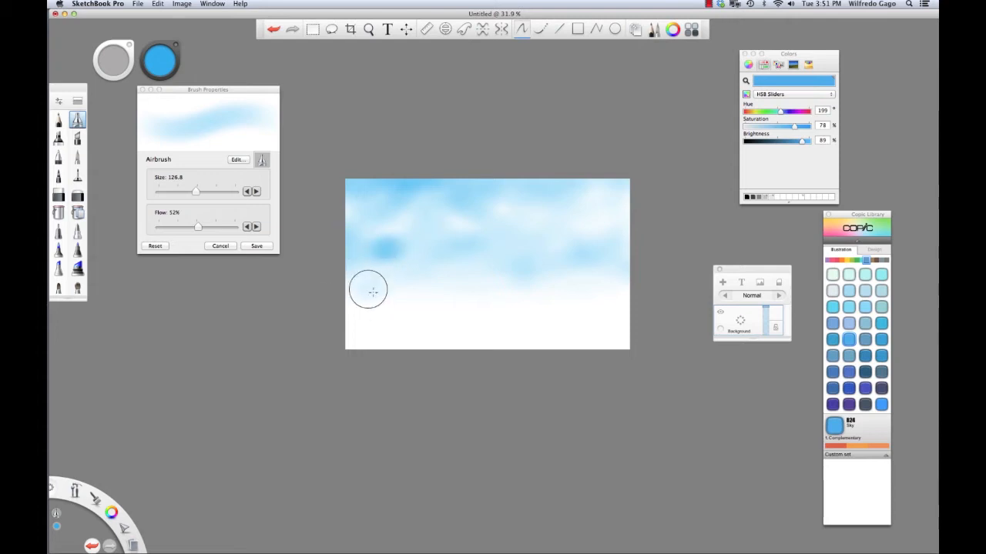
{"action": "mouse_move", "coordinate": [327, 239]}
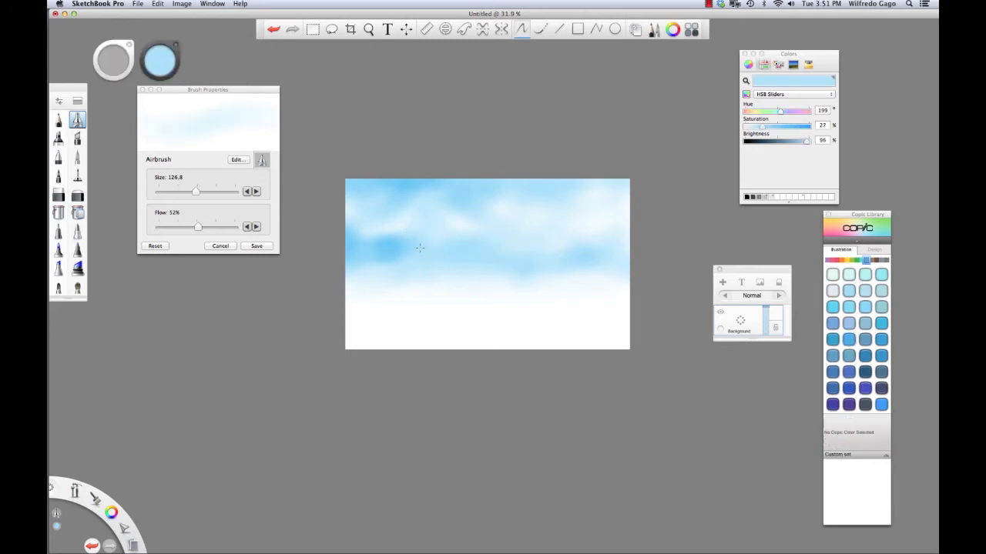
{"action": "mouse_move", "coordinate": [372, 338]}
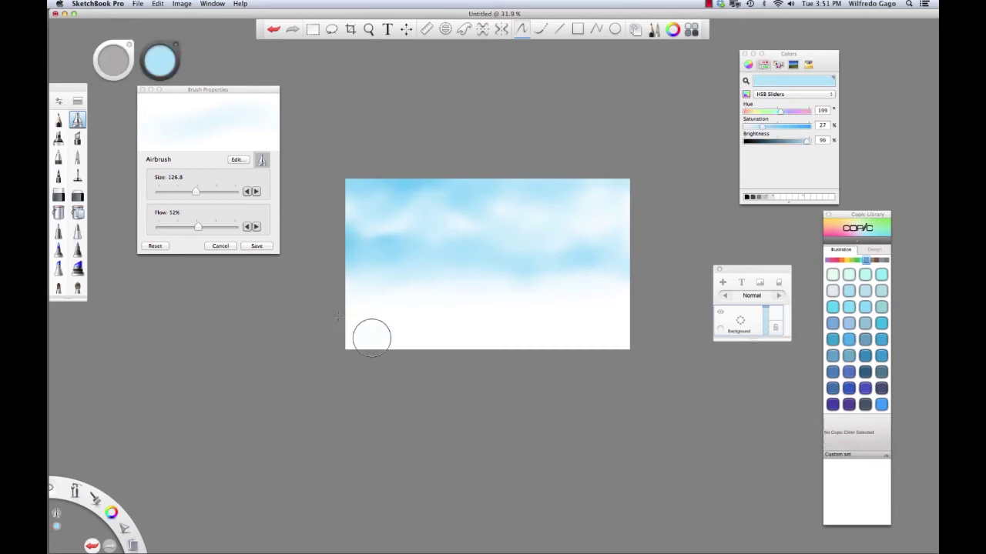
{"action": "mouse_move", "coordinate": [417, 242]}
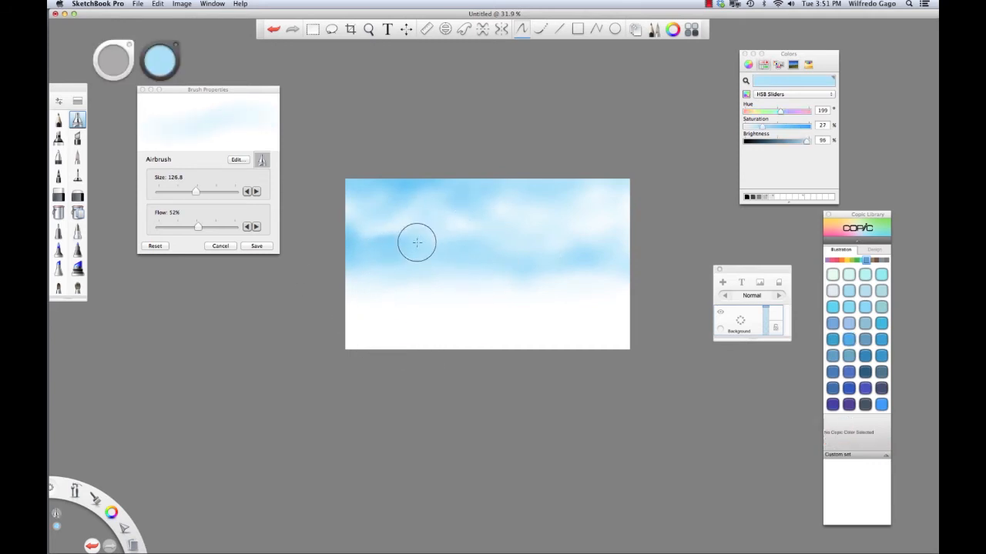
{"action": "mouse_move", "coordinate": [495, 242]}
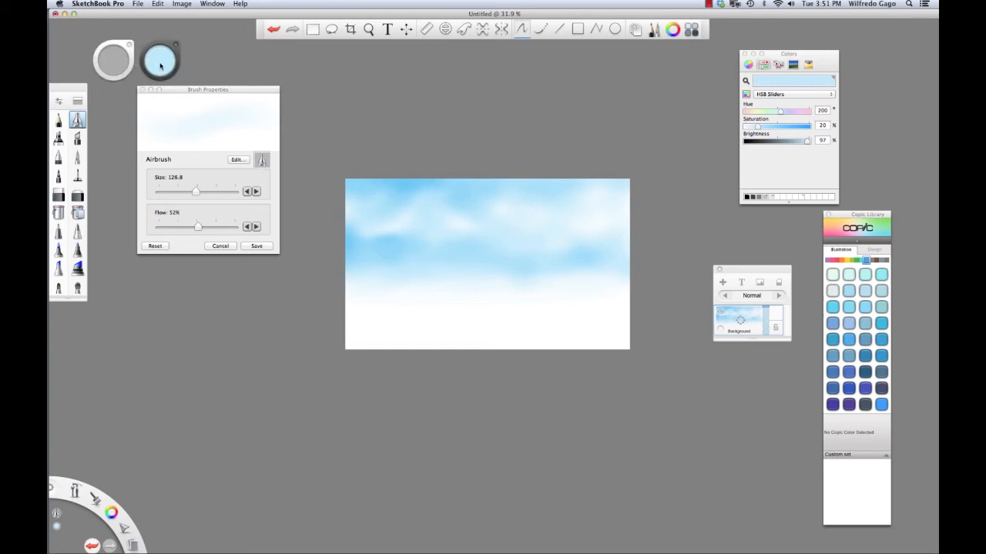
{"action": "mouse_move", "coordinate": [300, 93]}
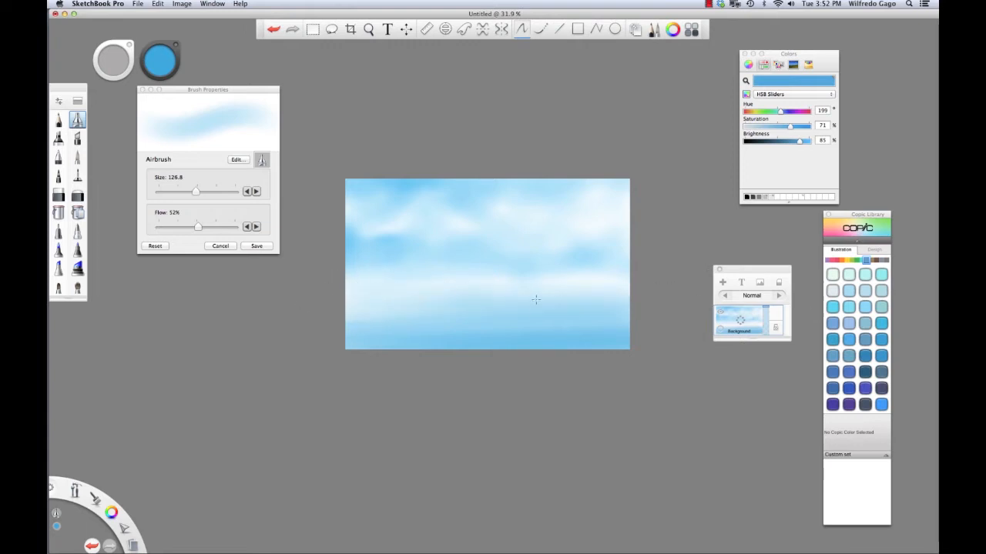
{"action": "mouse_move", "coordinate": [383, 291]}
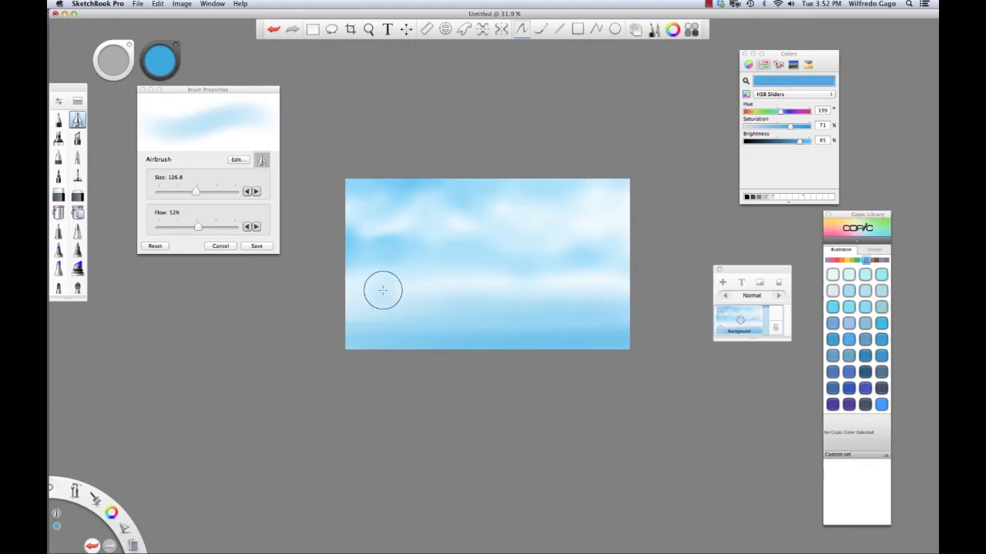
{"action": "mouse_move", "coordinate": [329, 279]}
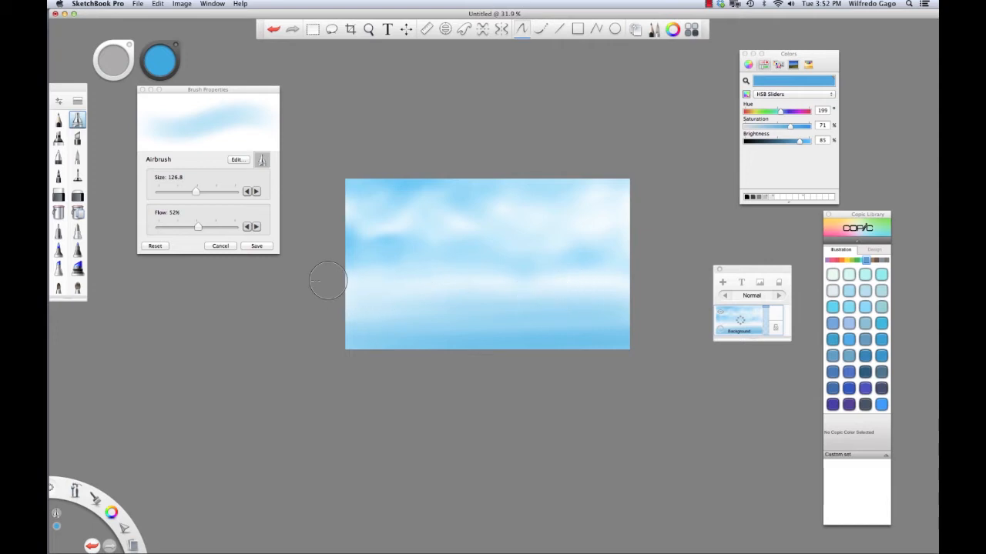
{"action": "mouse_move", "coordinate": [596, 271]}
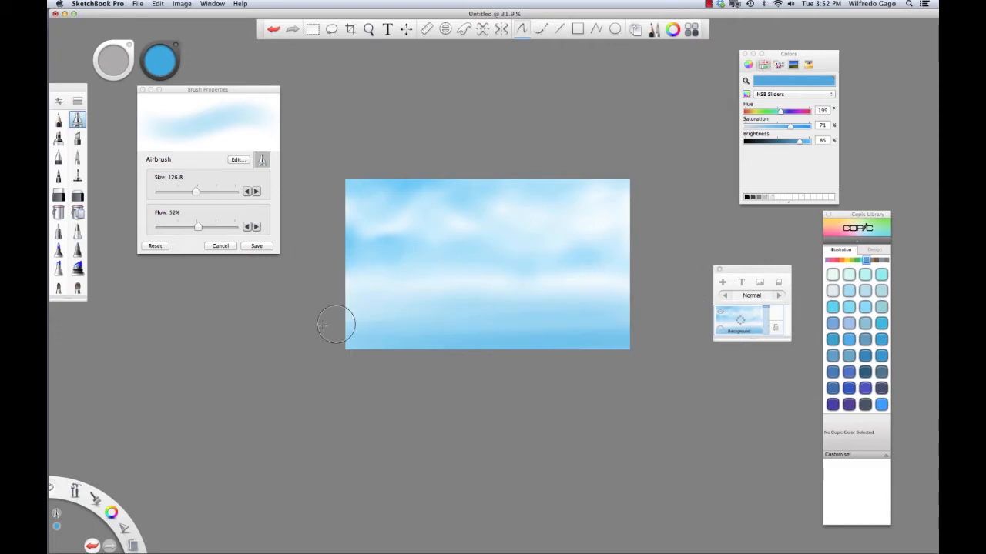
{"action": "mouse_move", "coordinate": [308, 335]}
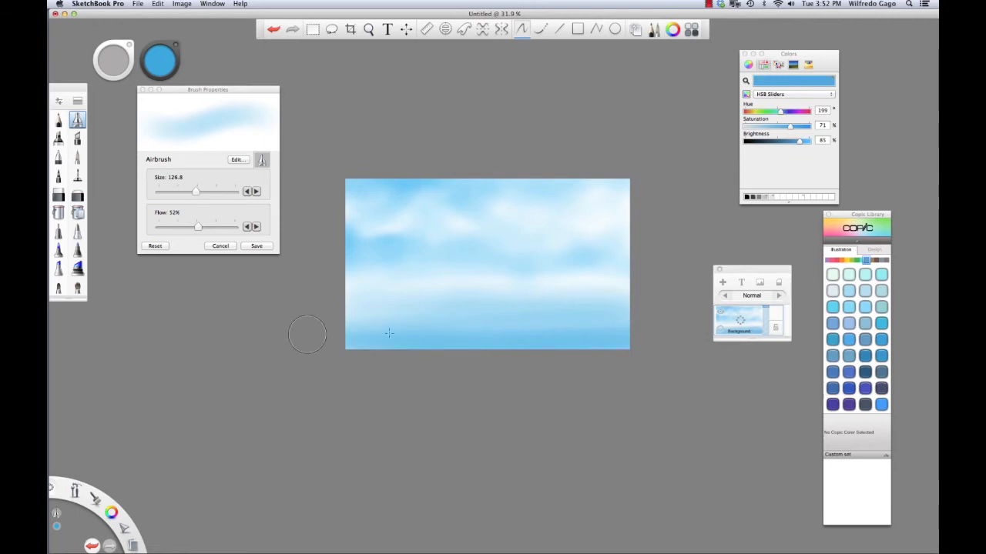
{"action": "mouse_move", "coordinate": [567, 356]}
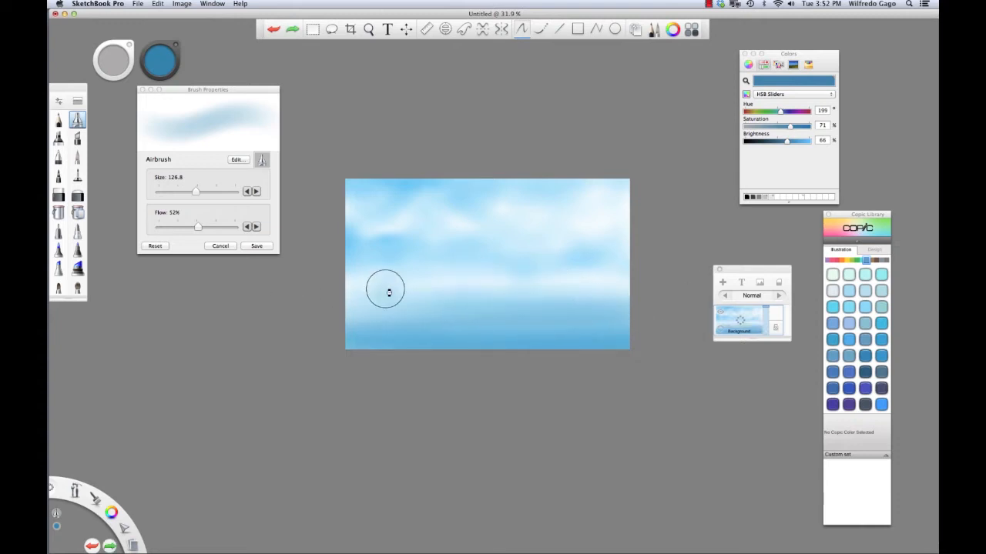
{"action": "mouse_move", "coordinate": [468, 354]}
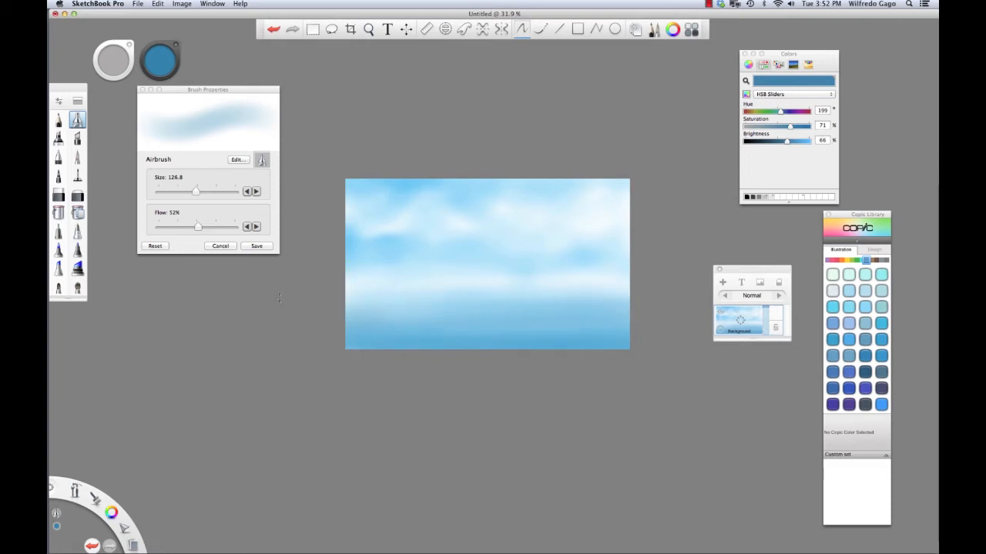
{"action": "mouse_move", "coordinate": [635, 291]}
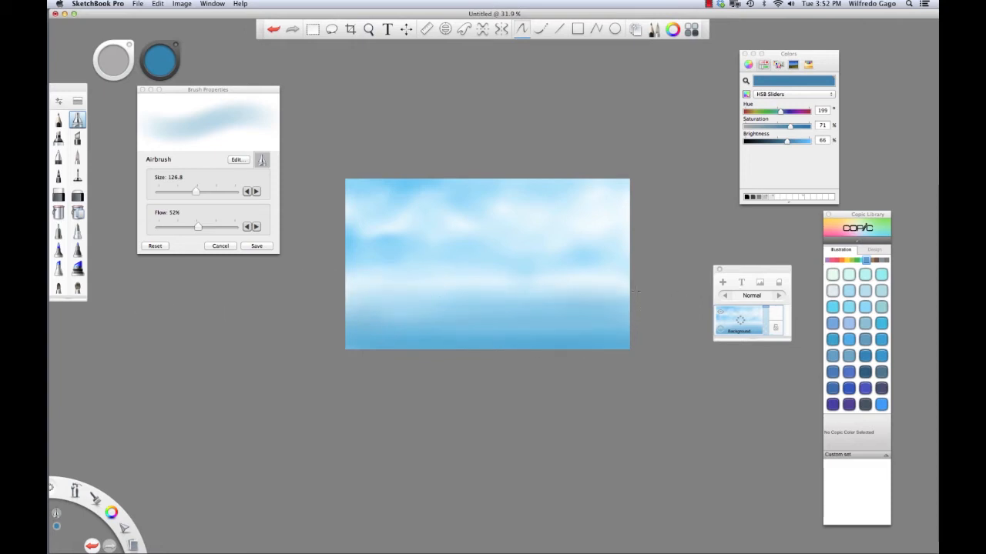
{"action": "mouse_move", "coordinate": [288, 298]}
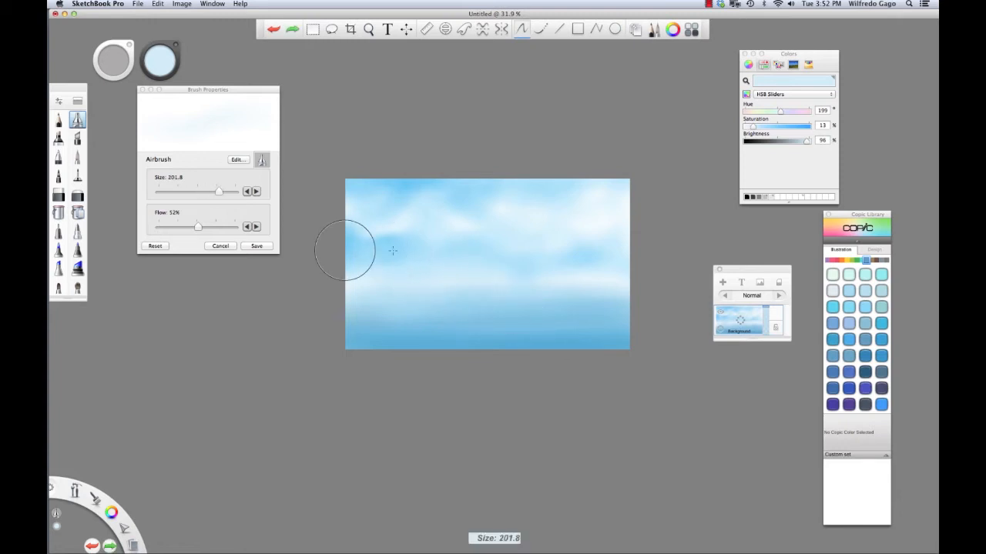
{"action": "mouse_move", "coordinate": [422, 237]}
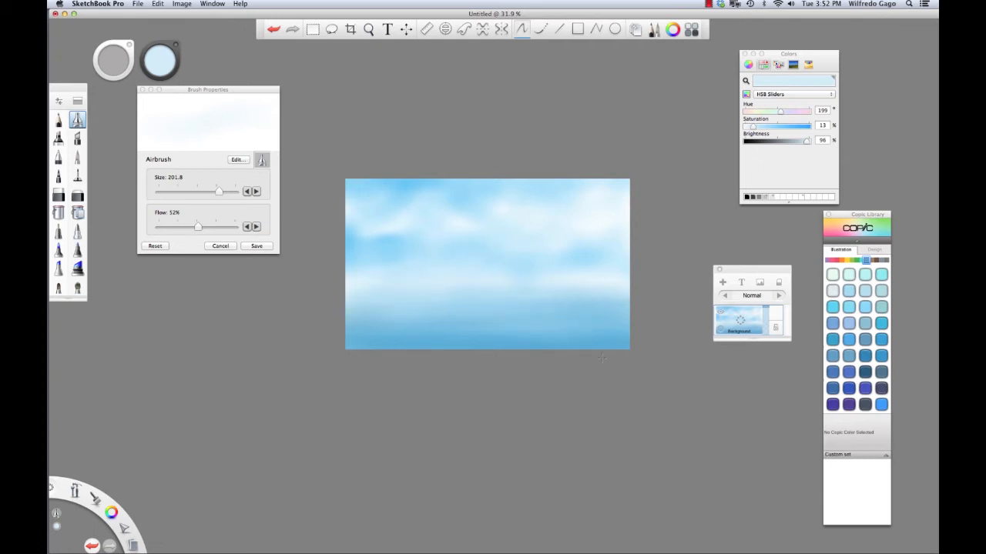
{"action": "mouse_move", "coordinate": [432, 275]}
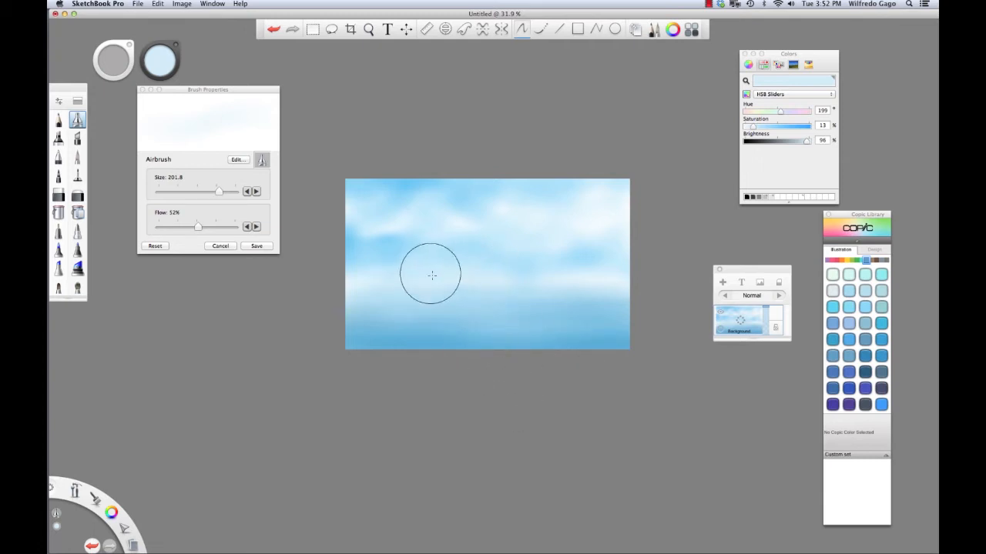
{"action": "mouse_move", "coordinate": [583, 348]}
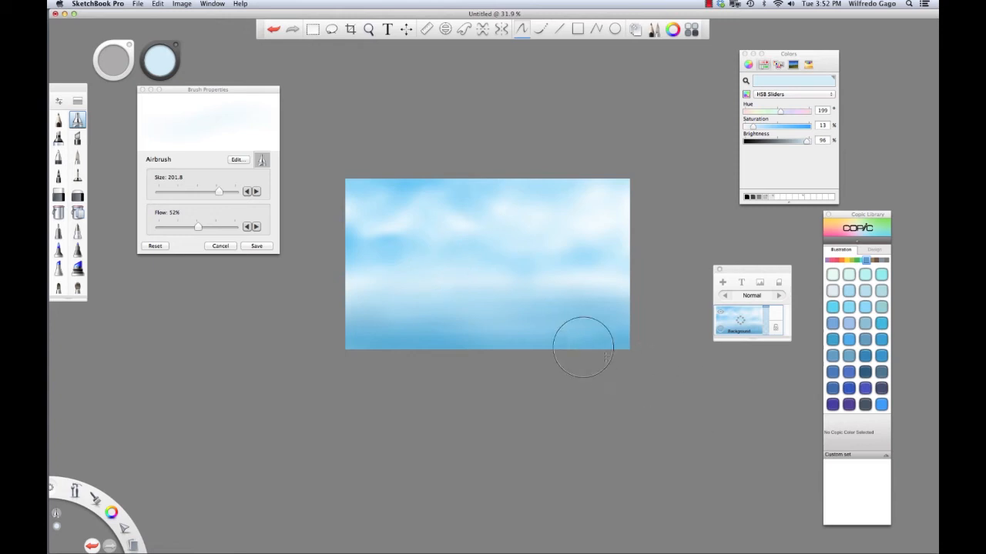
{"action": "mouse_move", "coordinate": [620, 350]}
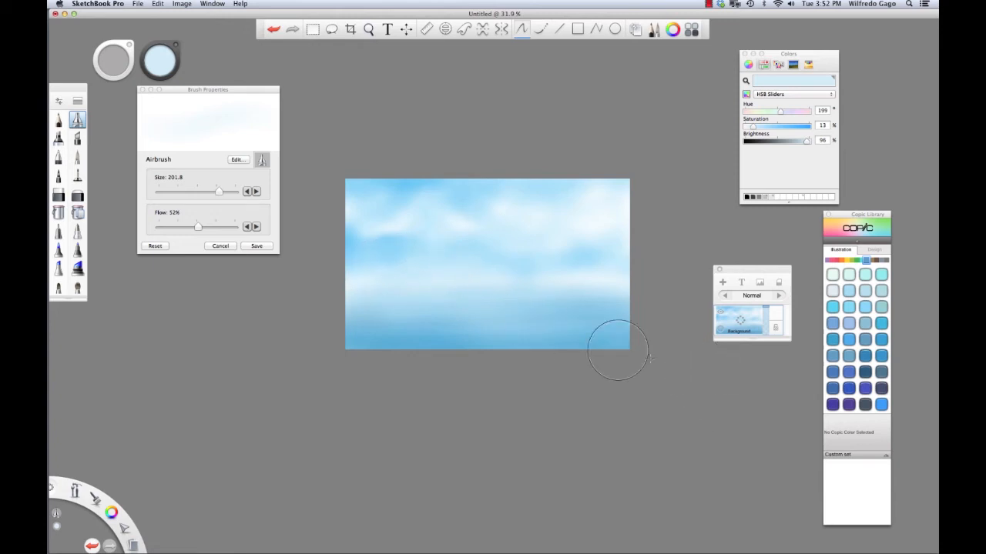
{"action": "mouse_move", "coordinate": [408, 248]}
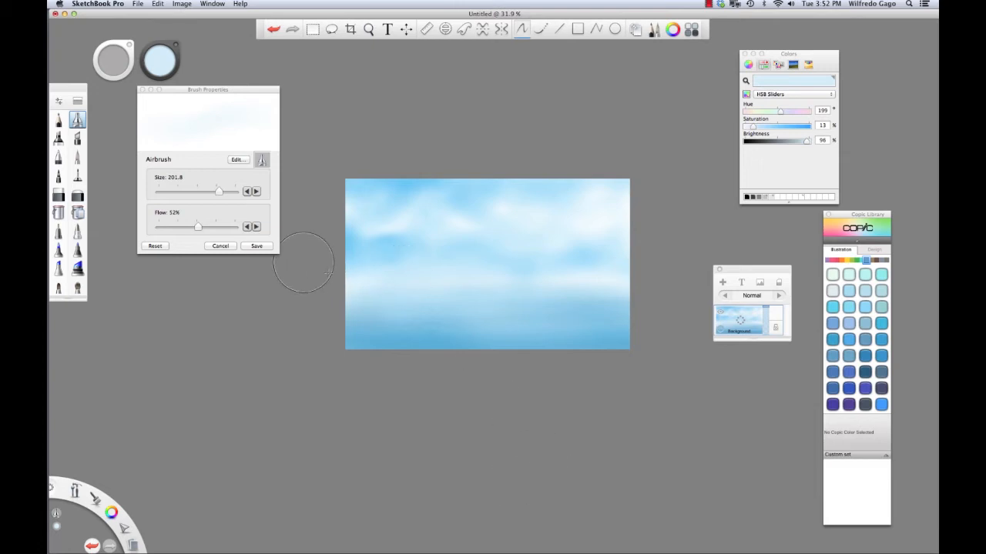
{"action": "mouse_move", "coordinate": [436, 230]}
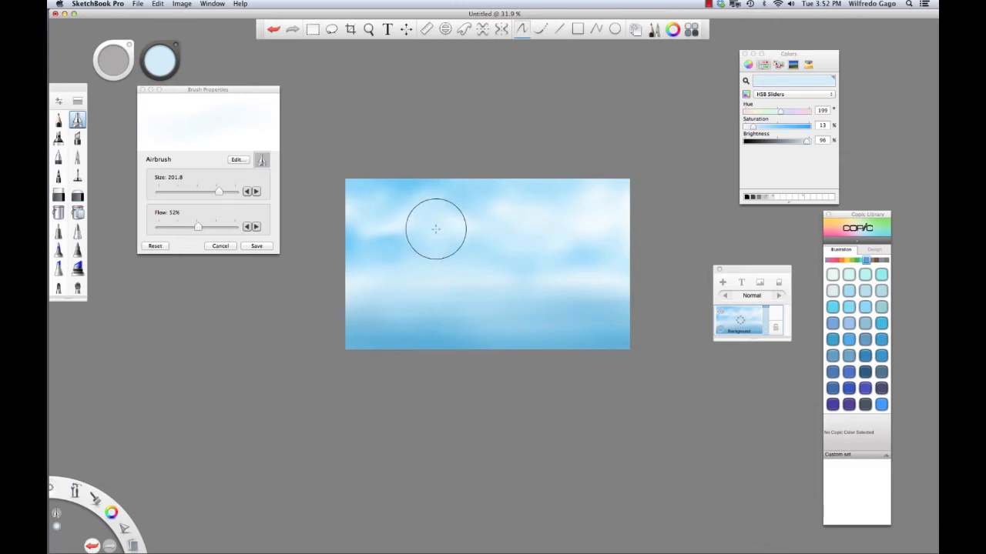
{"action": "mouse_move", "coordinate": [924, 223]}
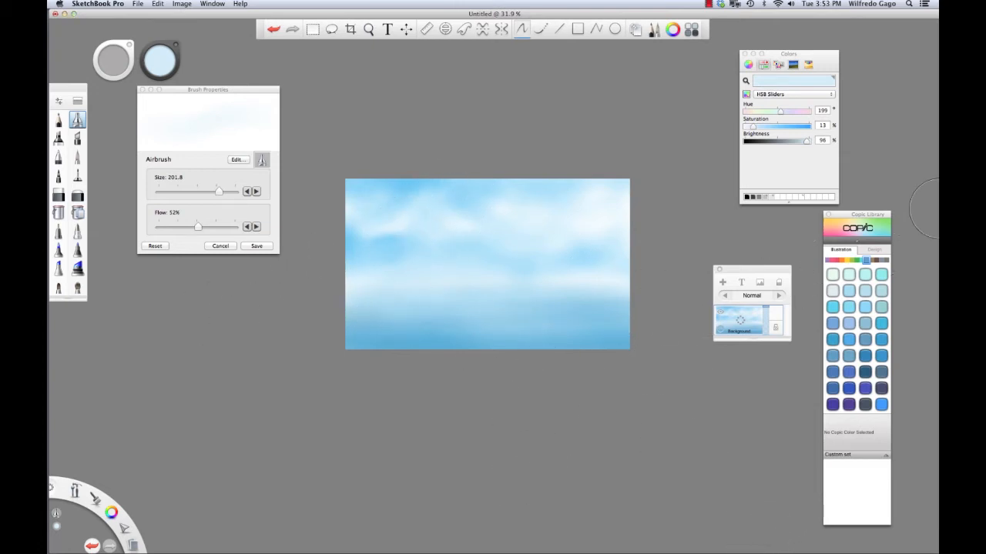
{"action": "mouse_move", "coordinate": [772, 257]}
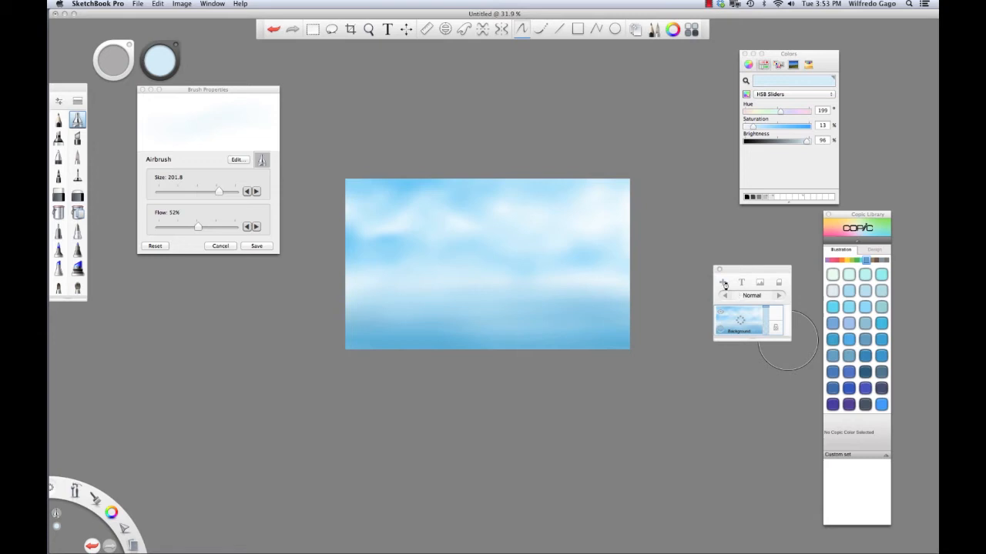
- Add a new layer and rename it 'midground'
{"action": "left_click", "coordinate": [722, 282]}
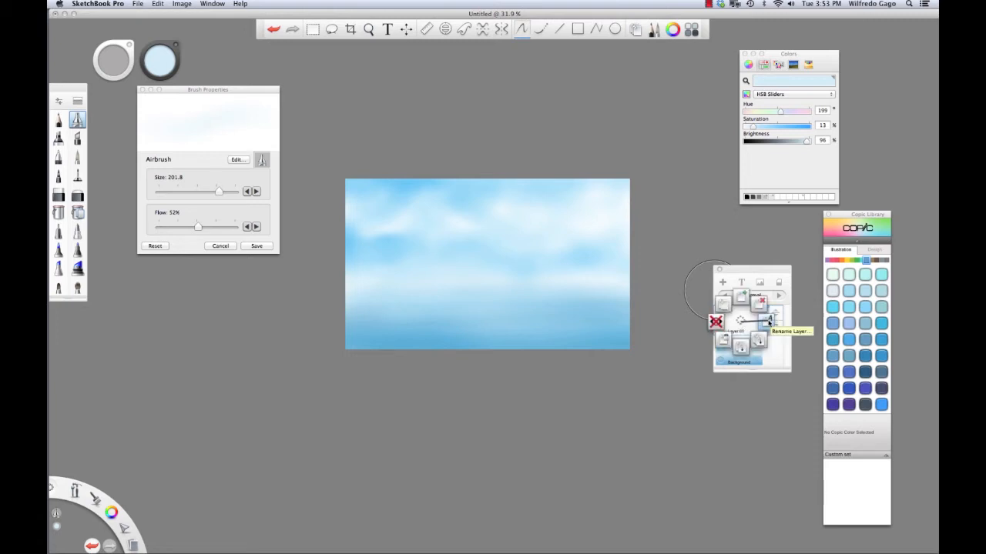
{"action": "left_click", "coordinate": [768, 321]}
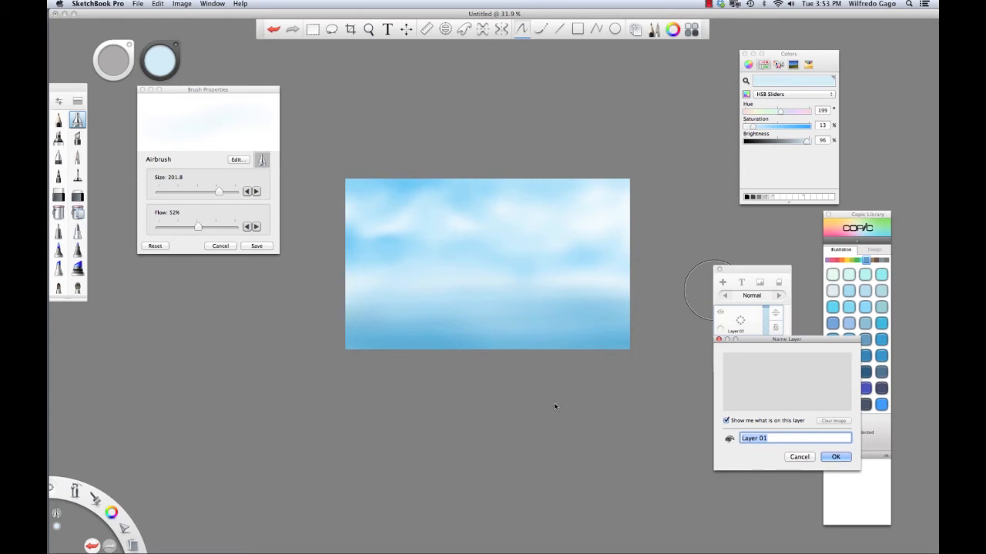
{"action": "type", "text": "midgou"}
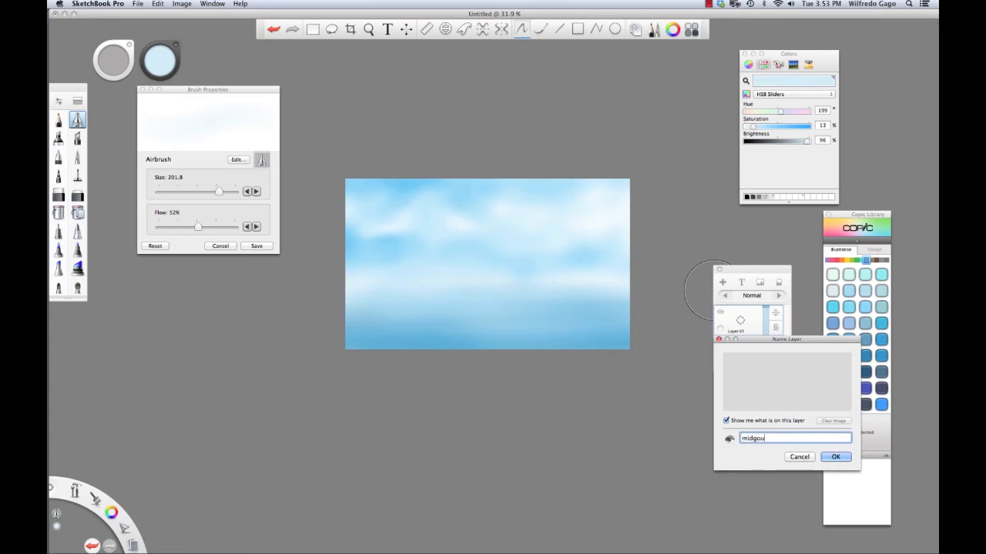
{"action": "left_click", "coordinate": [836, 457]}
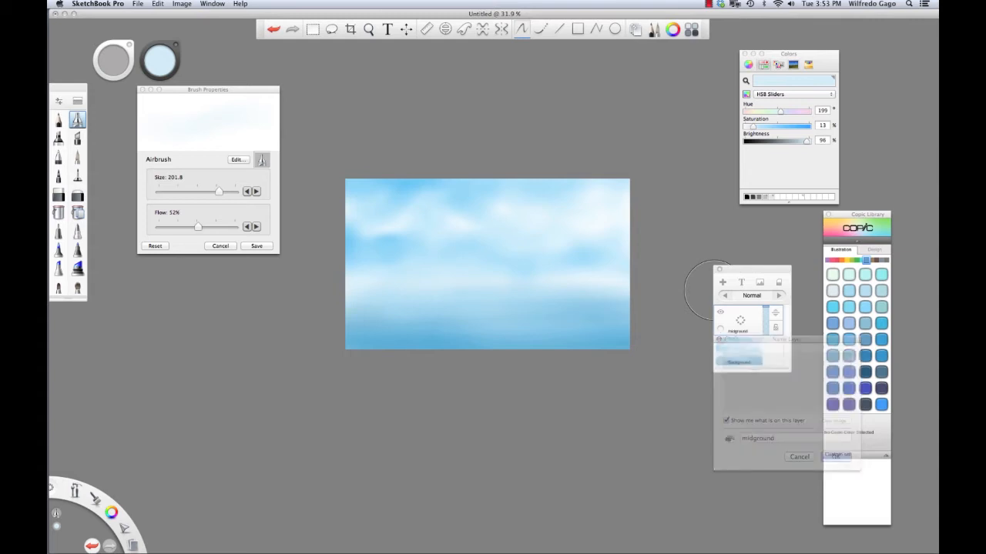
{"action": "left_click", "coordinate": [798, 456]}
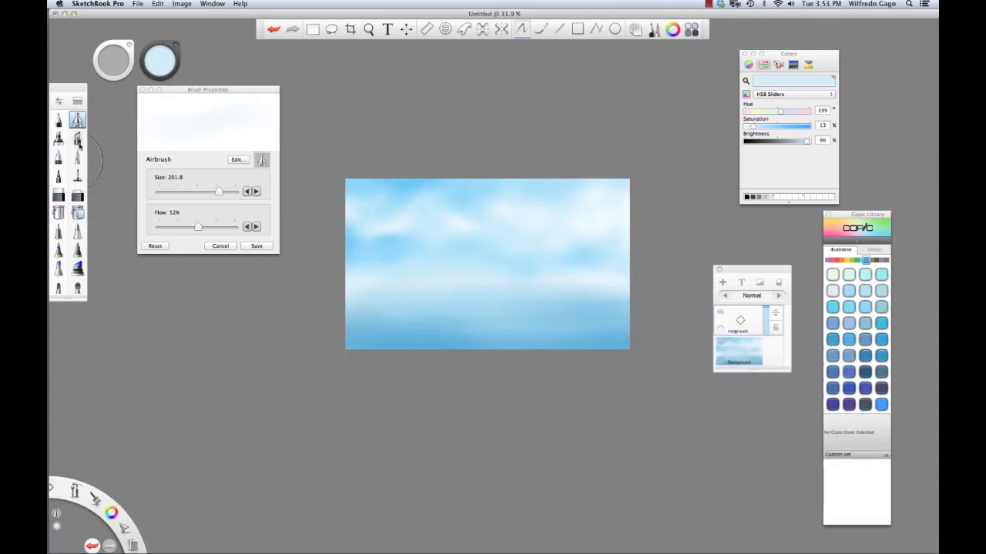
- Set the Chisel Tip Pen to size 20.6 in Copic B39 Prussian Blue and start painting mountains
{"action": "left_click", "coordinate": [77, 139]}
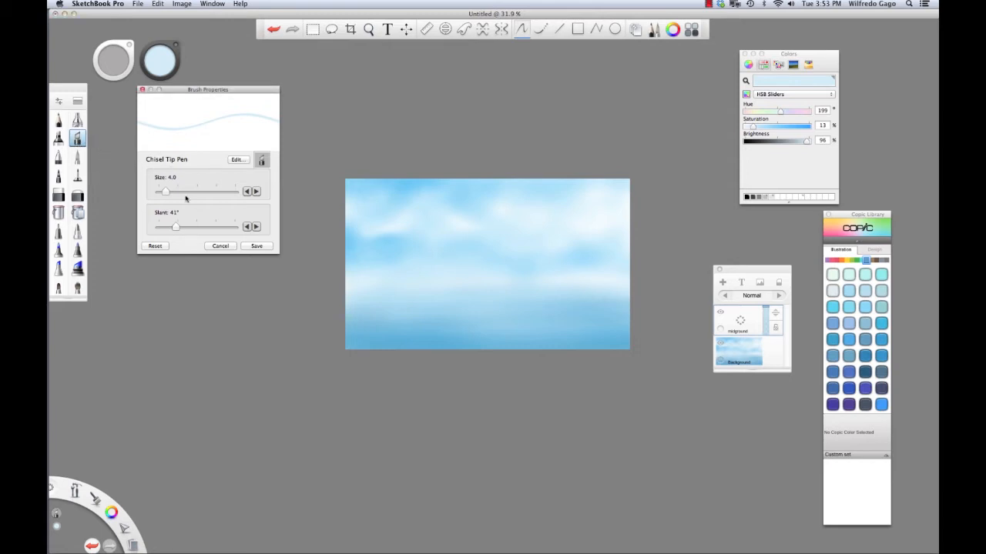
{"action": "left_click_drag", "start_coordinate": [164, 191], "coordinate": [215, 191]}
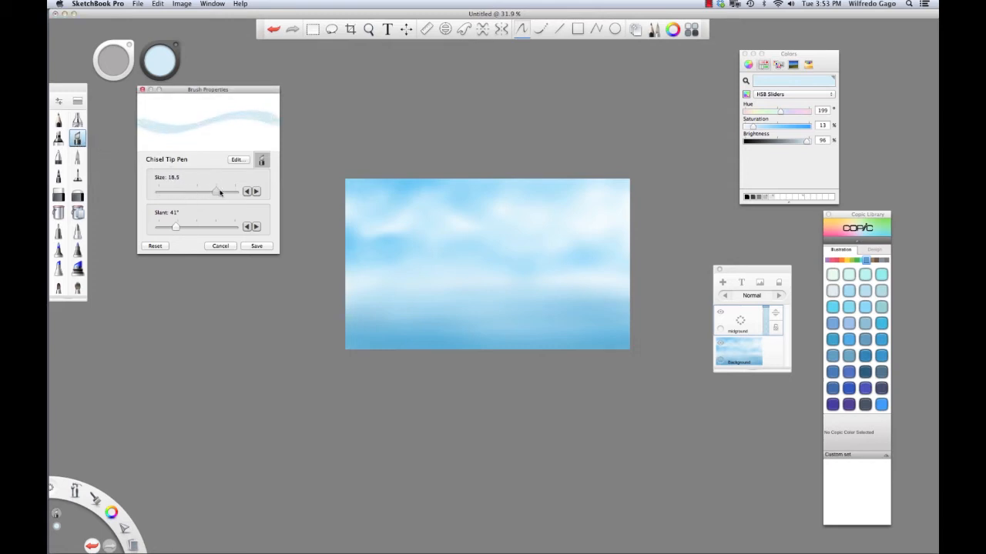
{"action": "left_click_drag", "start_coordinate": [215, 191], "coordinate": [223, 191]}
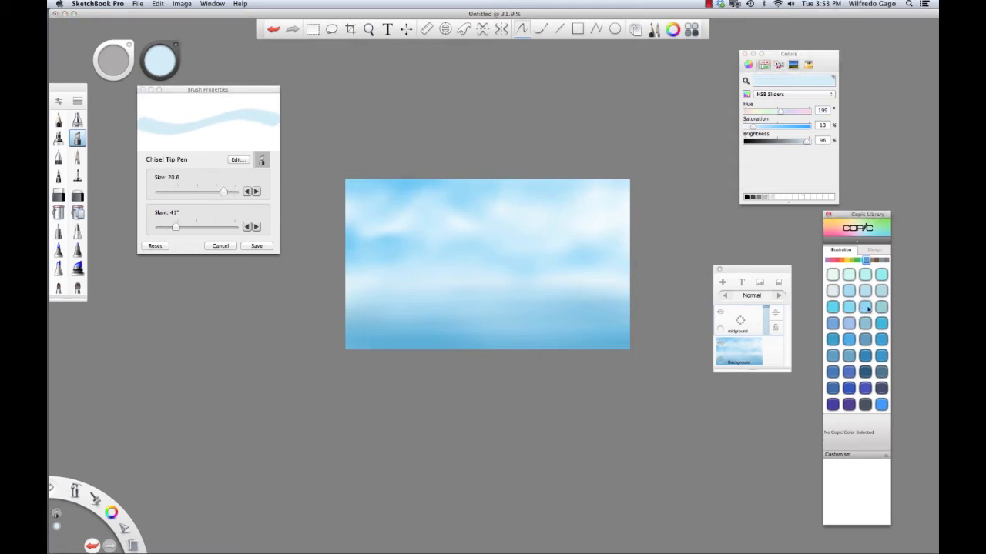
{"action": "left_click", "coordinate": [865, 404]}
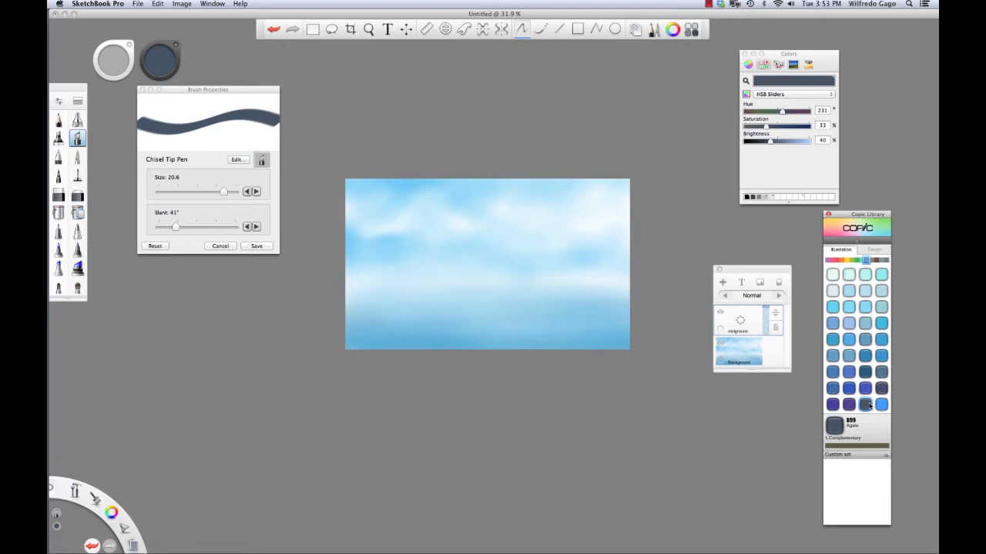
{"action": "left_click", "coordinate": [882, 388]}
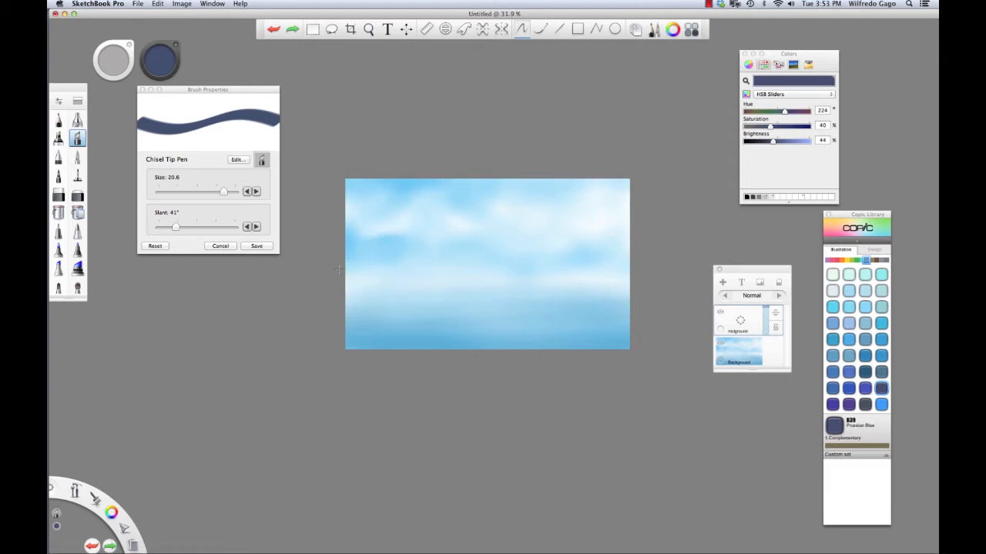
{"action": "left_click_drag", "start_coordinate": [343, 271], "coordinate": [393, 214]}
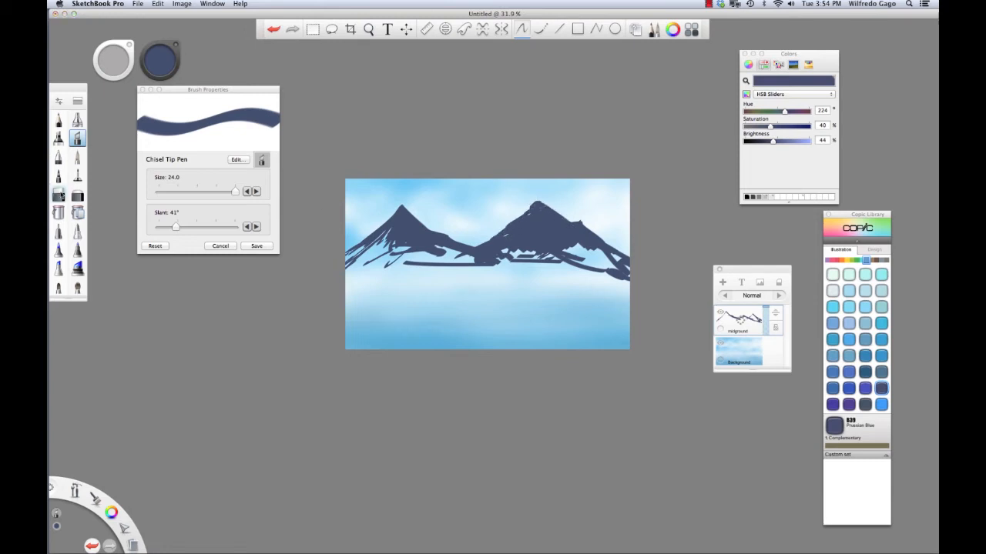
- Erase stray marks with the Hard Eraser, then fill the left mountain with the Chisel Tip Pen
{"action": "left_click", "coordinate": [58, 194]}
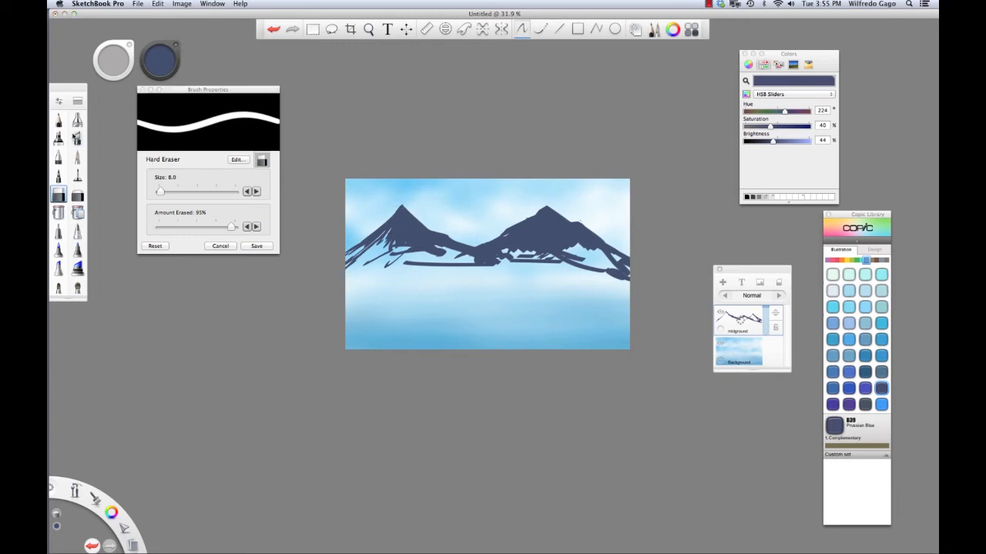
{"action": "left_click", "coordinate": [77, 137]}
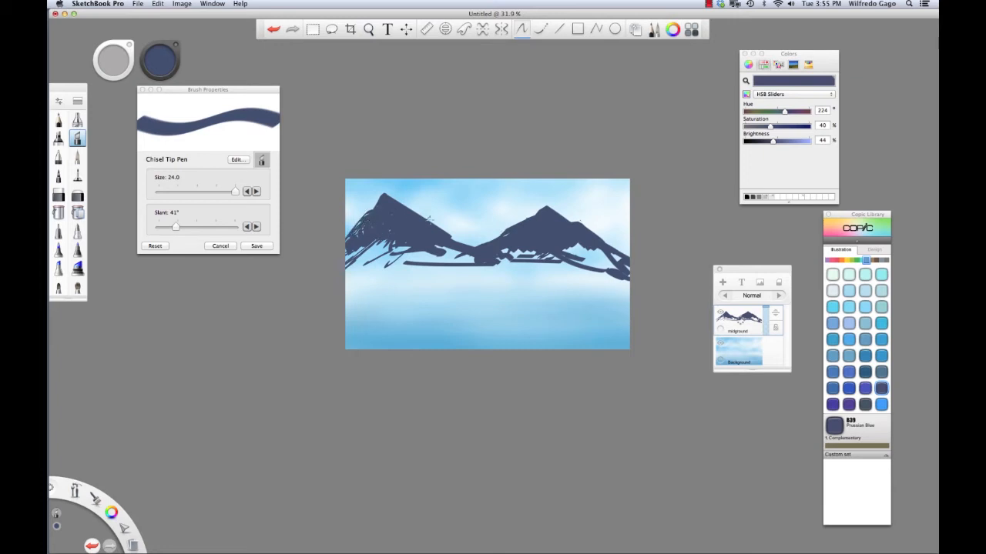
{"action": "left_click_drag", "start_coordinate": [416, 219], "coordinate": [485, 251]}
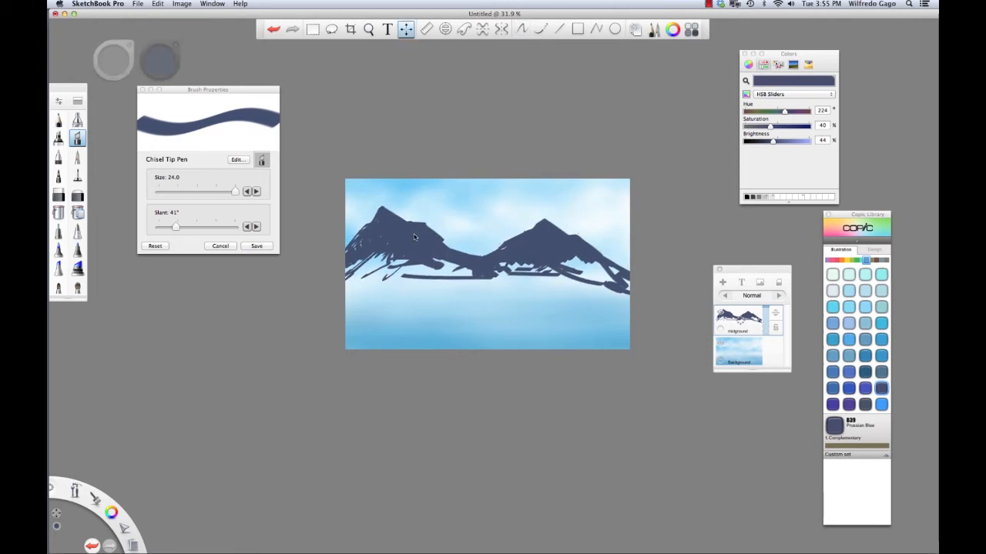
- Open the Brush Library panel
{"action": "left_click", "coordinate": [444, 239]}
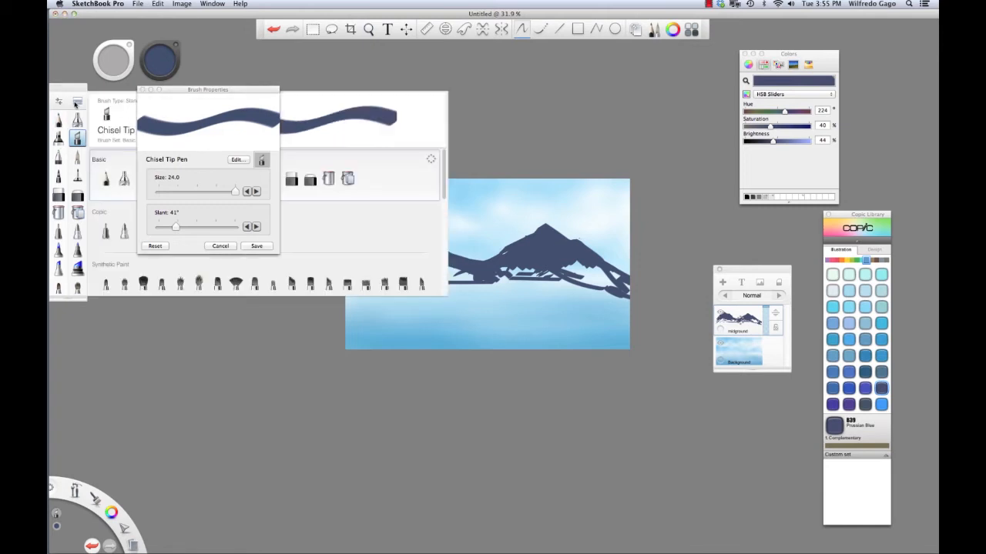
- Move Brush Properties aside and select the Smudge Web Brush from the Smudge set
{"action": "left_click_drag", "start_coordinate": [207, 90], "coordinate": [206, 313]}
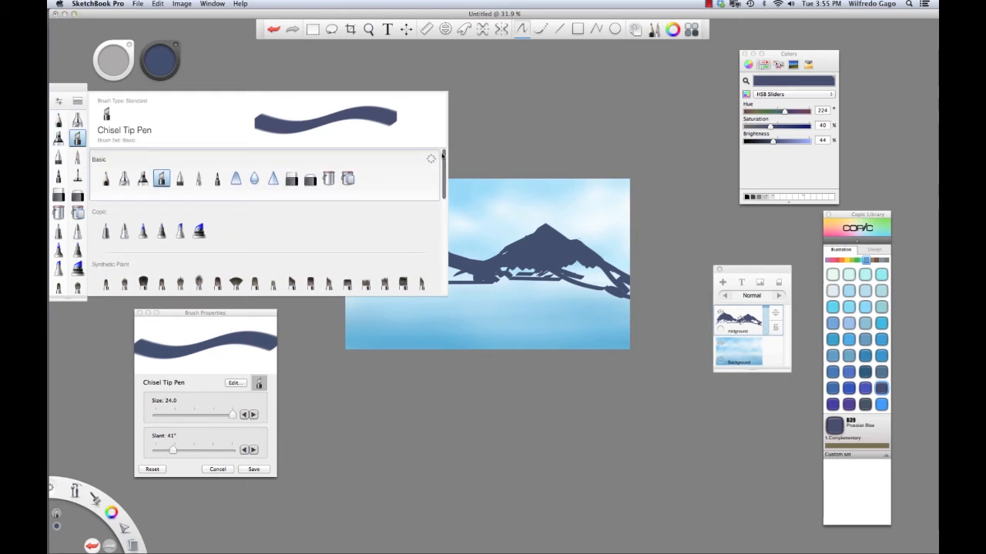
{"action": "scroll", "scroll_direction": "down", "scroll_amount": 3}
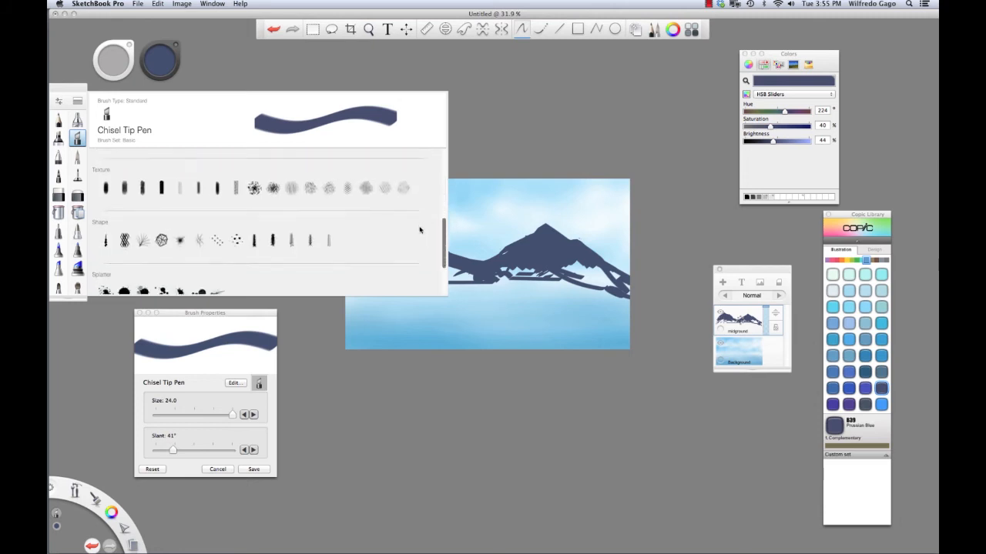
{"action": "scroll", "scroll_direction": "down", "scroll_amount": 3}
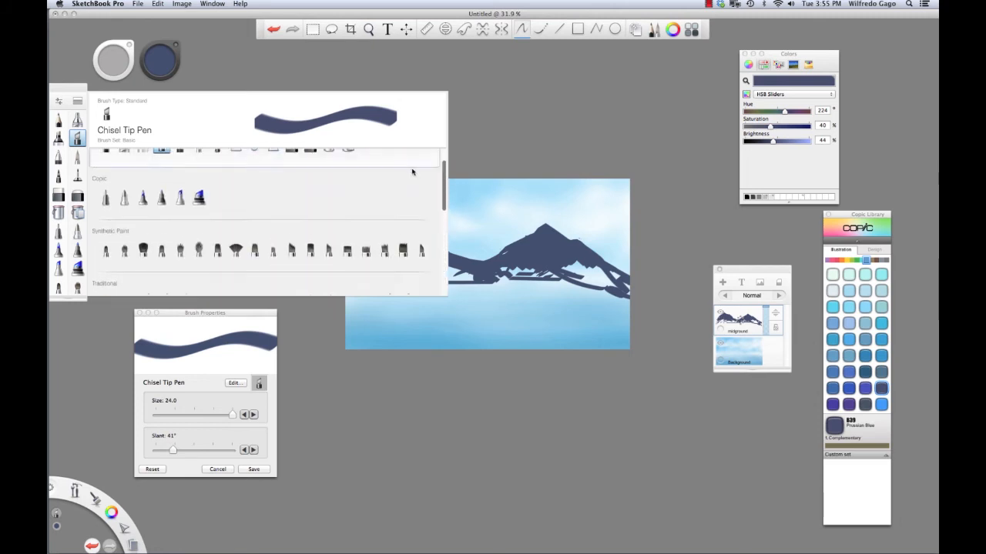
{"action": "scroll", "scroll_direction": "down", "scroll_amount": 3}
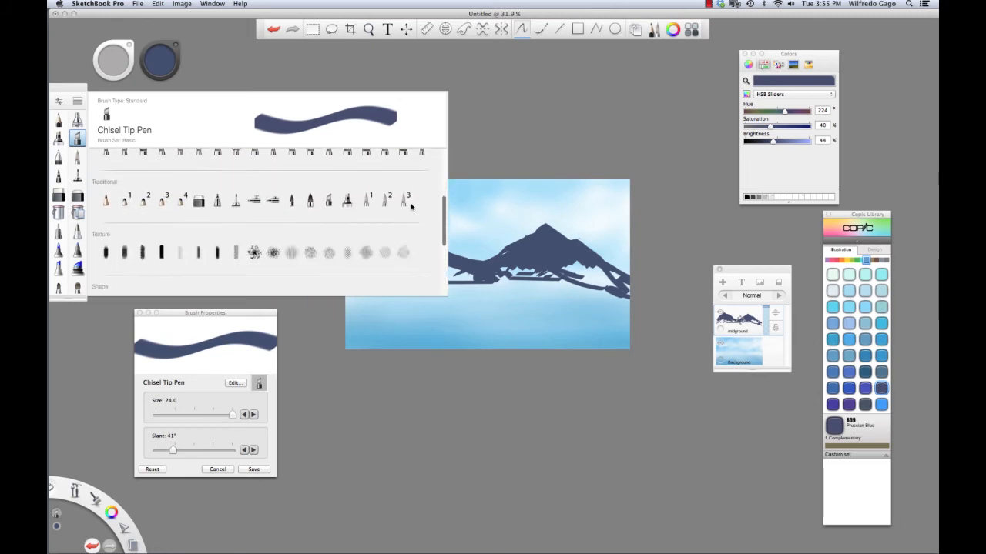
{"action": "scroll", "scroll_direction": "down", "scroll_amount": 3}
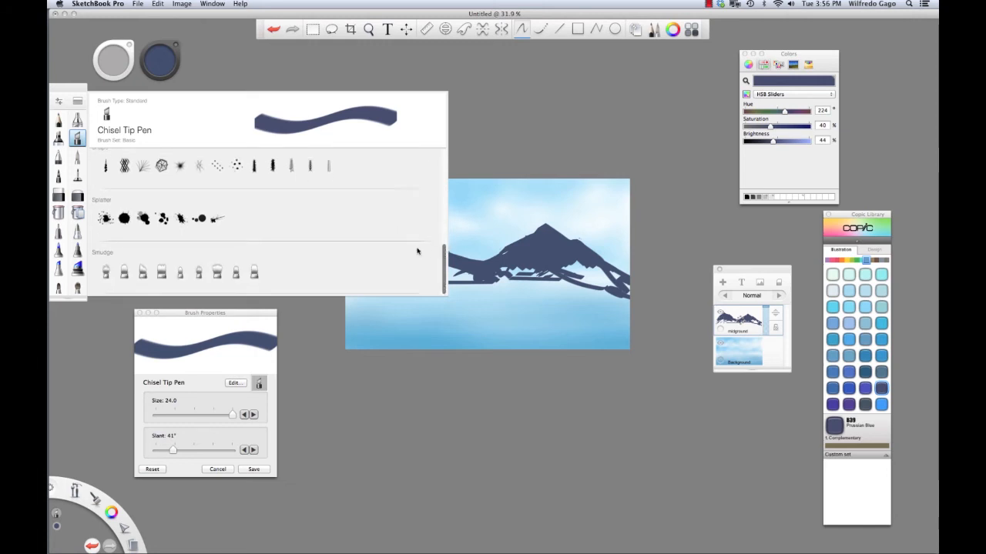
{"action": "left_click", "coordinate": [106, 271]}
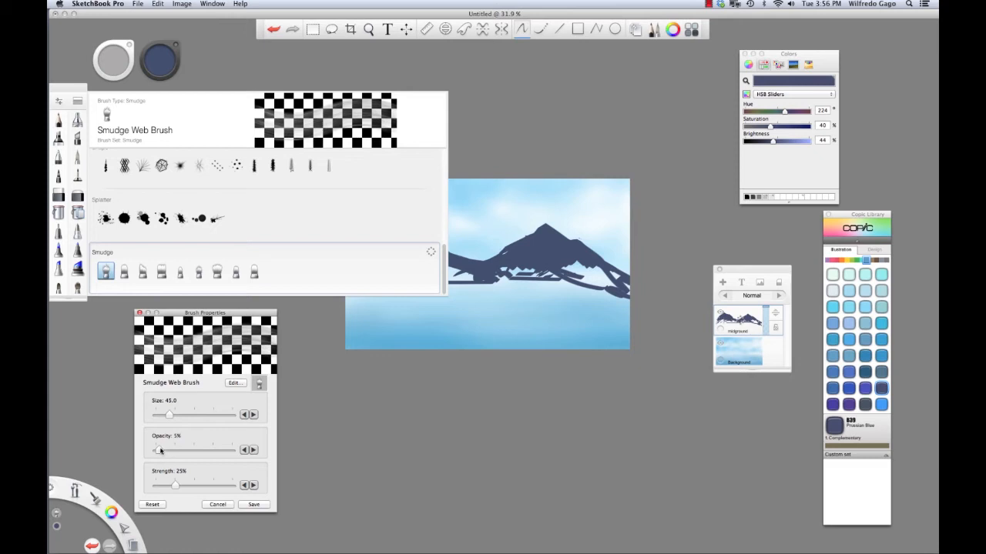
{"action": "mouse_move", "coordinate": [173, 489]}
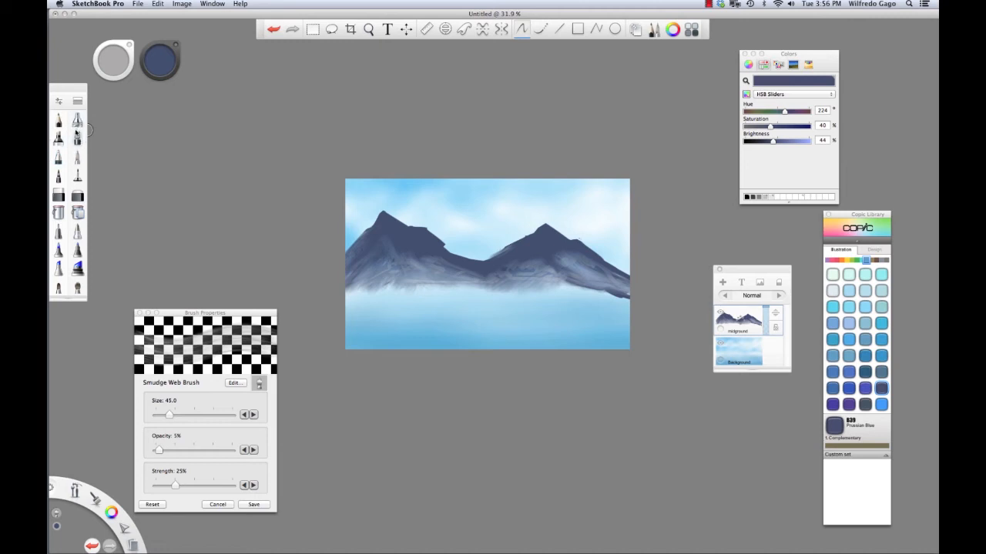
- Reselect the Chisel Tip Pen after smudging the mountain base
{"action": "left_click", "coordinate": [77, 137]}
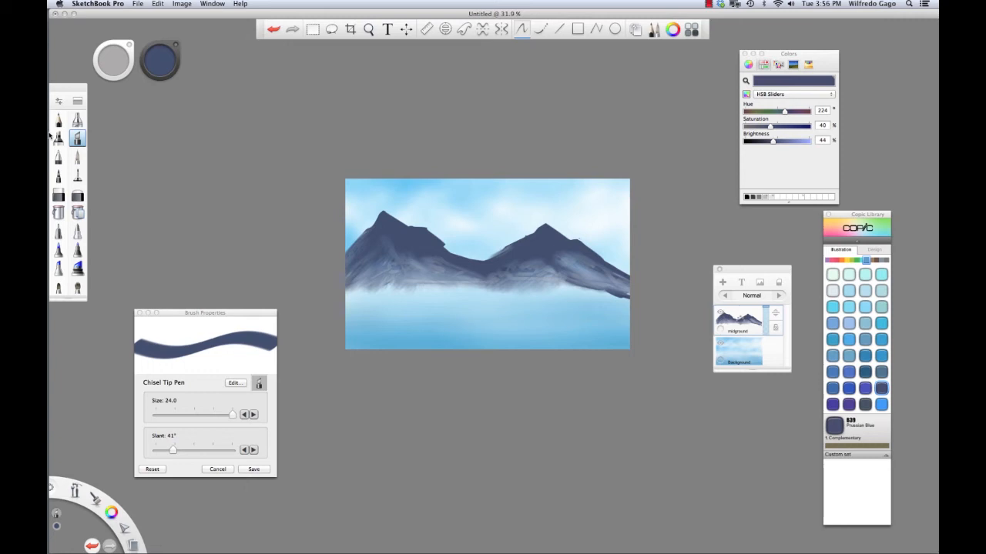
- Choose a soft Texture brush from the Brush Library for the mountain highlights
{"action": "left_click", "coordinate": [77, 121]}
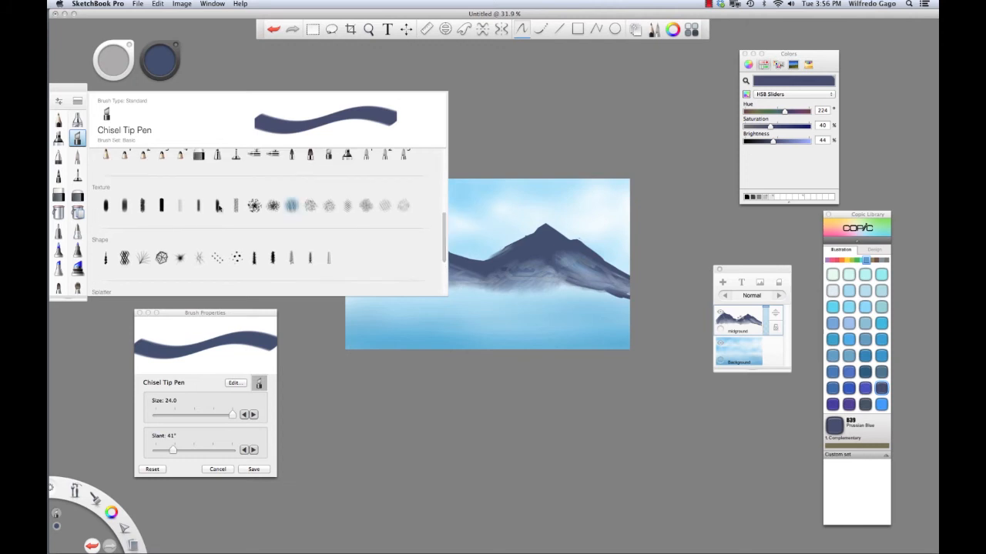
{"action": "left_click", "coordinate": [124, 204]}
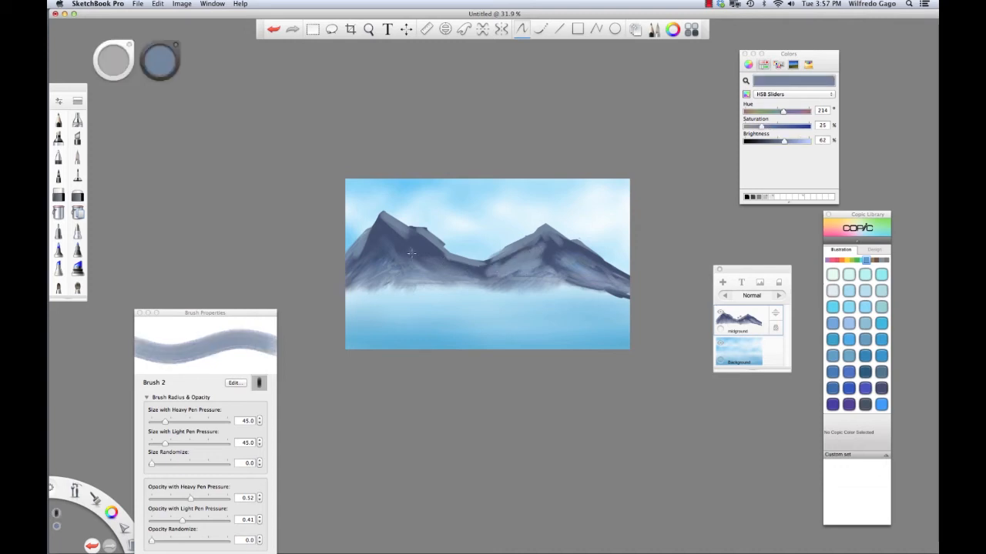
- Paint light highlights on the mountain slopes, then select the Airbrush
{"action": "left_click_drag", "start_coordinate": [412, 254], "coordinate": [474, 279]}
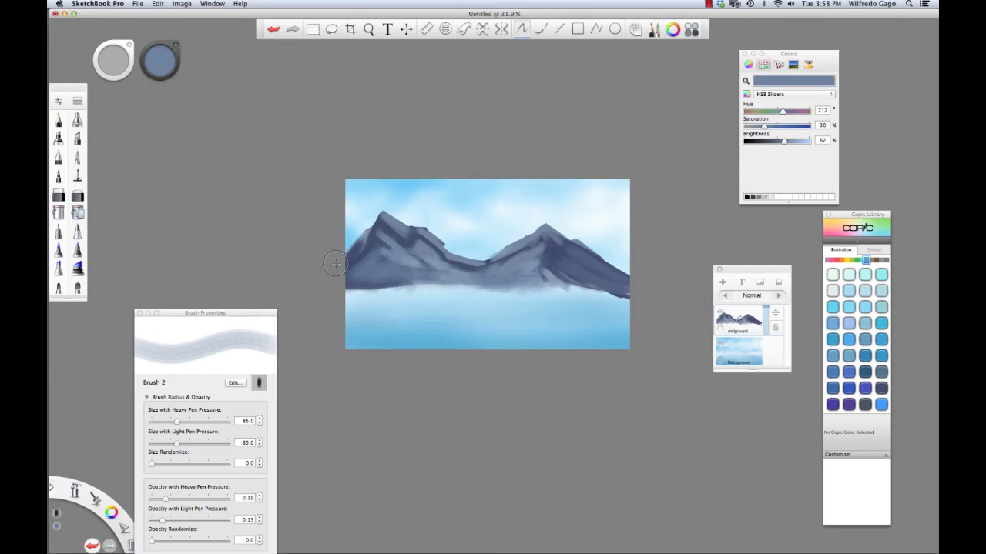
{"action": "mouse_move", "coordinate": [426, 256]}
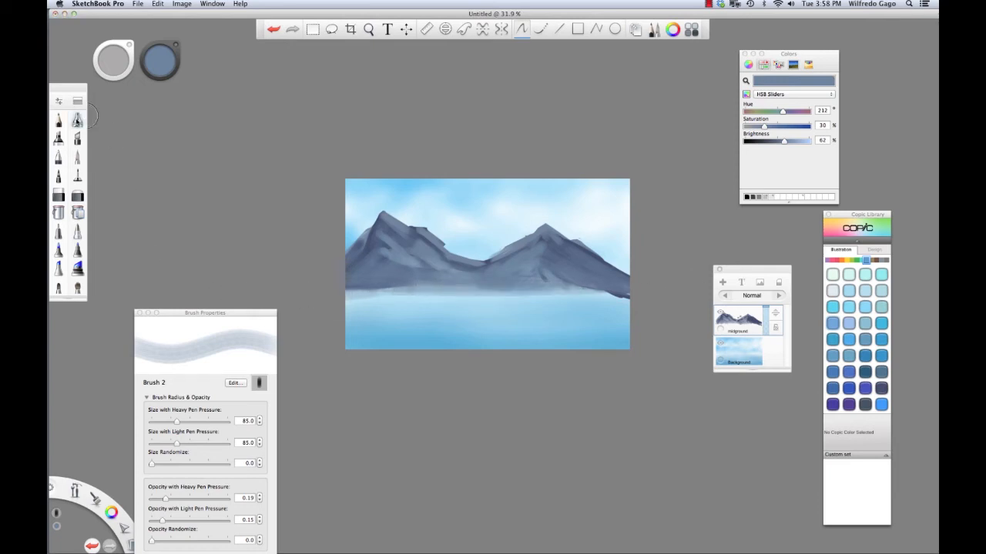
{"action": "left_click", "coordinate": [77, 121]}
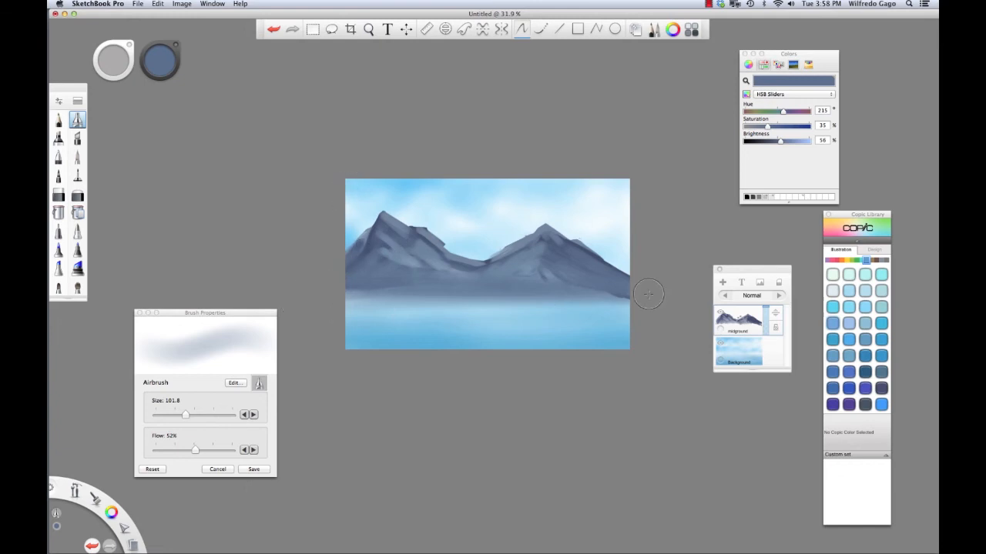
{"action": "mouse_move", "coordinate": [134, 193]}
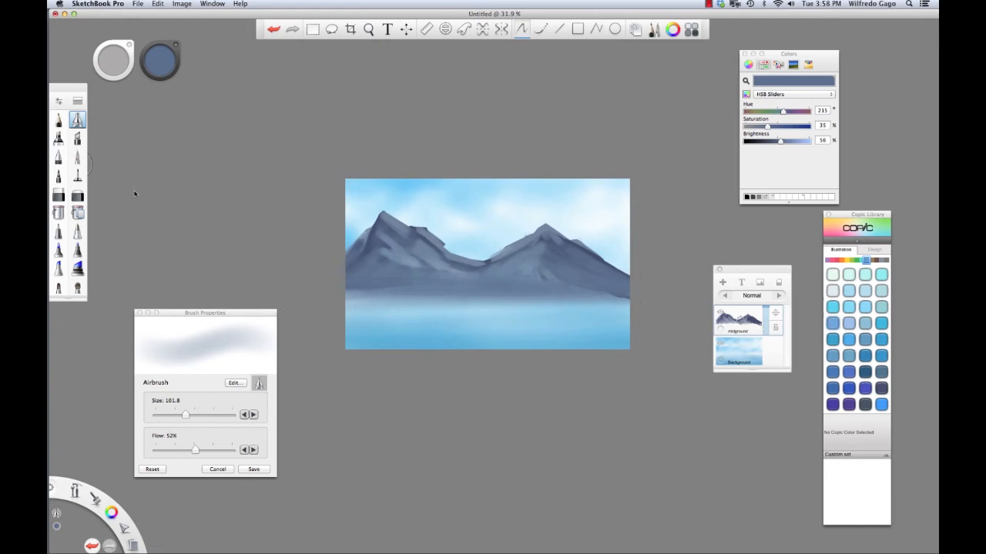
- Select the Hard Eraser at size 8 and 95% strength
{"action": "left_click", "coordinate": [58, 195]}
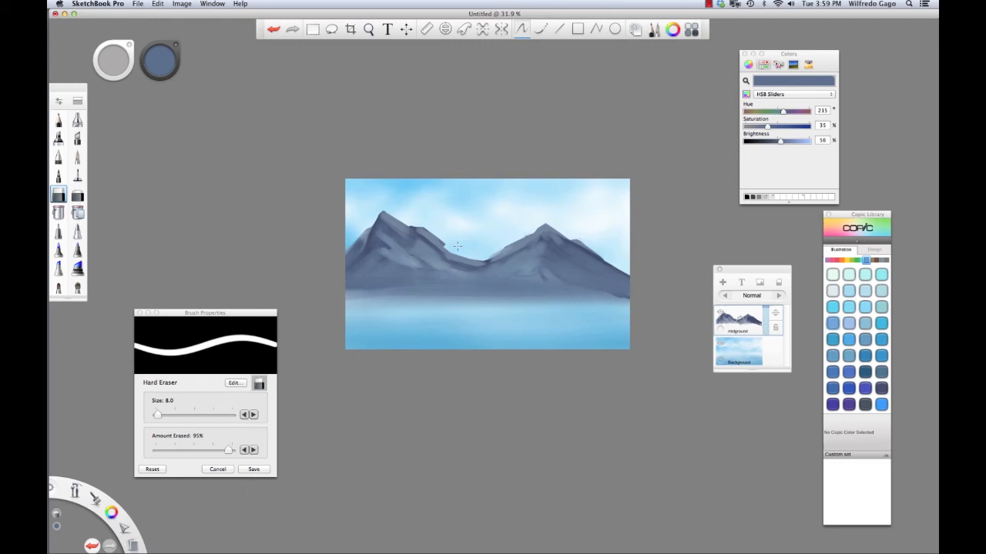
{"action": "mouse_move", "coordinate": [451, 247]}
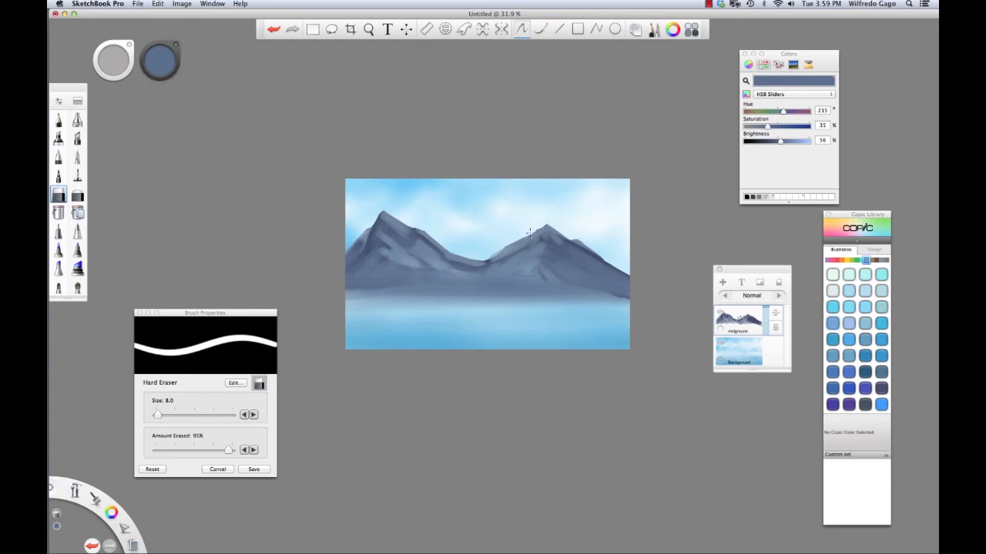
{"action": "mouse_move", "coordinate": [595, 315]}
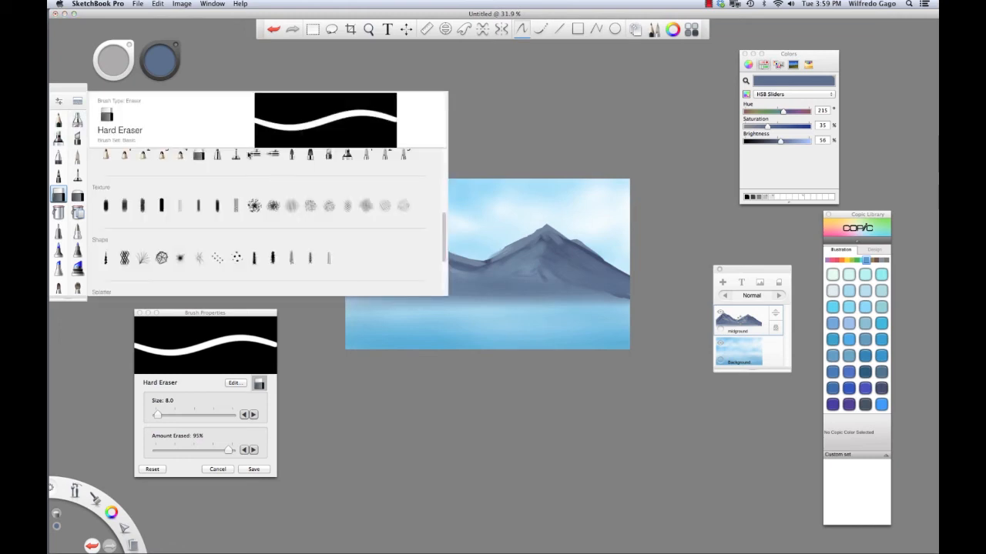
- Try the Camo, Charcoal, Thorny and Scratches textures, then settle on a larger, fainter Charcoal
{"action": "left_click", "coordinate": [160, 205]}
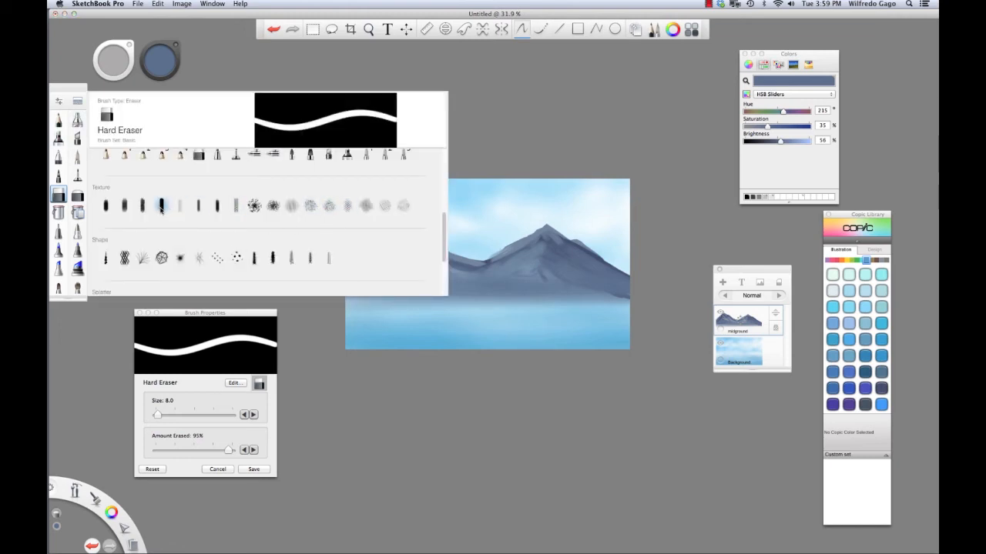
{"action": "left_click", "coordinate": [254, 205]}
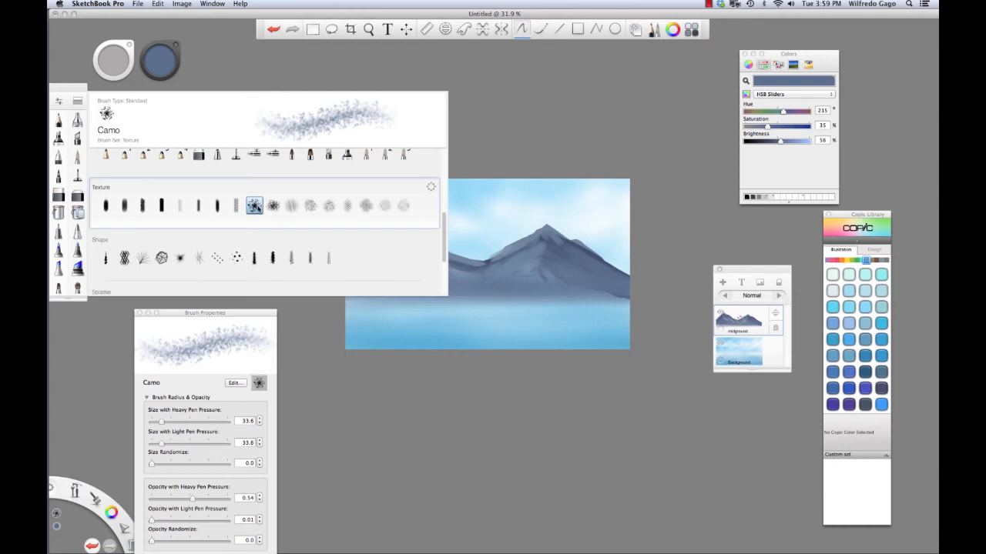
{"action": "left_click", "coordinate": [272, 205]}
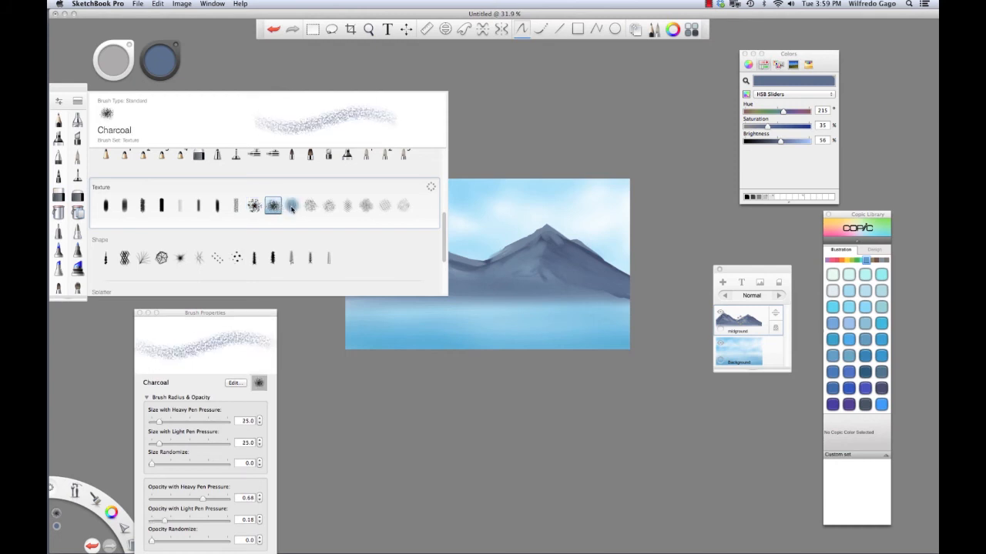
{"action": "left_click", "coordinate": [384, 205]}
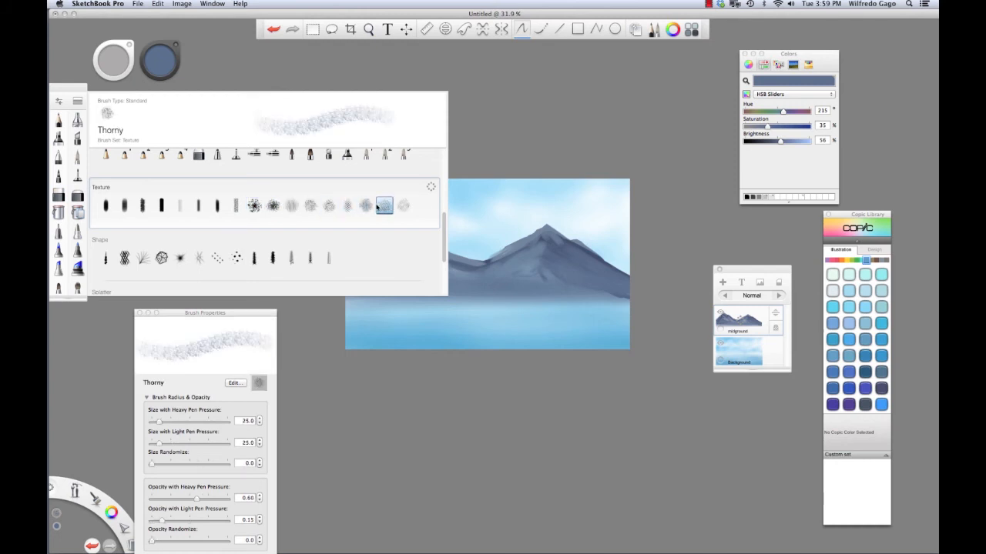
{"action": "left_click", "coordinate": [403, 205]}
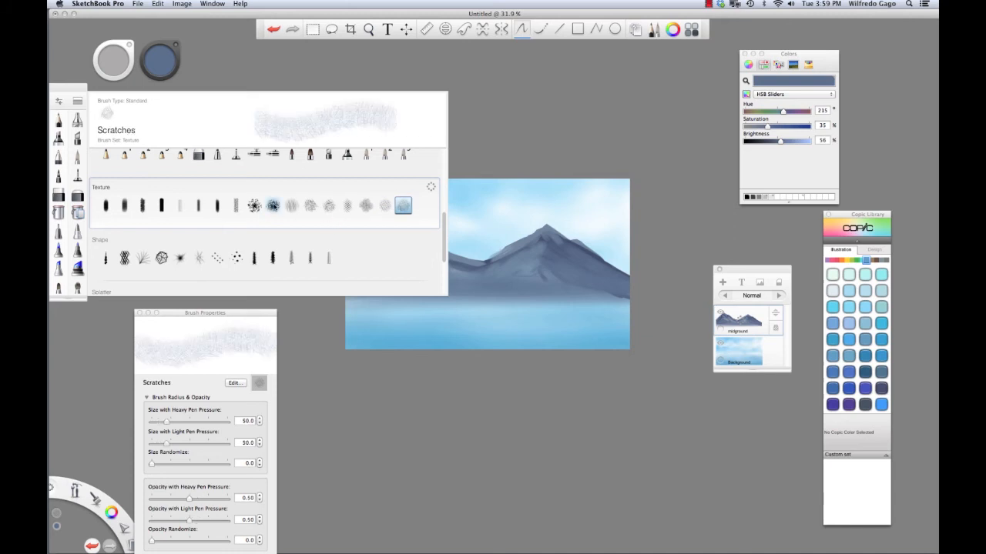
{"action": "left_click", "coordinate": [273, 205]}
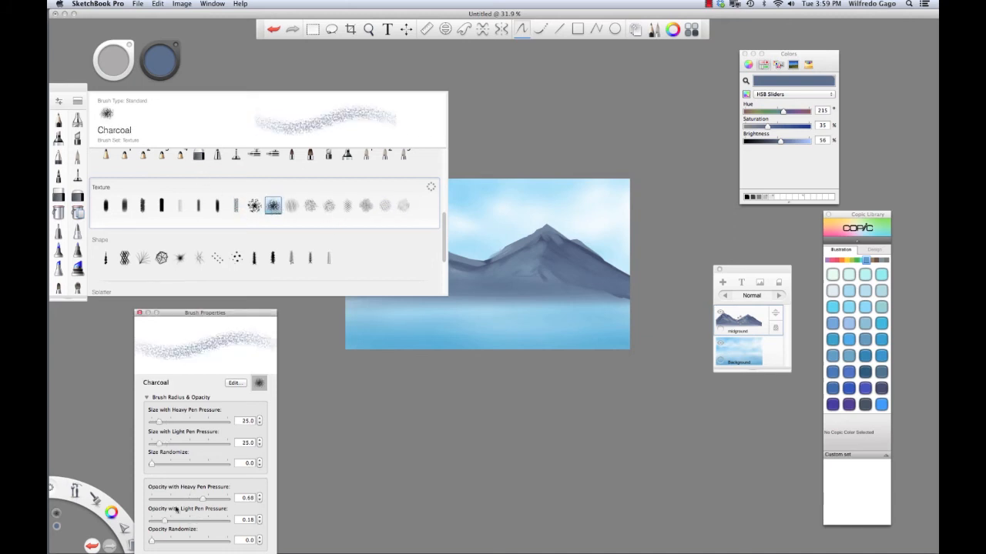
{"action": "left_click_drag", "start_coordinate": [201, 499], "coordinate": [165, 498]}
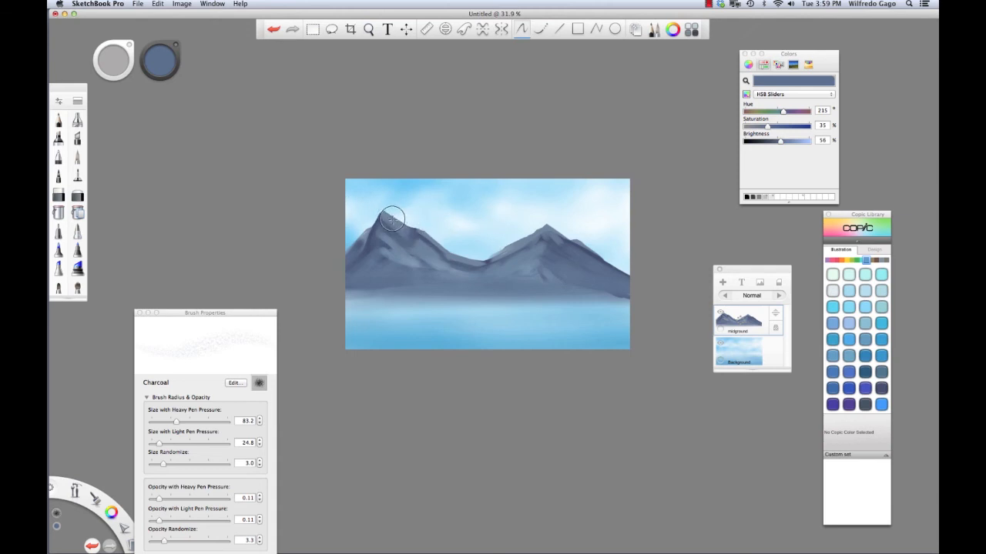
{"action": "mouse_move", "coordinate": [593, 212]}
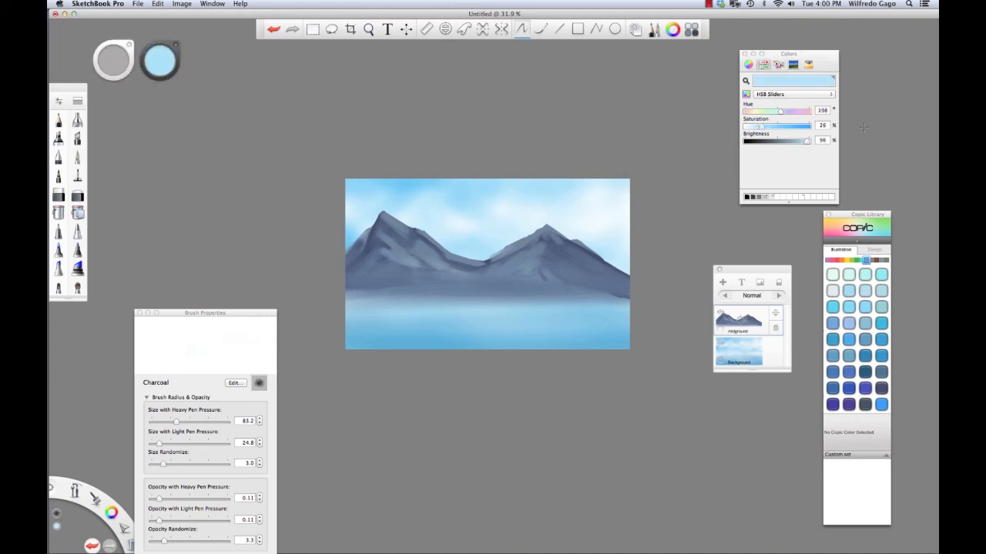
{"action": "mouse_move", "coordinate": [384, 220]}
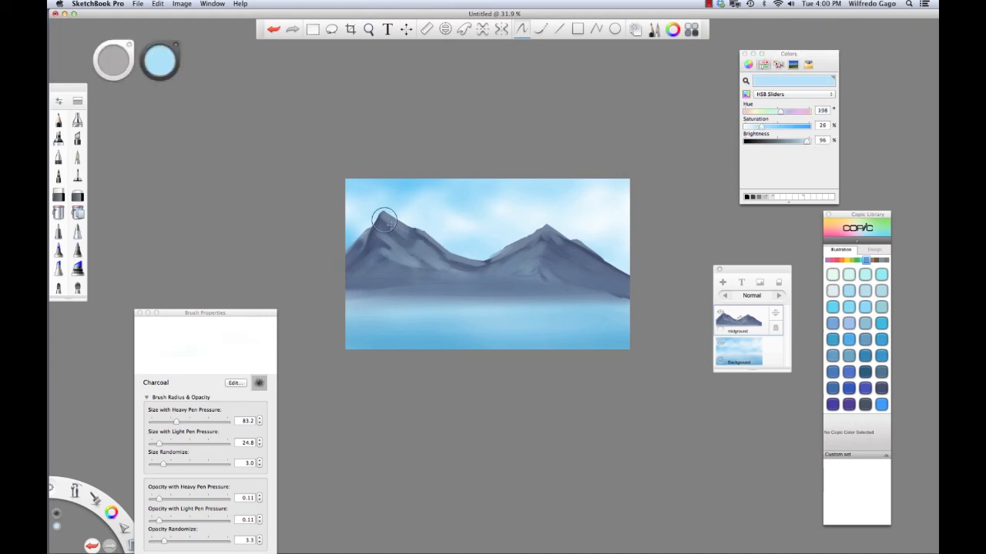
{"action": "mouse_move", "coordinate": [281, 200]}
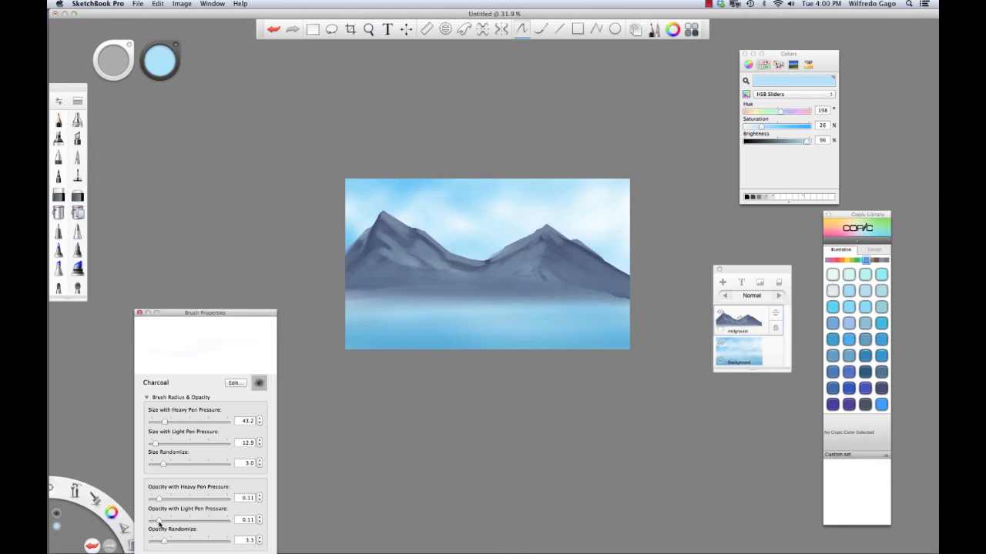
- Fine-tune the Charcoal brush size to about 53
{"action": "left_click_drag", "start_coordinate": [158, 499], "coordinate": [171, 498]}
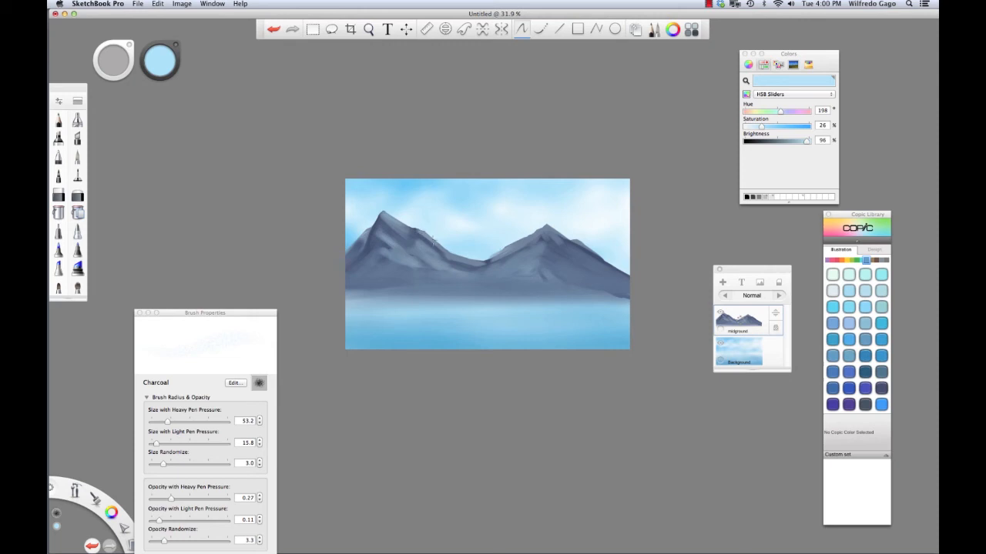
{"action": "mouse_move", "coordinate": [483, 242]}
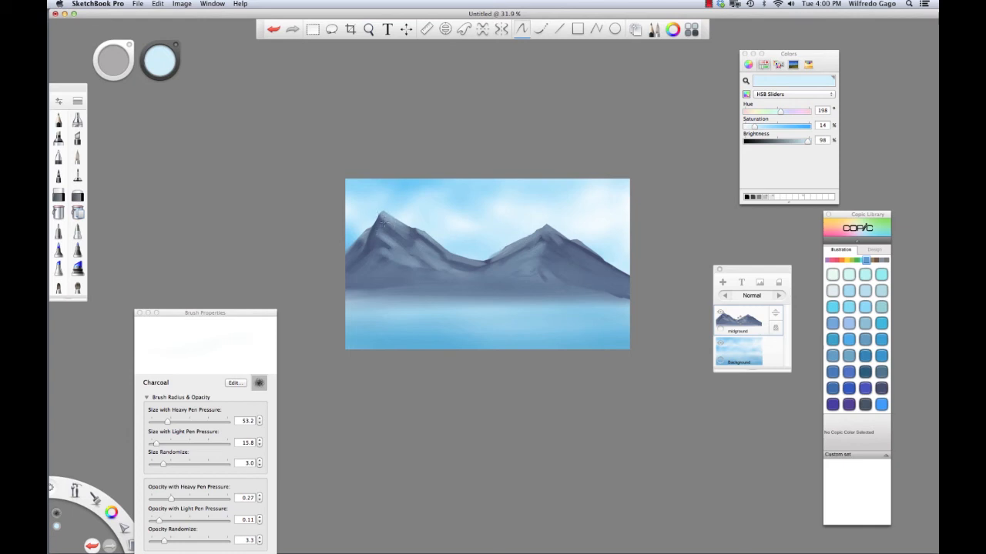
{"action": "mouse_move", "coordinate": [377, 207]}
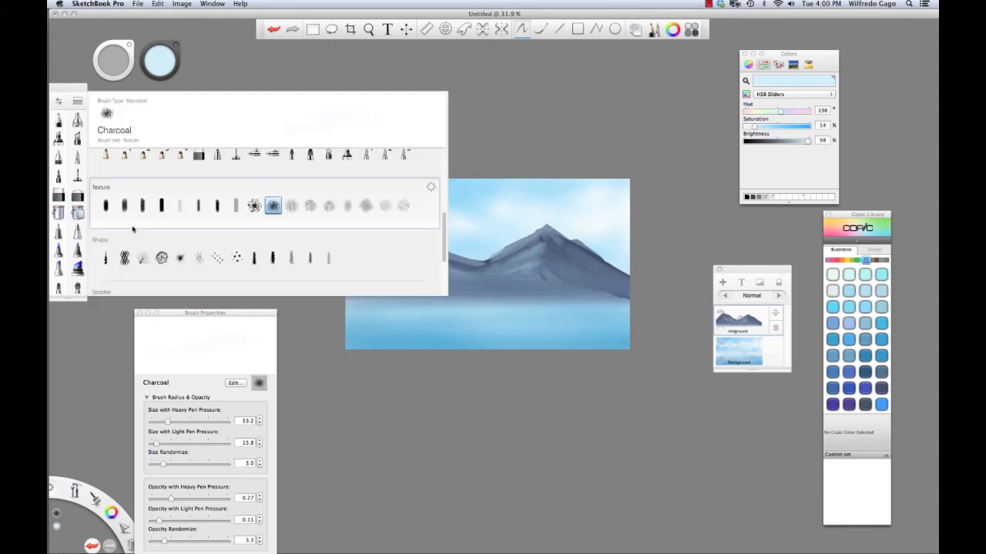
- Select Brush 1 from the Texture set and lower its opacity
{"action": "left_click", "coordinate": [106, 205]}
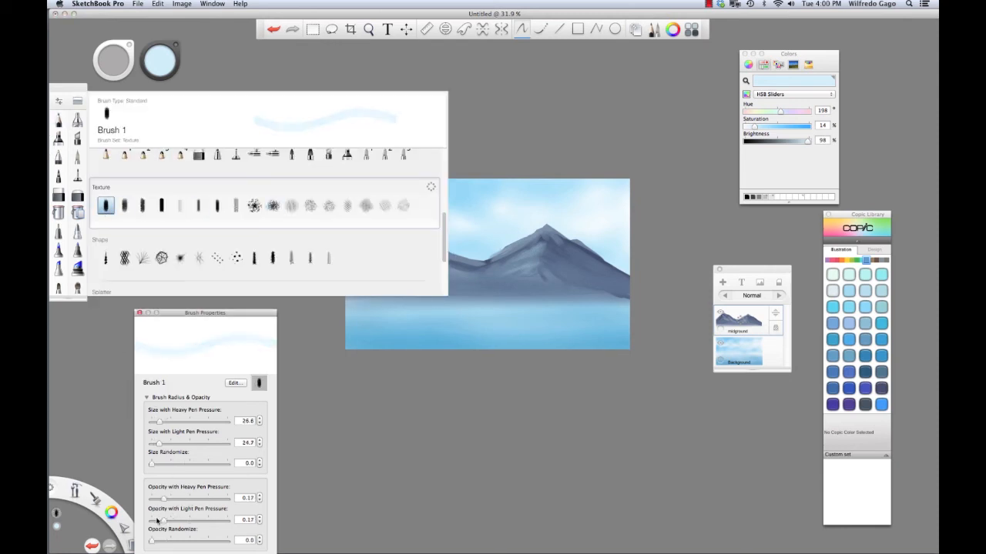
{"action": "left_click_drag", "start_coordinate": [161, 421], "coordinate": [153, 422]}
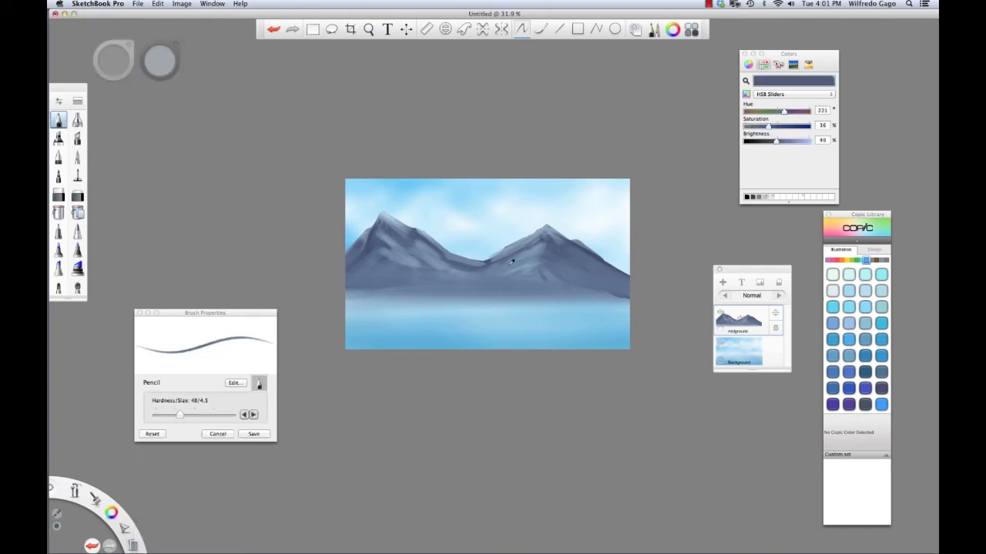
- Enlarge the pencil, draw dark navy ridge lines on the left mountain, then select the Marker
{"action": "left_click_drag", "start_coordinate": [180, 415], "coordinate": [196, 415]}
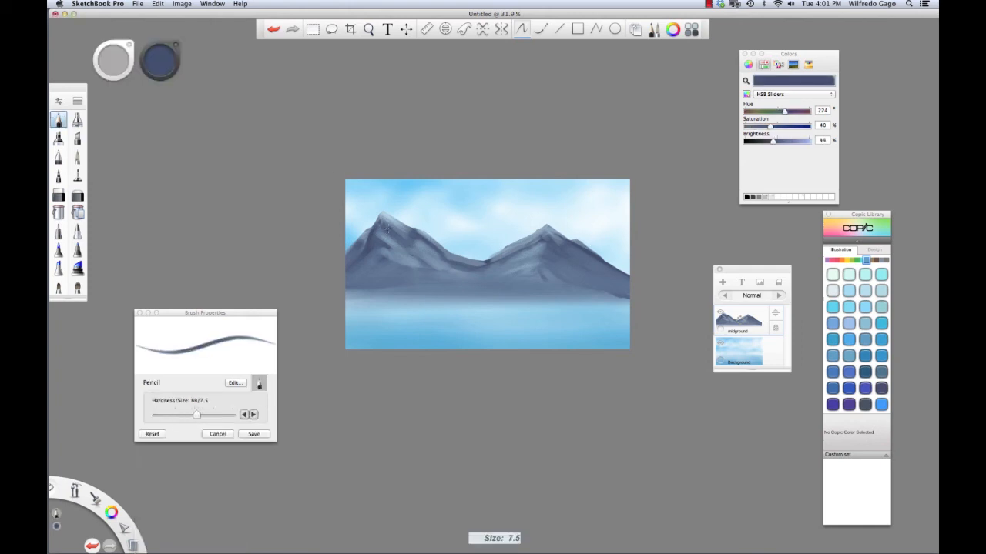
{"action": "left_click_drag", "start_coordinate": [196, 414], "coordinate": [232, 415]}
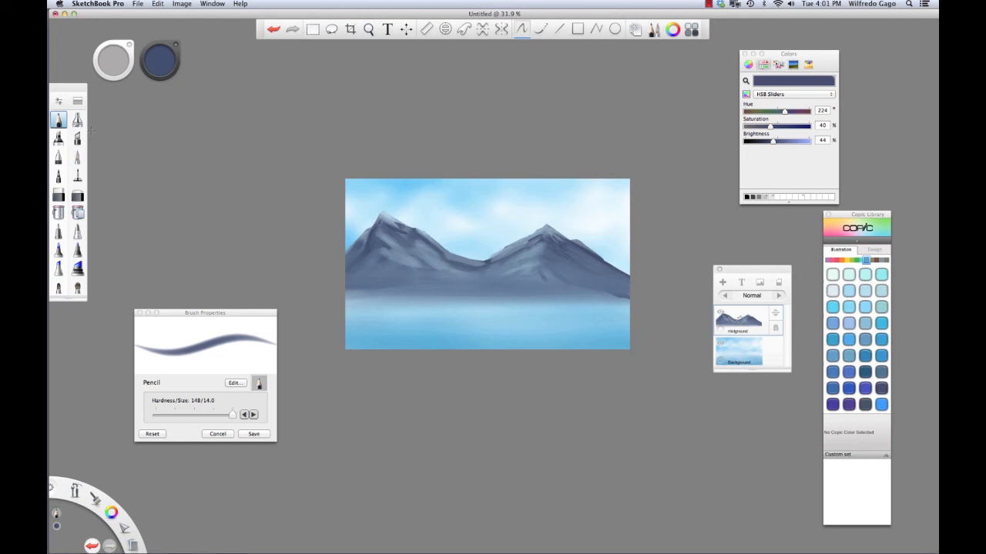
{"action": "left_click", "coordinate": [58, 137]}
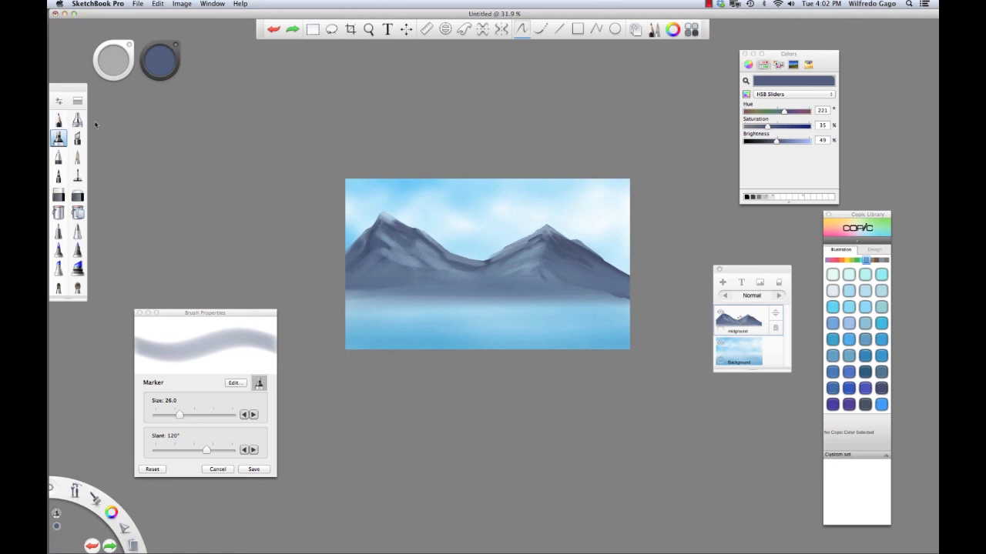
- Use Brush 4 for the highlights and dark right-edge ridge, then reselect the Airbrush
{"action": "left_click", "coordinate": [77, 137]}
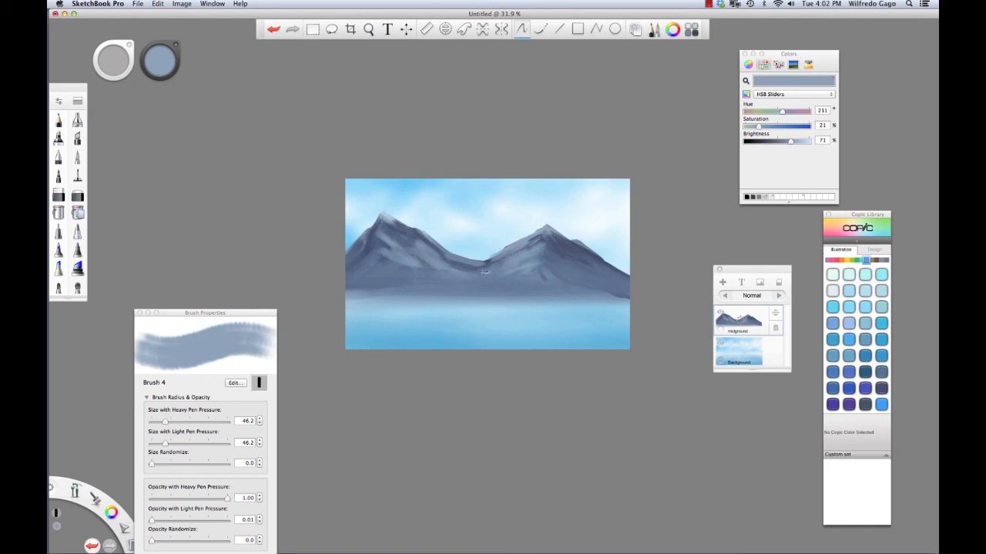
{"action": "mouse_move", "coordinate": [440, 269]}
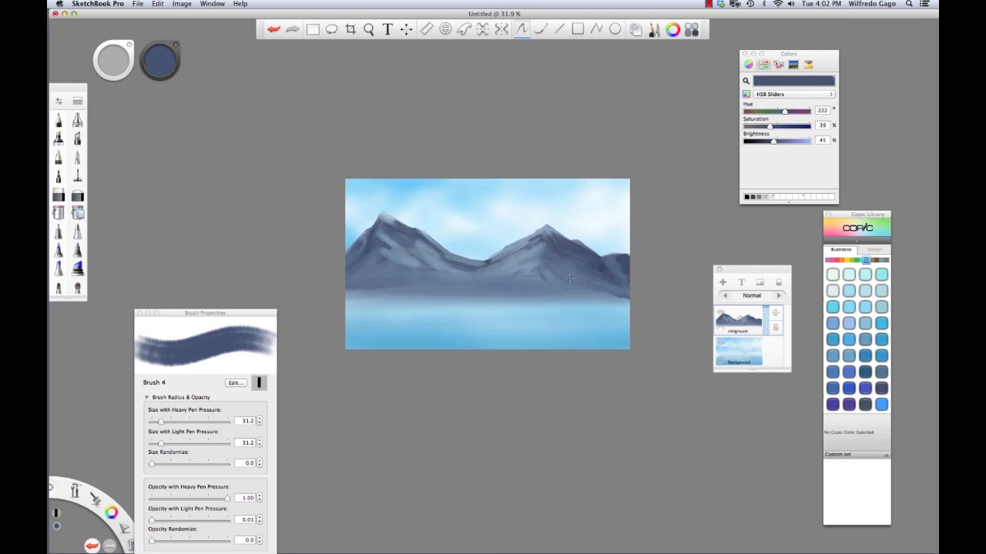
{"action": "left_click", "coordinate": [77, 119]}
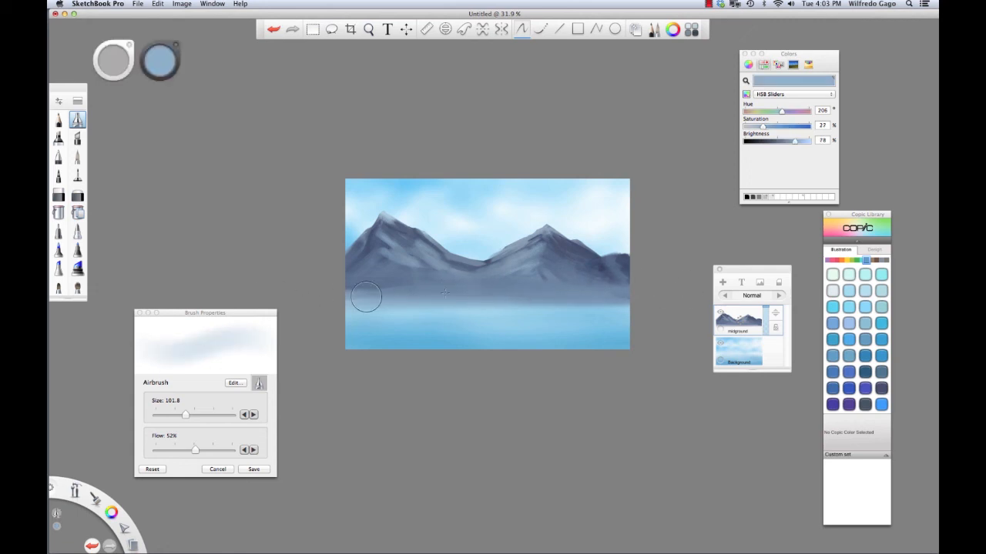
- Soften the mountain base with the Soft Eraser, then select the Hard Eraser at size 20
{"action": "left_click", "coordinate": [77, 195]}
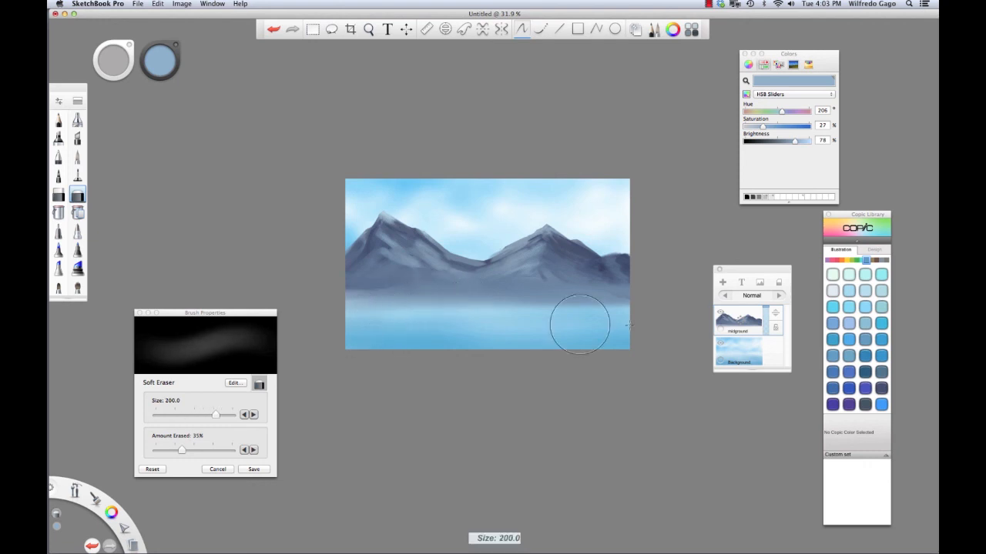
{"action": "left_click_drag", "start_coordinate": [215, 414], "coordinate": [200, 414]}
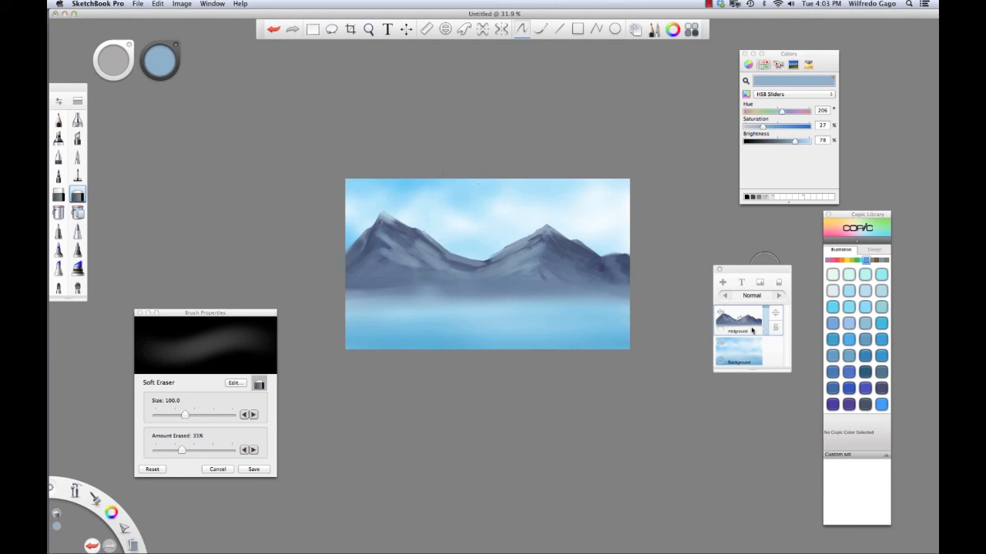
{"action": "left_click", "coordinate": [58, 194]}
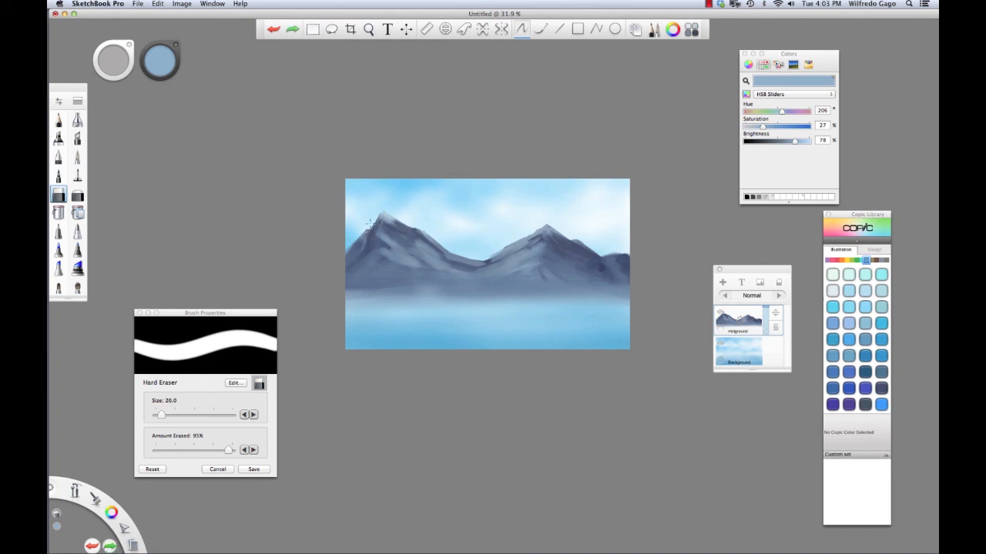
{"action": "mouse_move", "coordinate": [591, 236]}
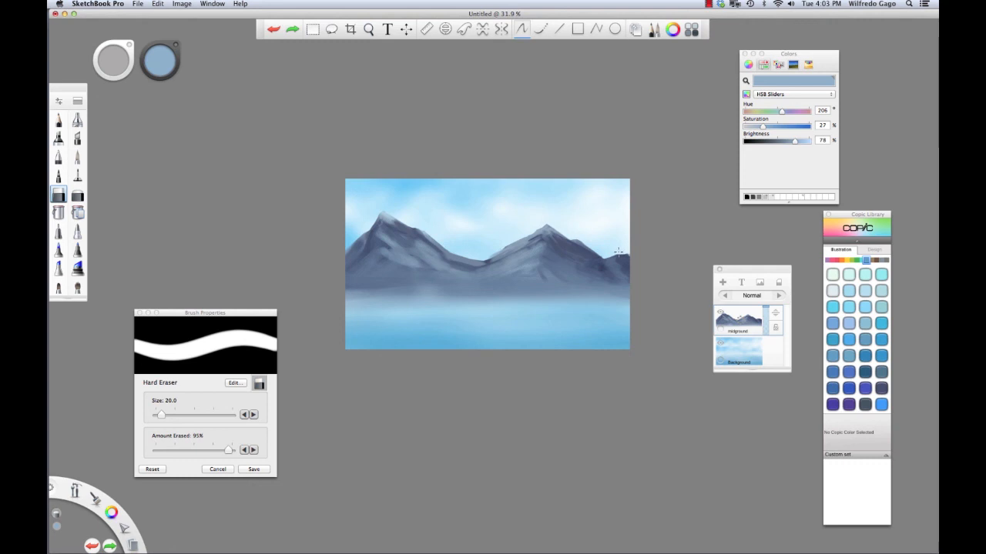
{"action": "mouse_move", "coordinate": [426, 191]}
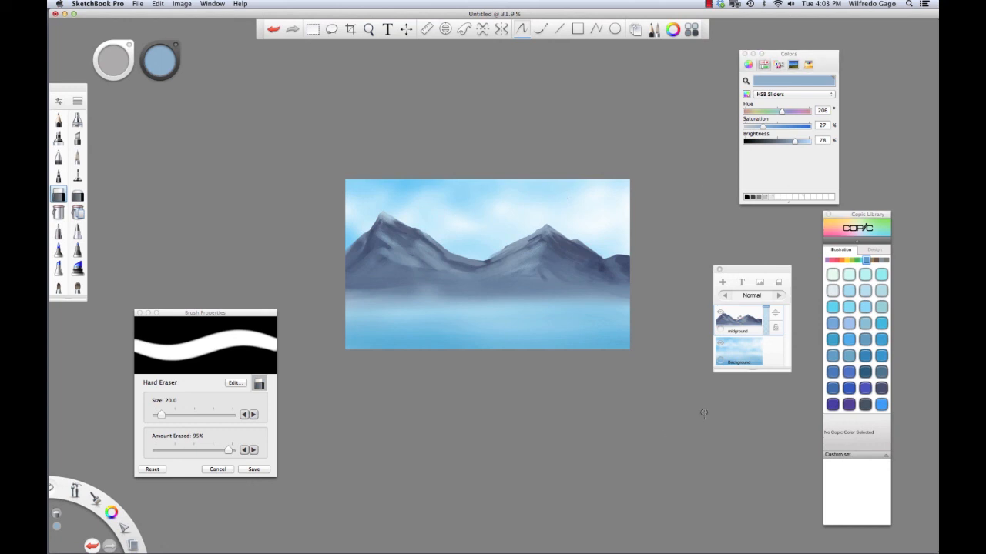
{"action": "mouse_move", "coordinate": [932, 346]}
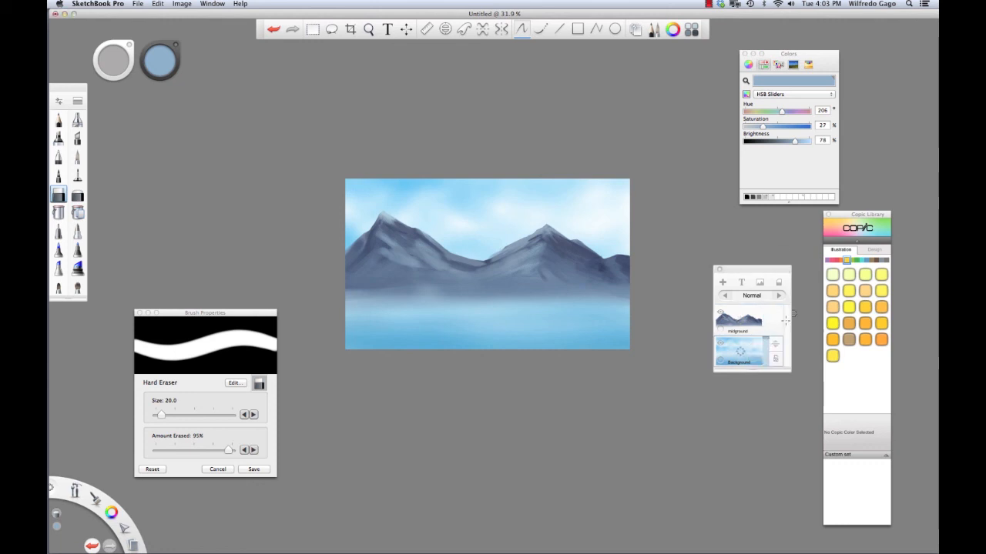
- Return to the airbrush and settle on Copic Buttercup Yellow after trying Acid Yellow and Yellow
{"action": "left_click", "coordinate": [848, 291]}
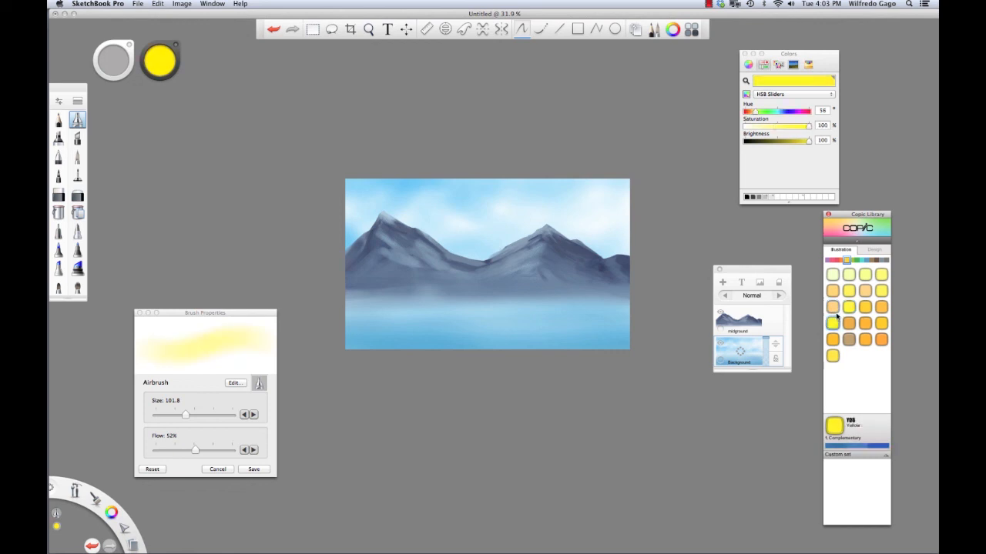
{"action": "left_click", "coordinate": [881, 306]}
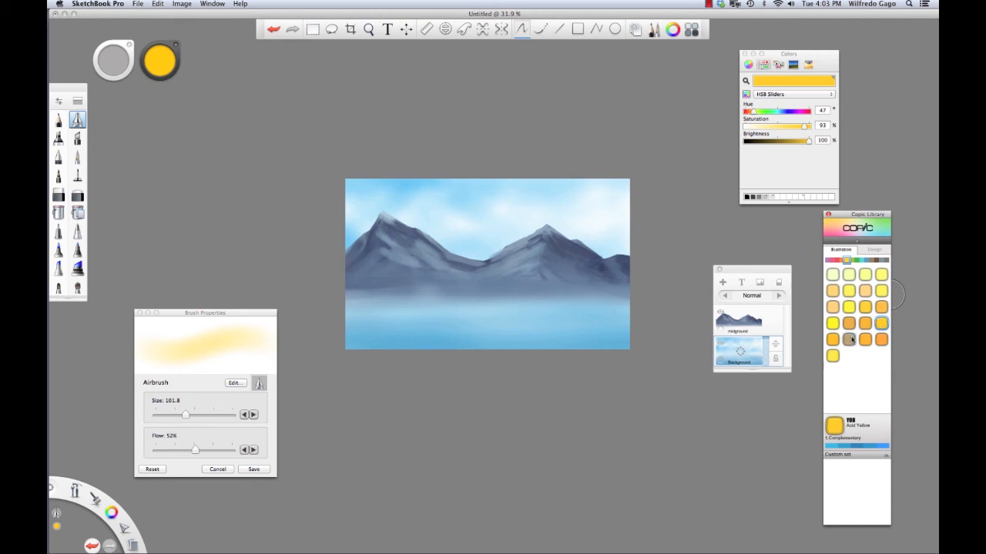
{"action": "left_click", "coordinate": [833, 323]}
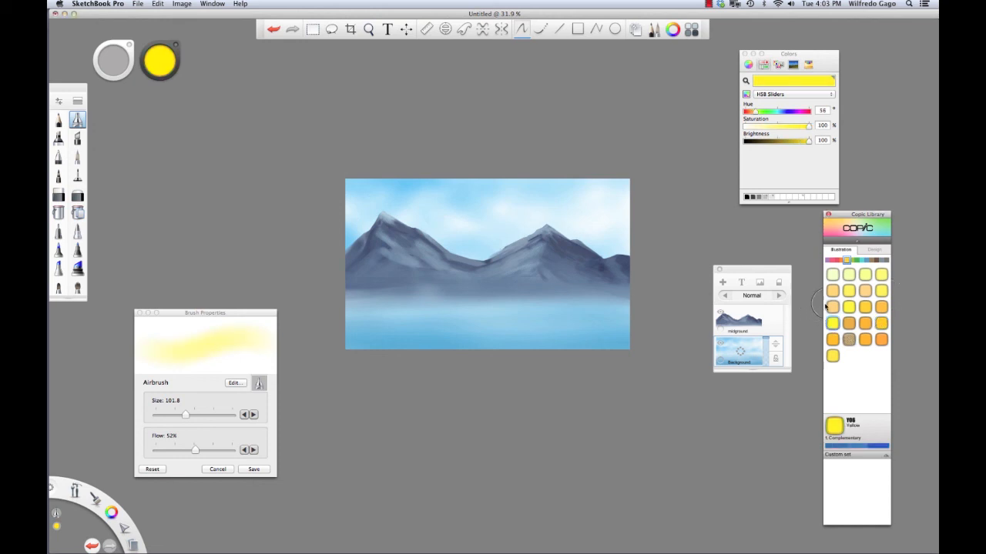
{"action": "left_click", "coordinate": [832, 290]}
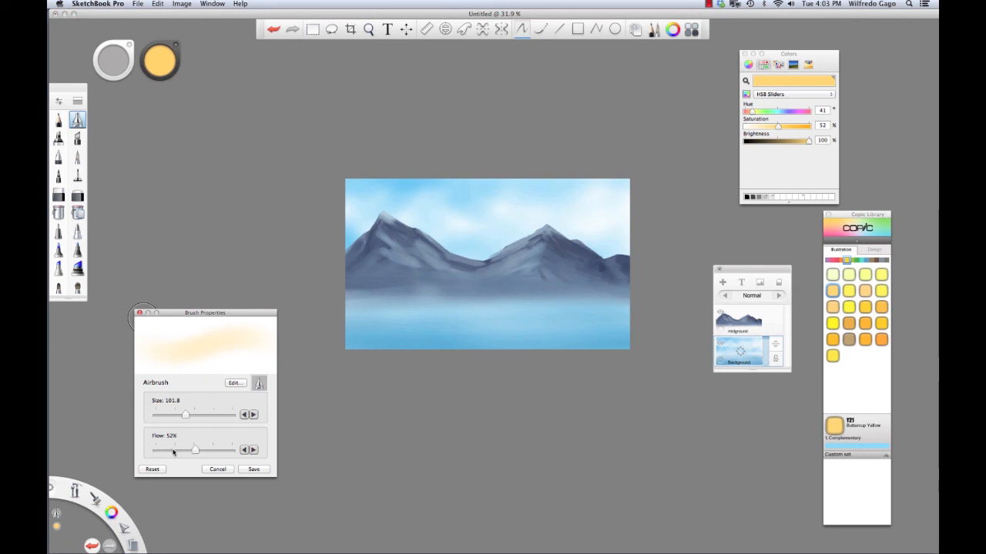
- Lower the airbrush flow to 17% and enlarge its size to 255 for a faint glow
{"action": "left_click_drag", "start_coordinate": [194, 450], "coordinate": [169, 449]}
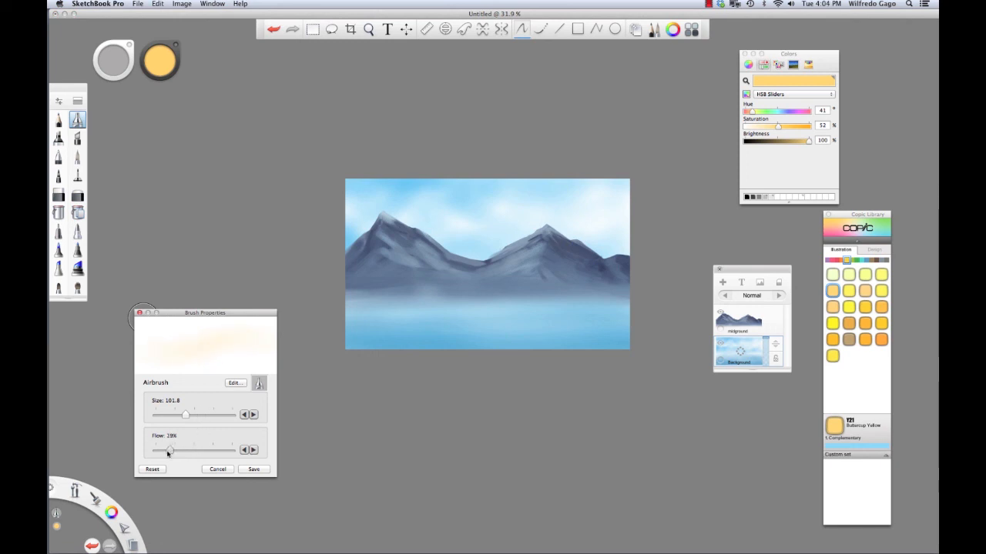
{"action": "left_click_drag", "start_coordinate": [185, 414], "coordinate": [193, 415]}
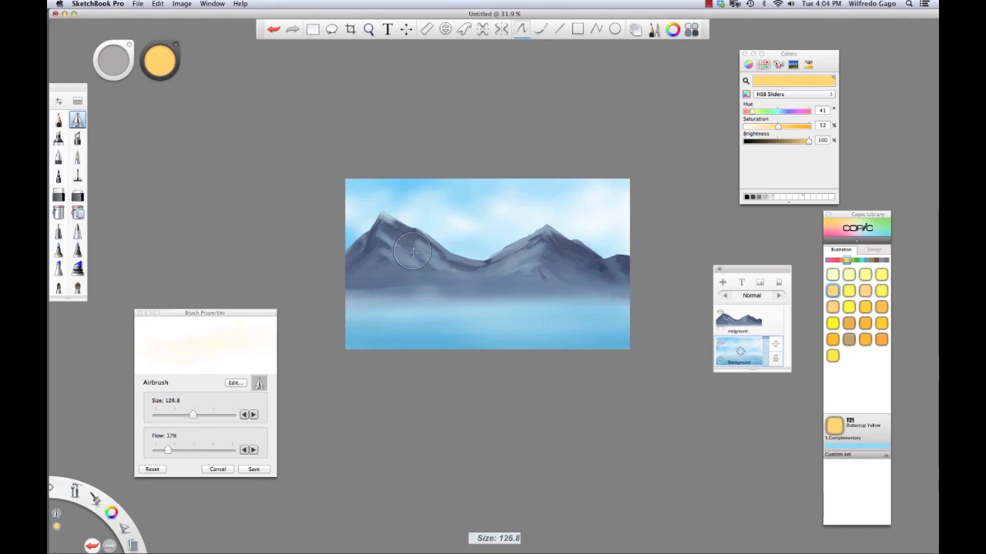
{"action": "left_click_drag", "start_coordinate": [193, 415], "coordinate": [233, 414]}
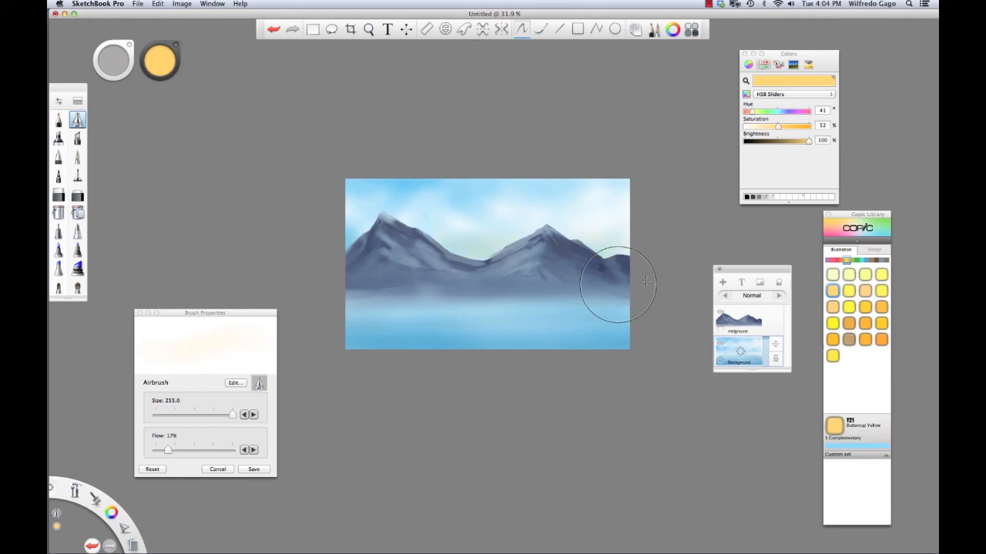
{"action": "mouse_move", "coordinate": [315, 241]}
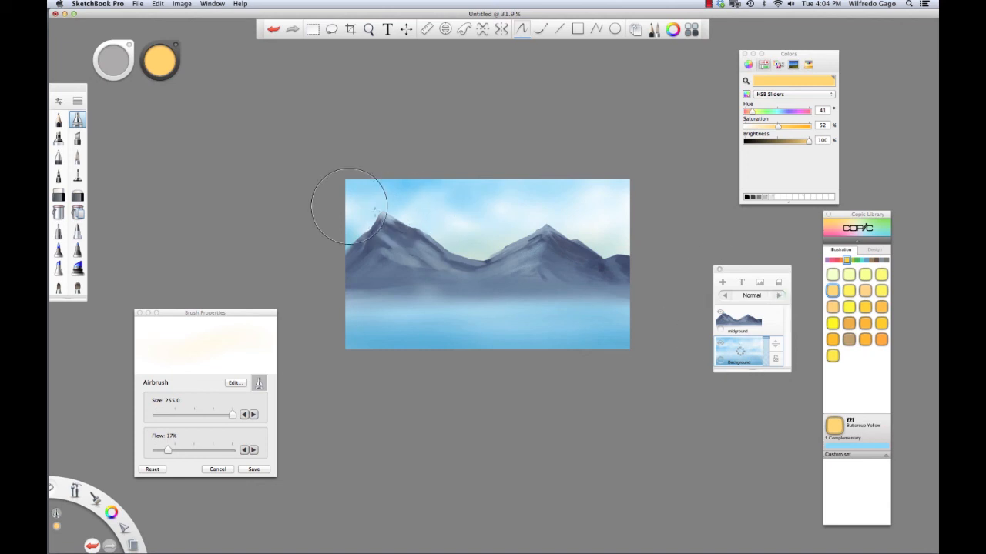
{"action": "mouse_move", "coordinate": [505, 235]}
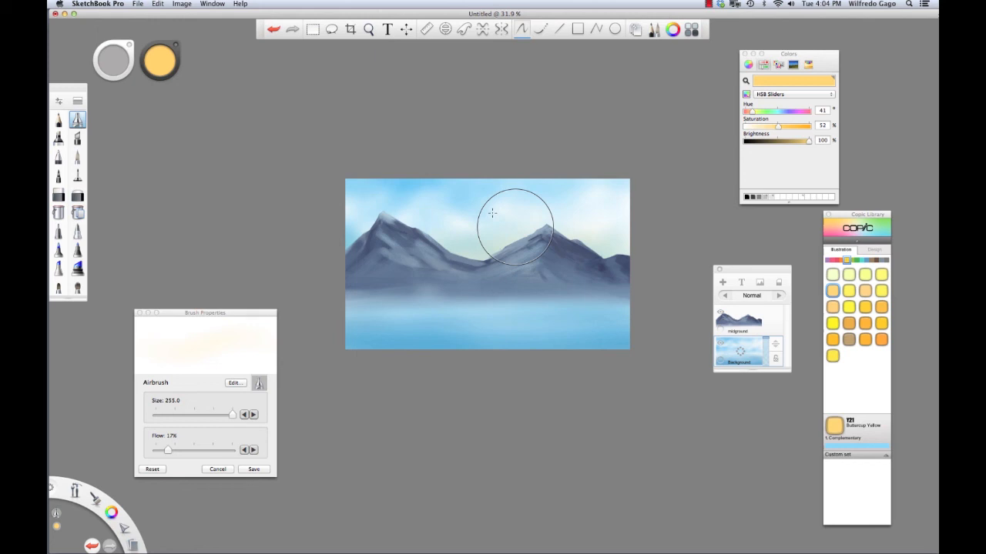
{"action": "mouse_move", "coordinate": [308, 219]}
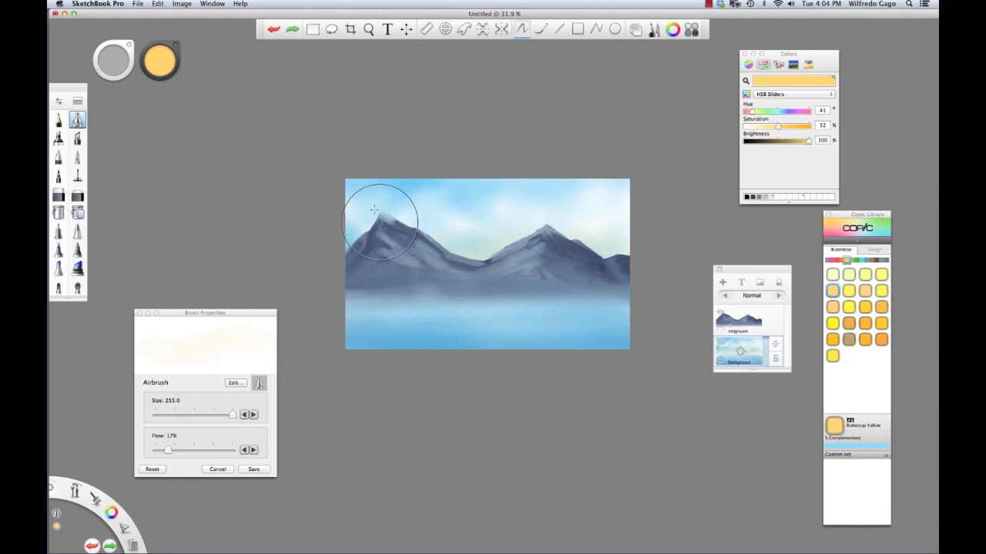
{"action": "mouse_move", "coordinate": [589, 381]}
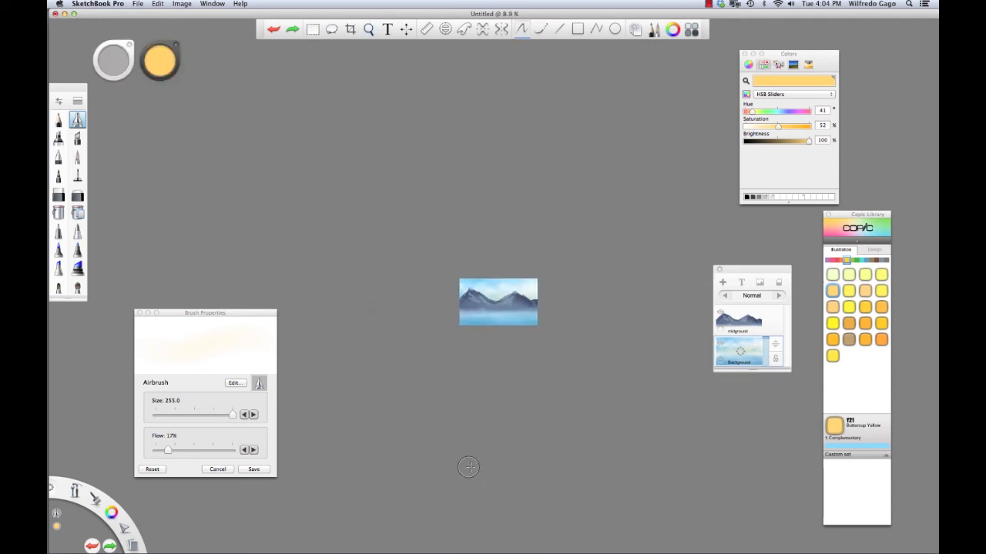
{"action": "mouse_move", "coordinate": [523, 359]}
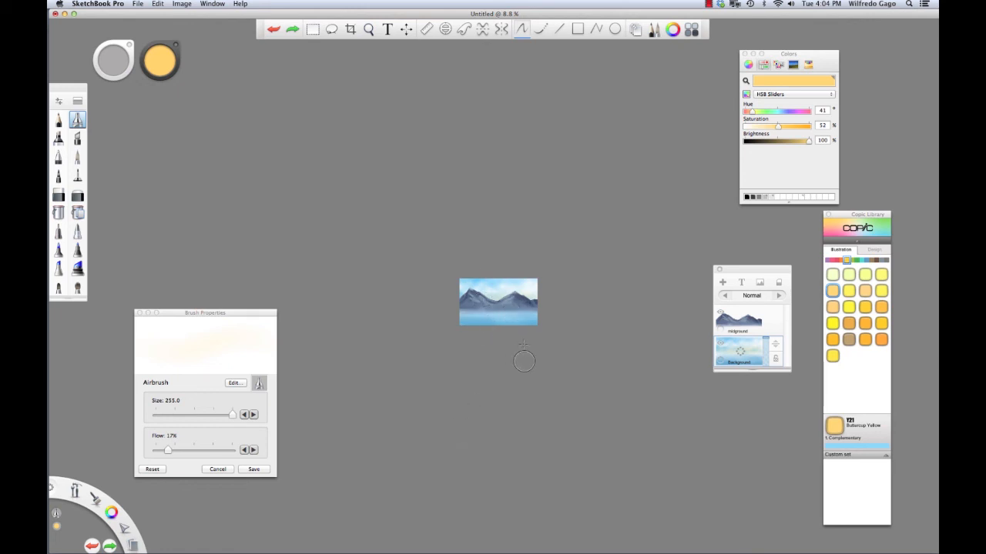
- Select the Zoom tool to zoom the landscape out to 8.8%
{"action": "left_click", "coordinate": [368, 29]}
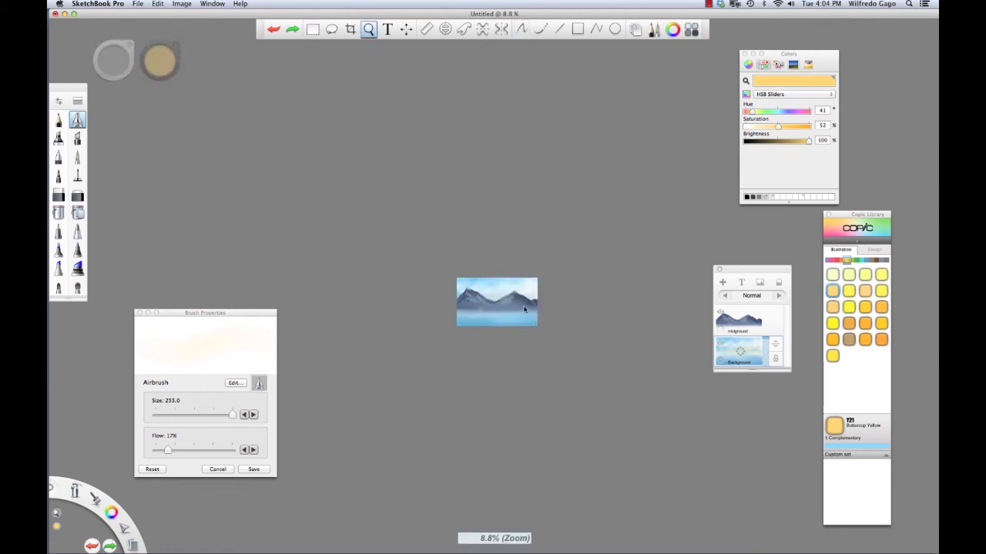